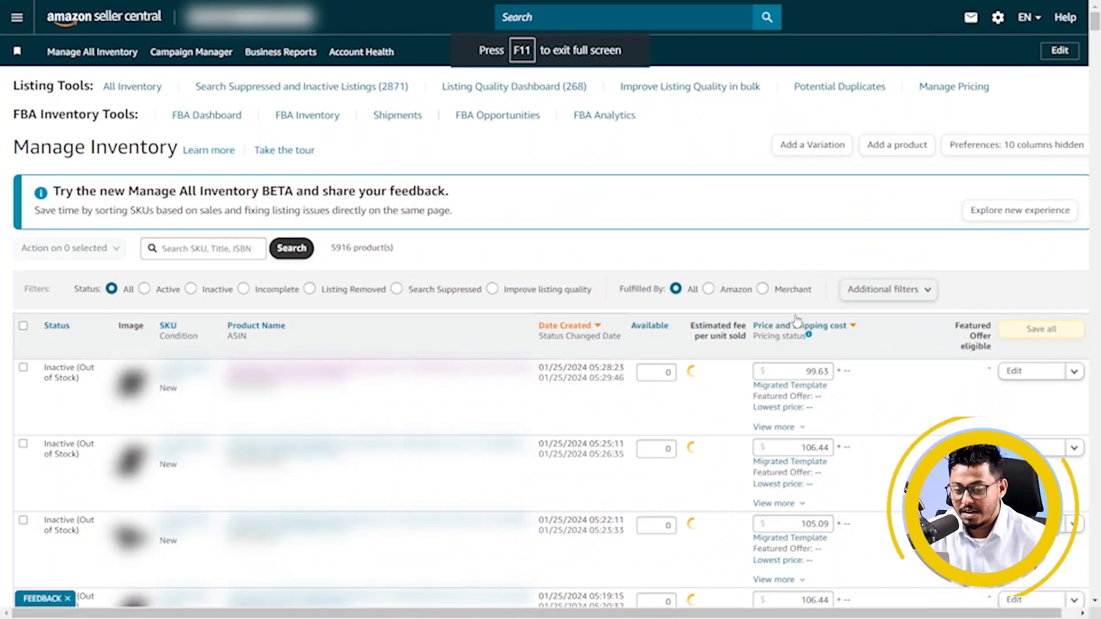
Bring up the main navigation menu with the Catalog options showing.
{"action": "left_click", "coordinate": [793, 448]}
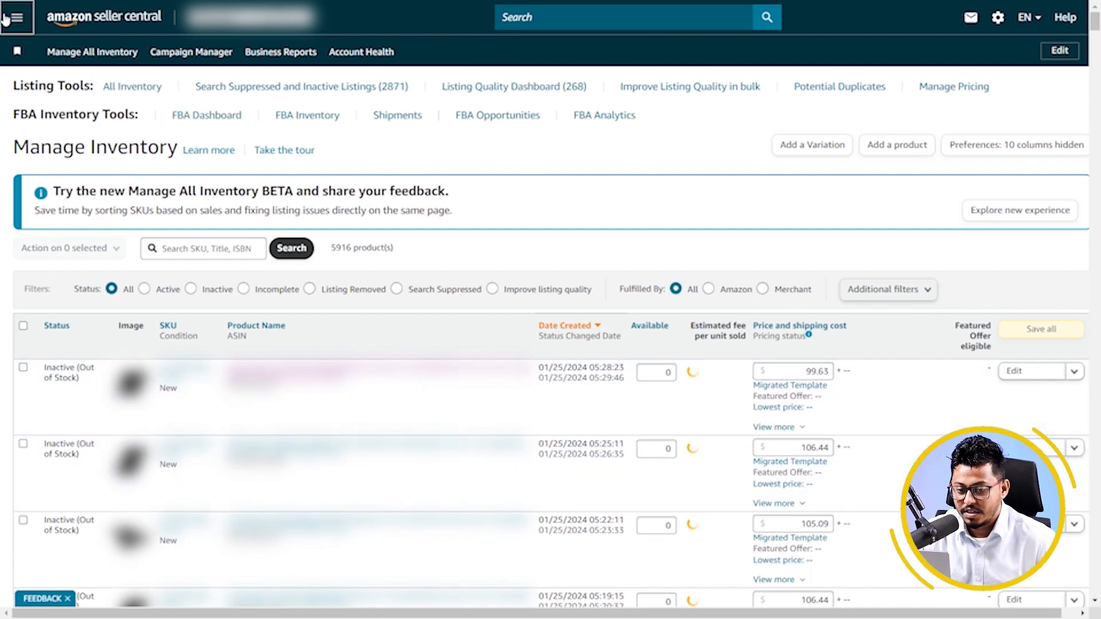
{"action": "left_click", "coordinate": [15, 17]}
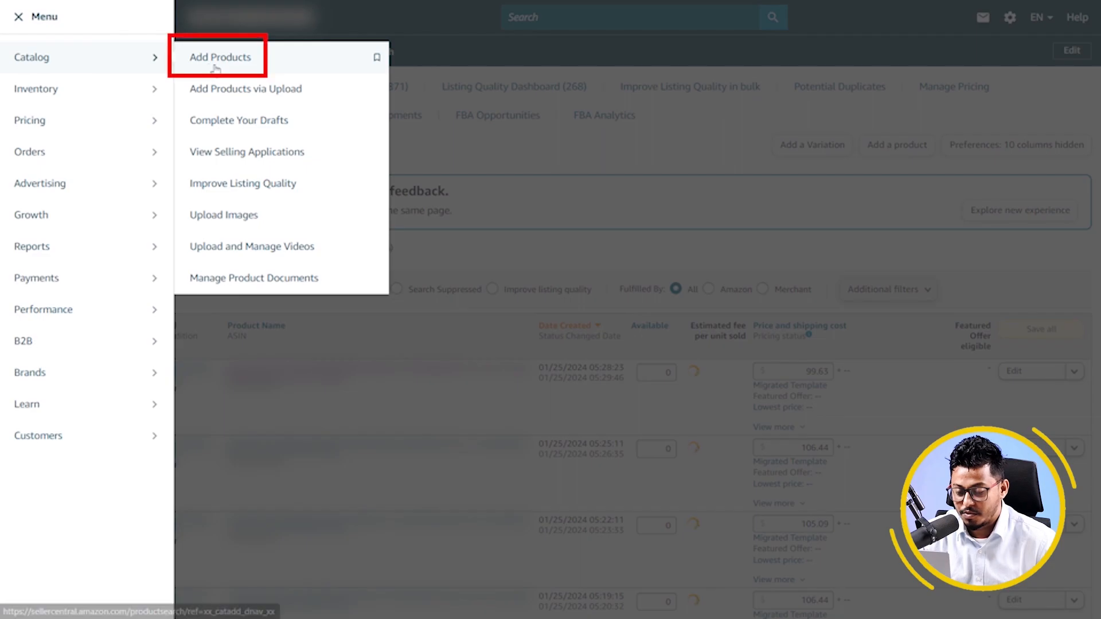
Go to the Add Products page and scroll down its catalog search.
{"action": "left_click", "coordinate": [220, 57]}
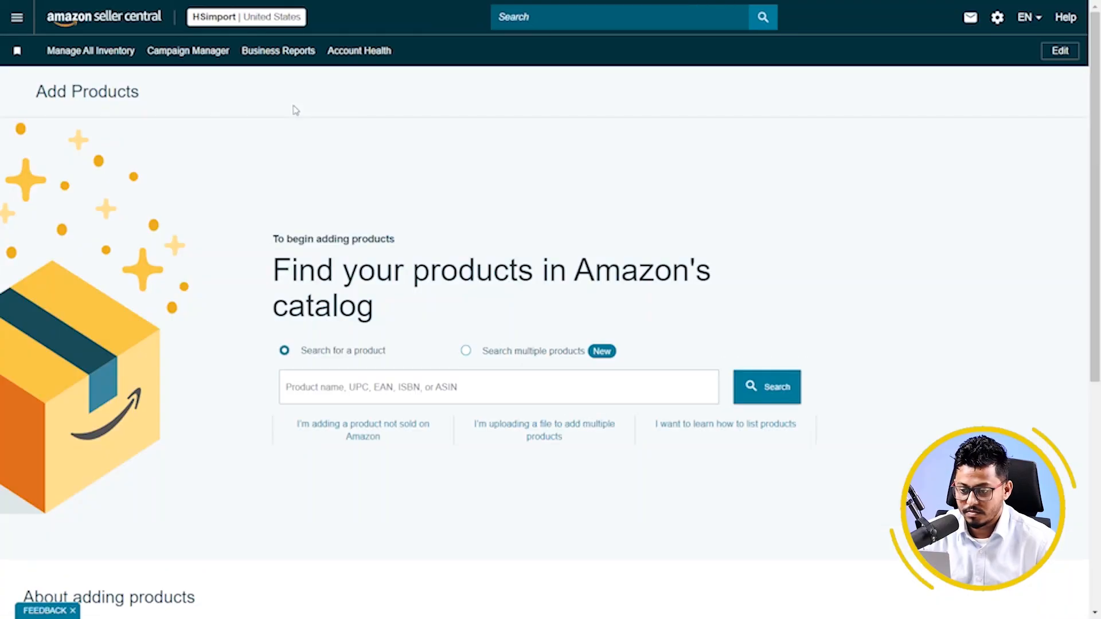
{"action": "scroll", "scroll_direction": "down", "scroll_amount": 3}
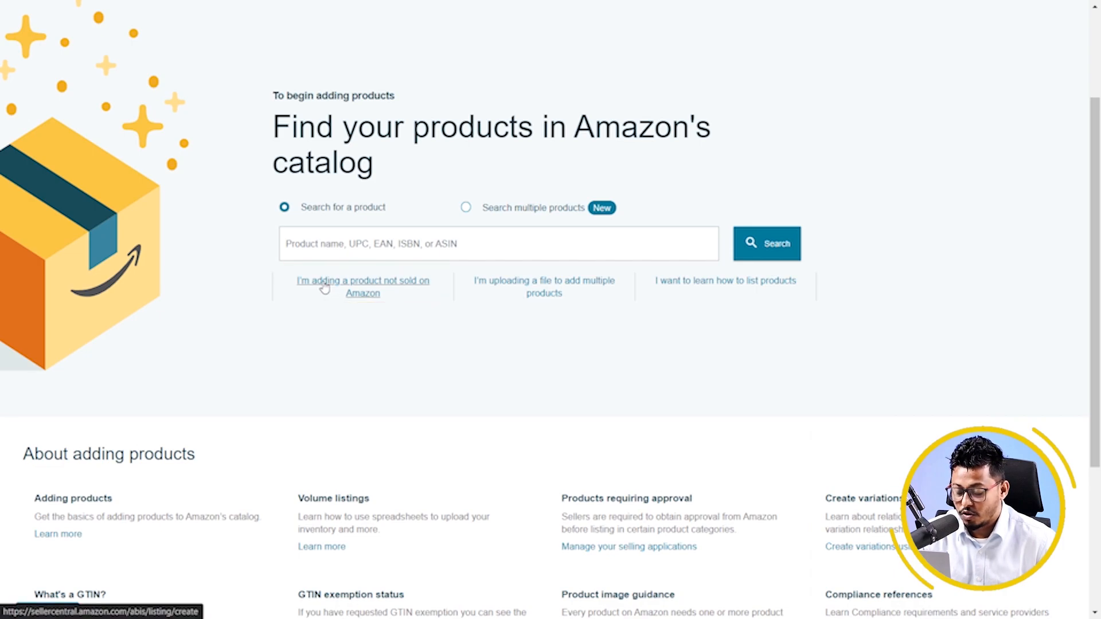
Start a not-on-Amazon listing named 'Gimberland PRO Men's Pit Boss 6 Inch Steel Safety Toe Hiking Boot' with the BOOT product type.
{"action": "left_click", "coordinate": [363, 287]}
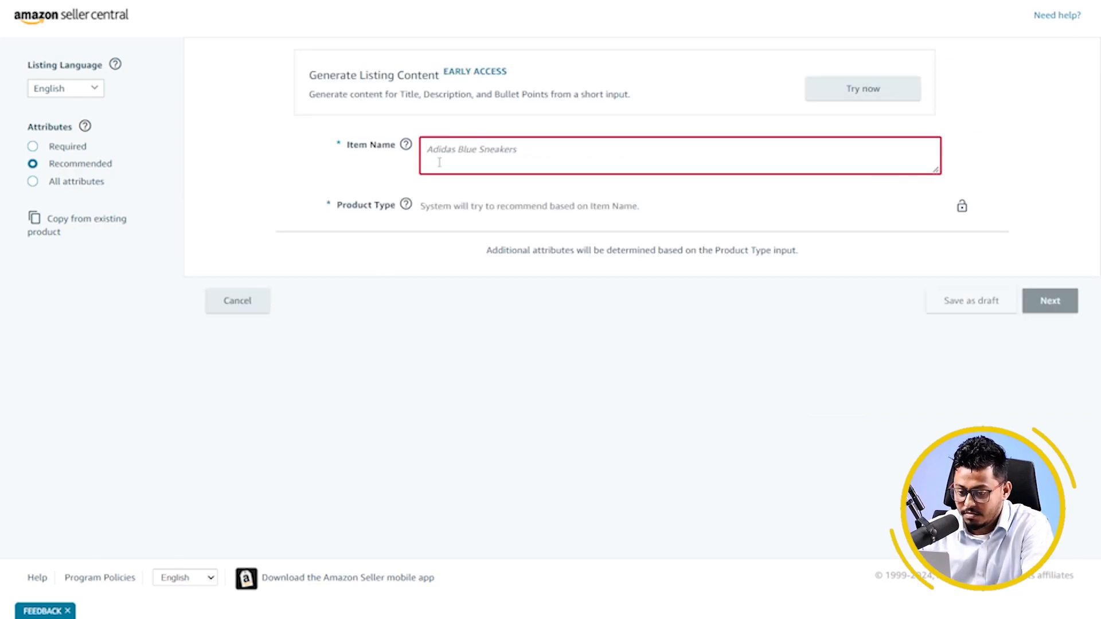
{"action": "type", "text": "Gimberland PRO Men's Pit Boss 6 Inch Steel Safety Toe Hiking Boot"}
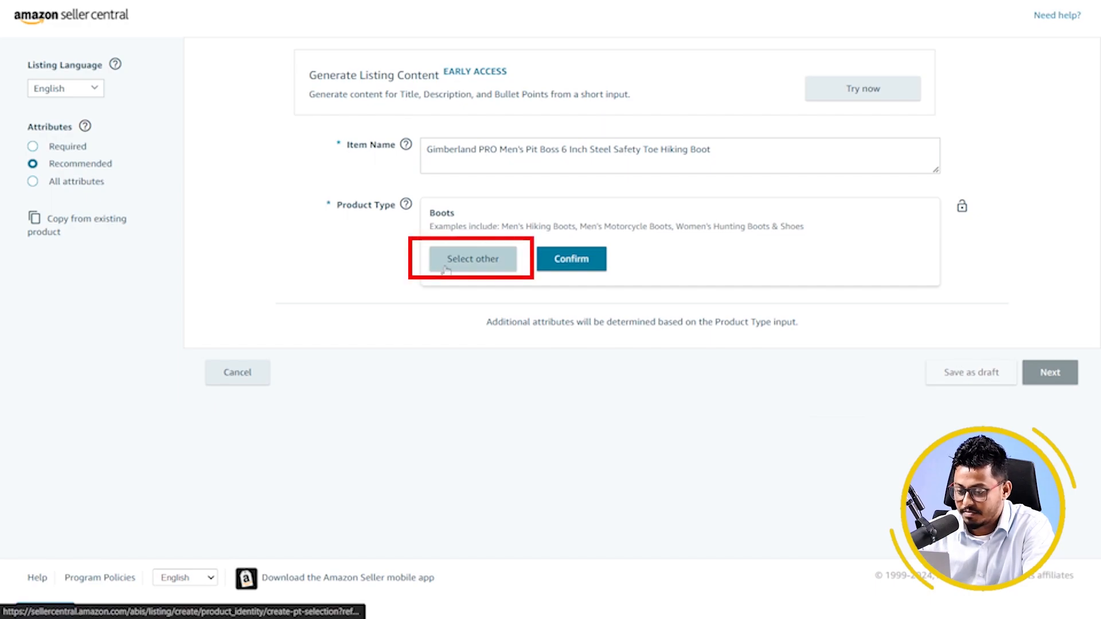
{"action": "left_click", "coordinate": [473, 258]}
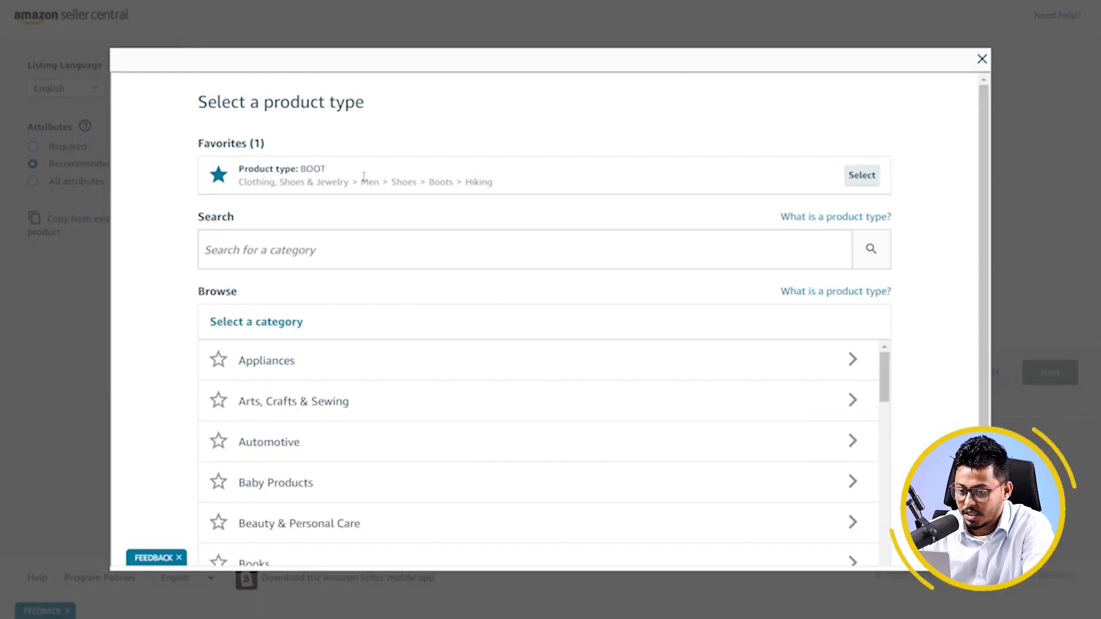
{"action": "left_click", "coordinate": [861, 174]}
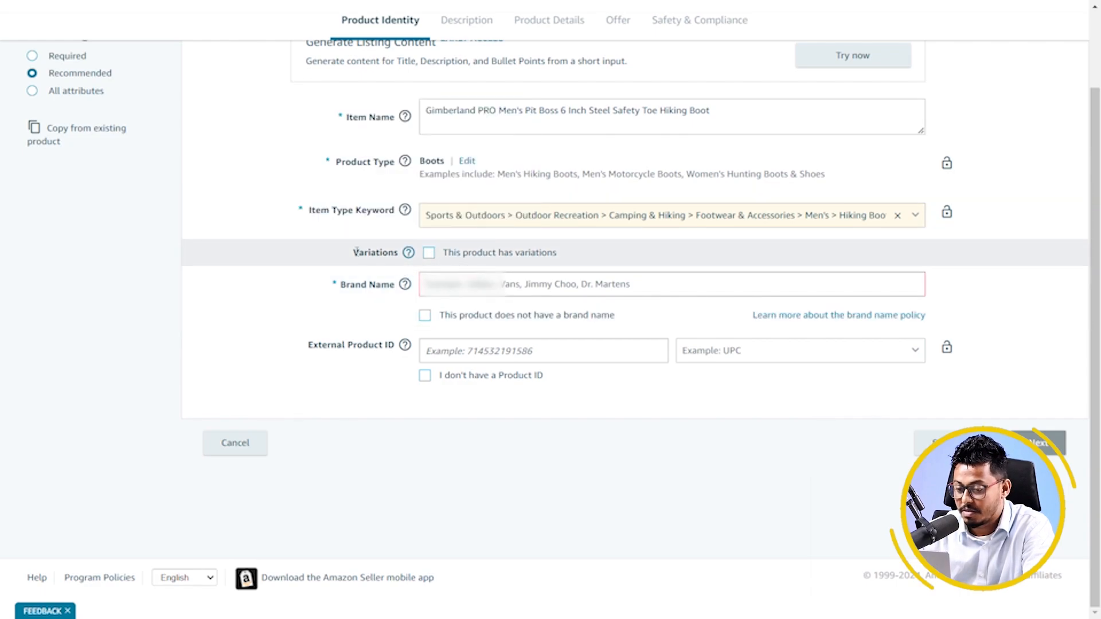
Enter the brand name and external product ID of type UPC/EAN/GTIN, then continue to the next step.
{"action": "left_click", "coordinate": [405, 284]}
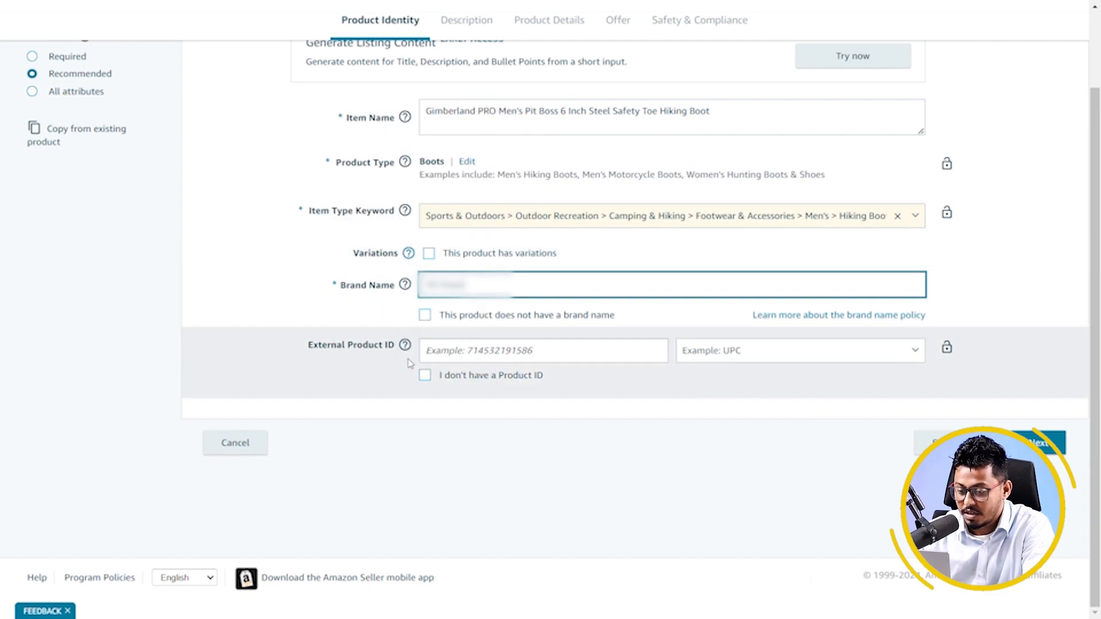
{"action": "left_click", "coordinate": [542, 351]}
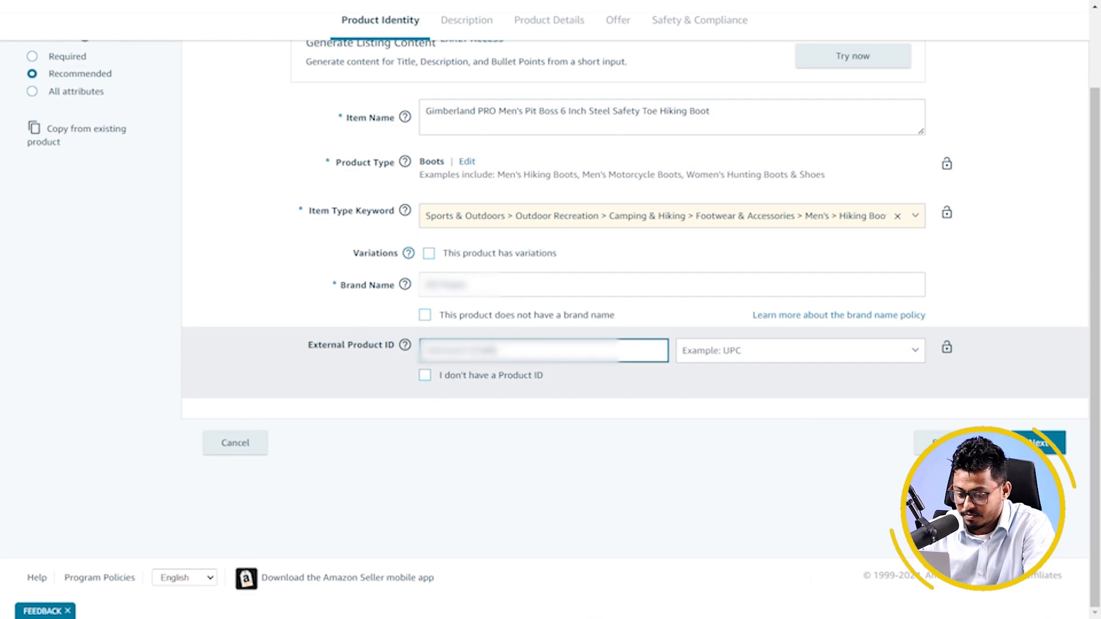
{"action": "left_click", "coordinate": [798, 351]}
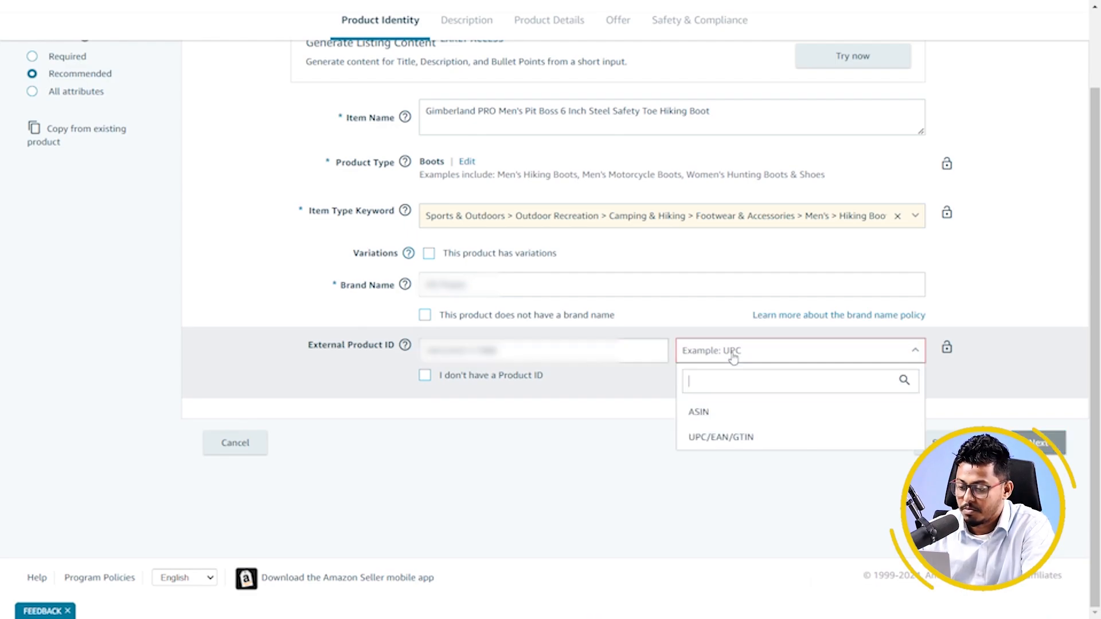
{"action": "left_click", "coordinate": [720, 437]}
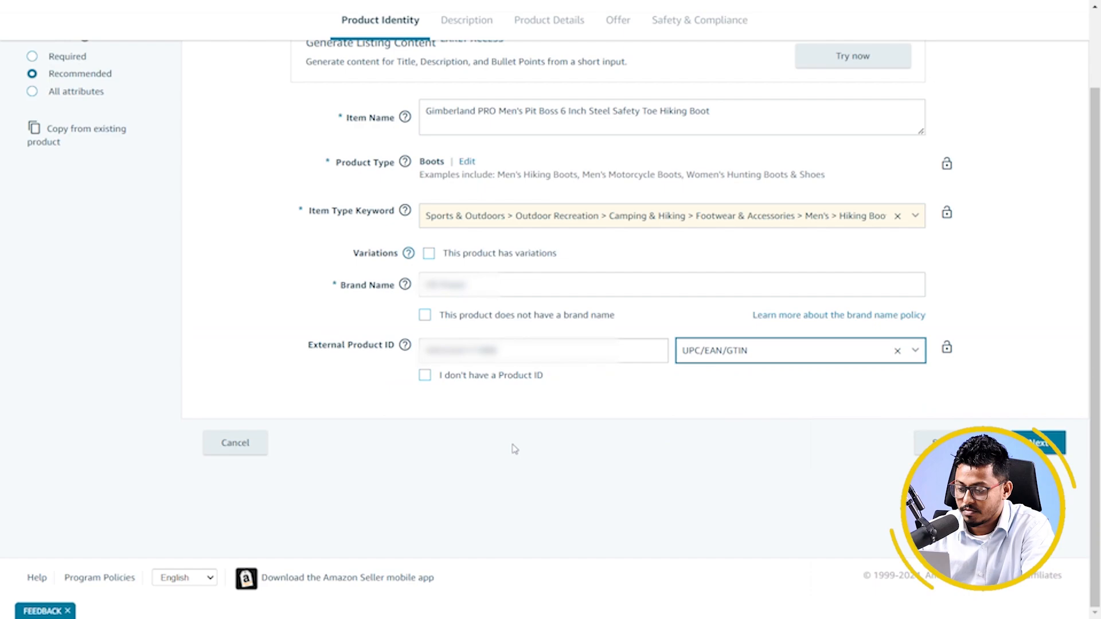
{"action": "mouse_move", "coordinate": [1075, 463]}
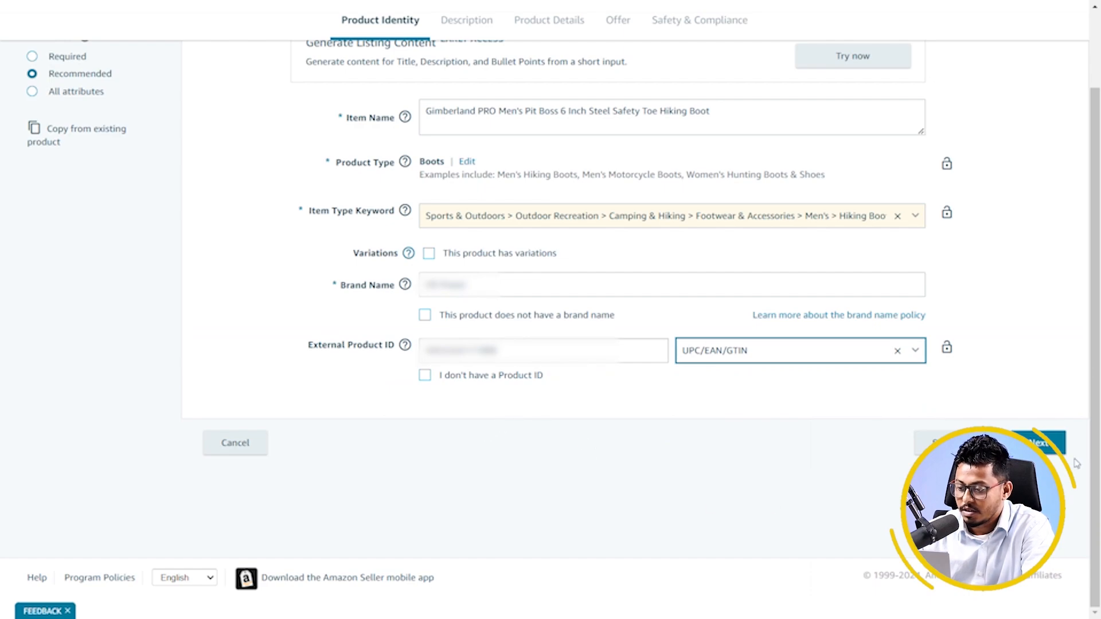
{"action": "left_click", "coordinate": [1014, 442]}
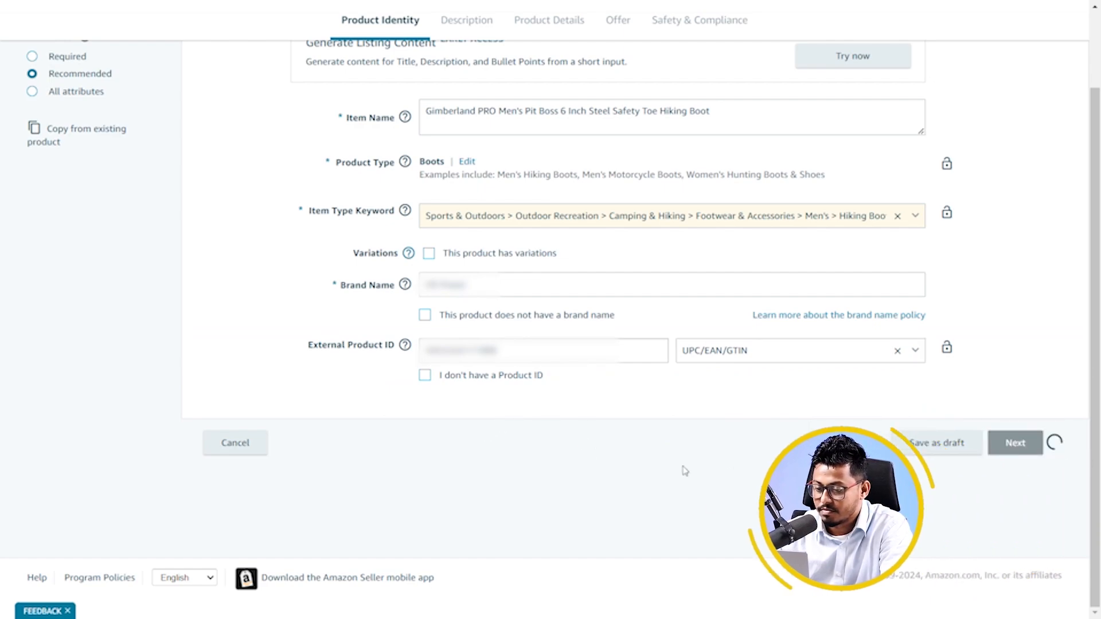
{"action": "mouse_move", "coordinate": [631, 463]}
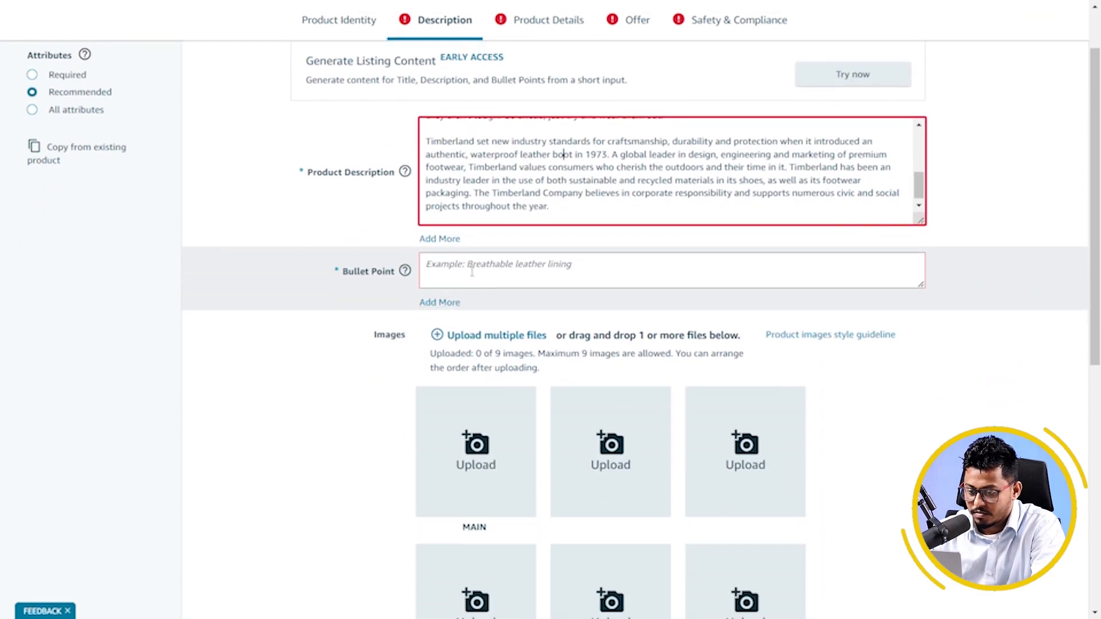
Write the 'STAY ON YOUR FEET' bullet point and add four more bullet point rows.
{"action": "left_click", "coordinate": [671, 269]}
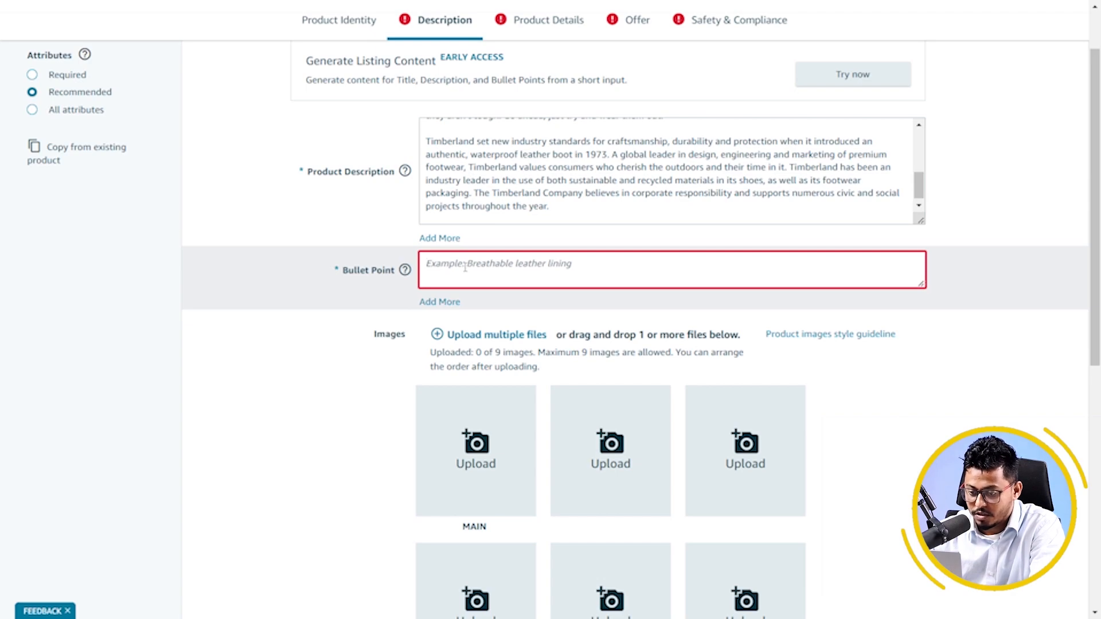
{"action": "type", "text": "STAY ON YOUR FEET: Our Pit Boss is everything a steel toe boot should be: Safe, tough & comfortable. These leather work boots meet ANSI safety standards and feature slip-, oil- and abrasion resistant outsoles for traction & padded top collars for comfort."}
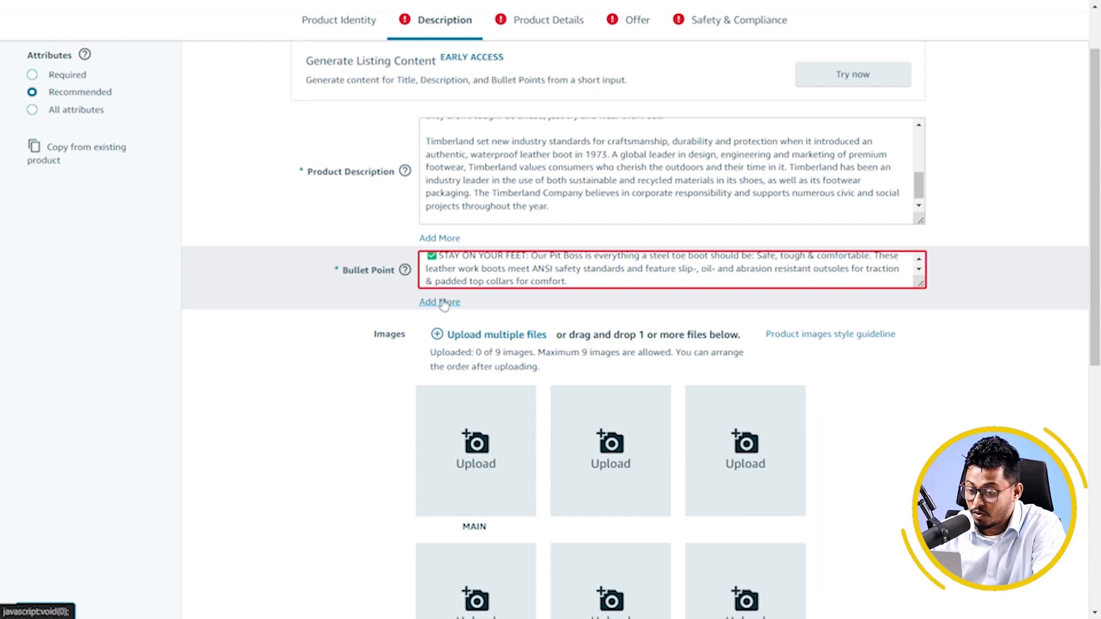
{"action": "left_click", "coordinate": [439, 302]}
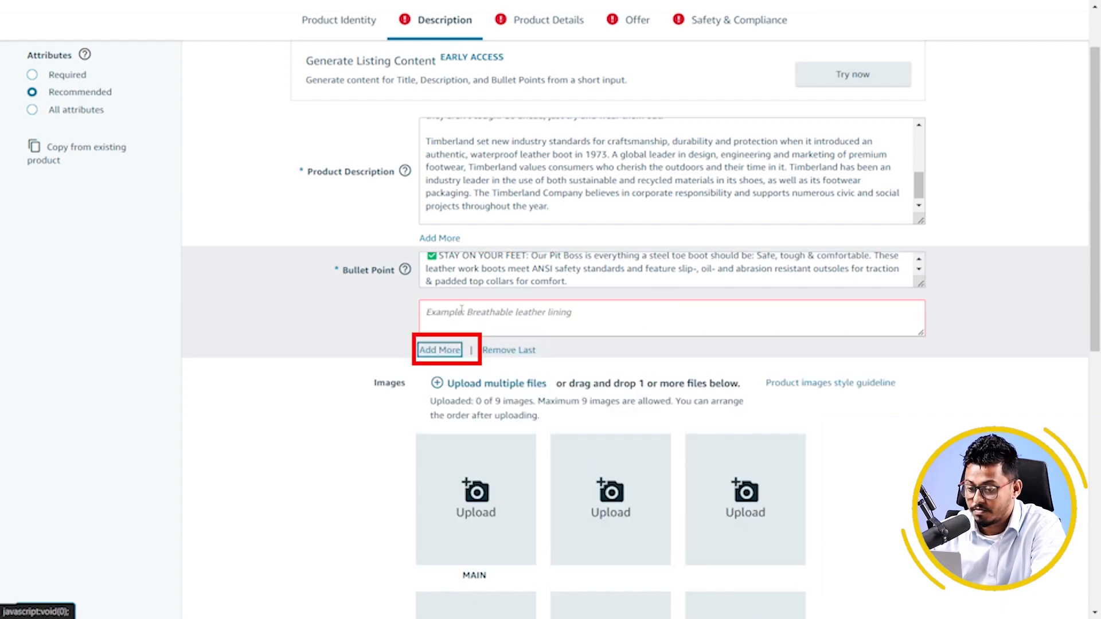
{"action": "left_click", "coordinate": [440, 350]}
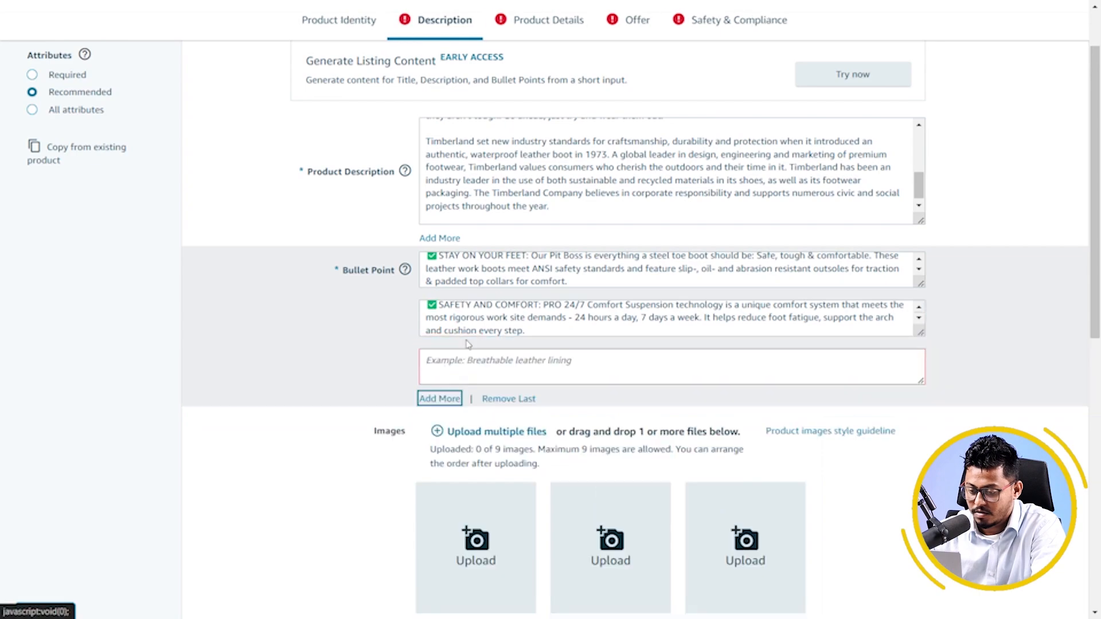
{"action": "left_click", "coordinate": [439, 398]}
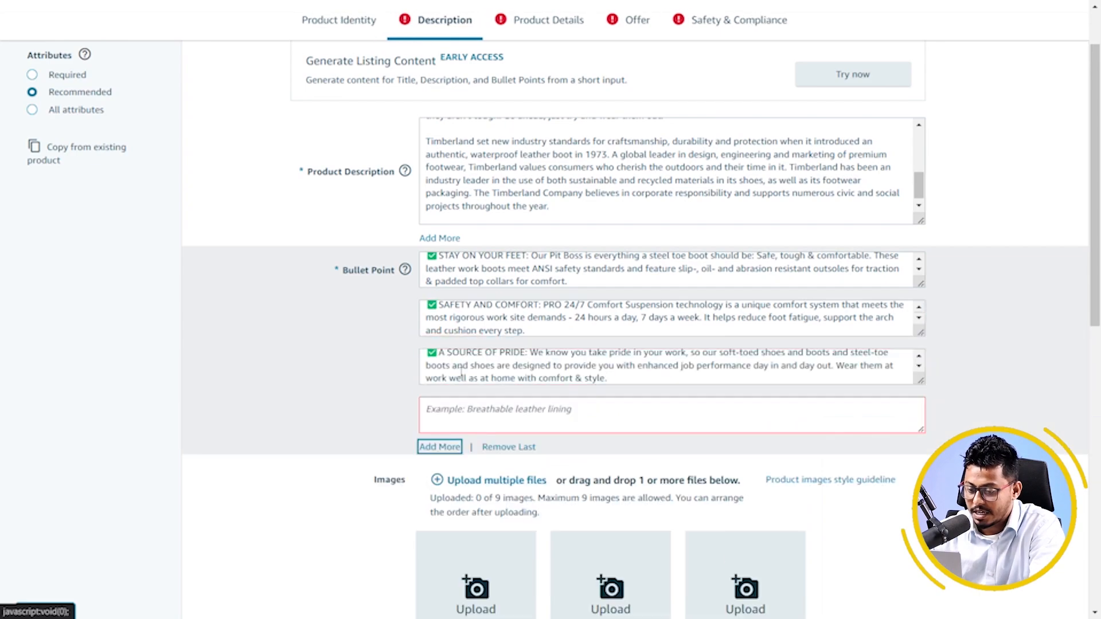
{"action": "left_click", "coordinate": [439, 446]}
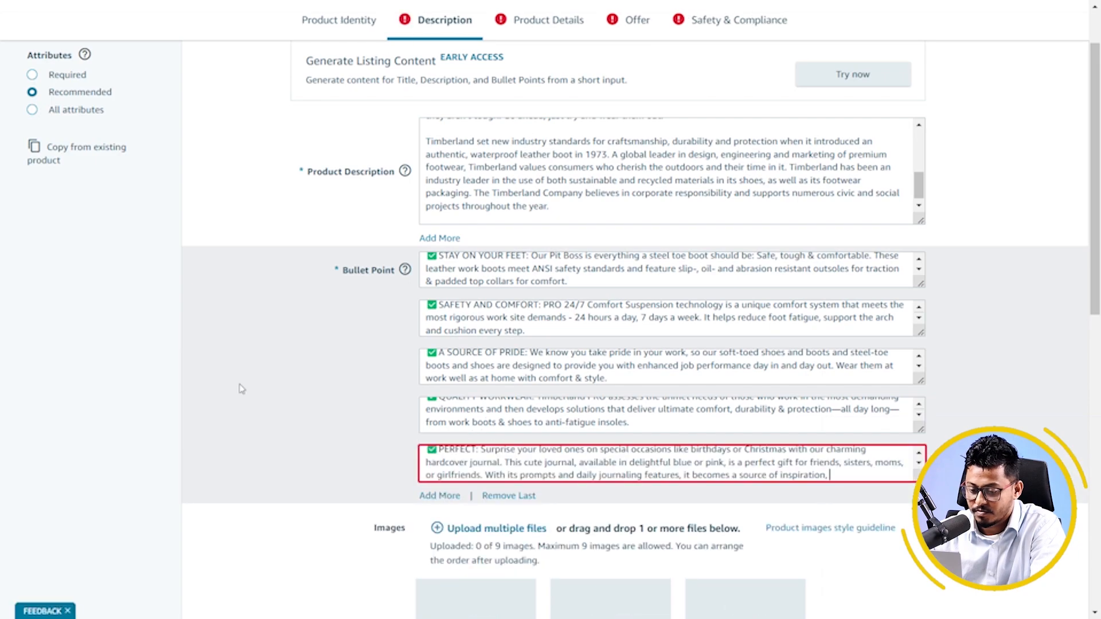
Upload the Main 3 boot photo as the listing's product image.
{"action": "scroll", "scroll_direction": "down", "scroll_amount": 3}
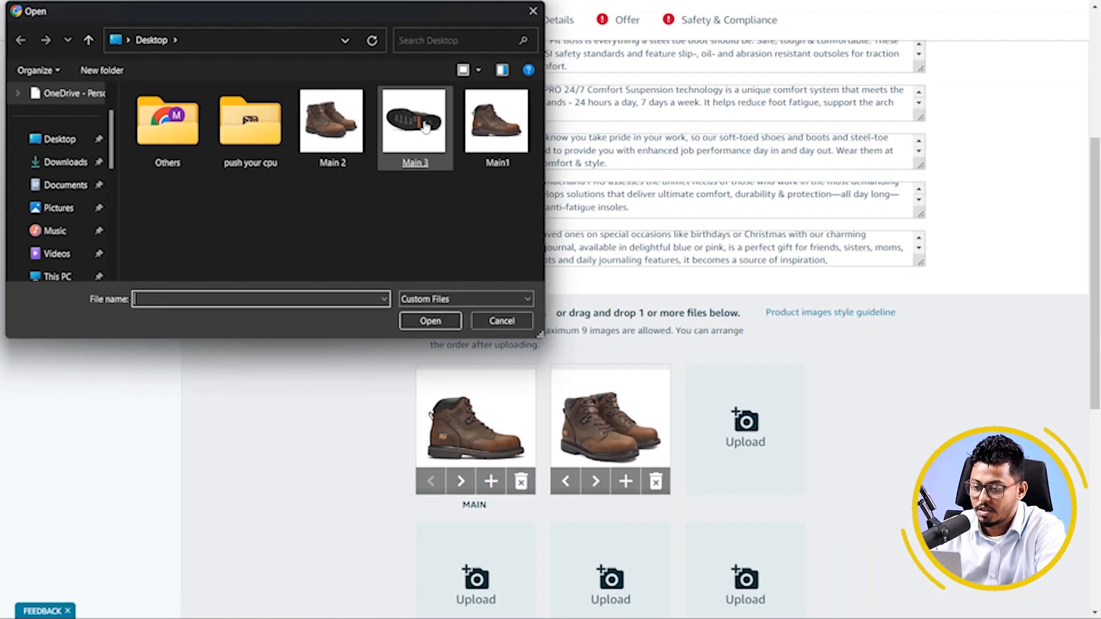
{"action": "left_click", "coordinate": [429, 321]}
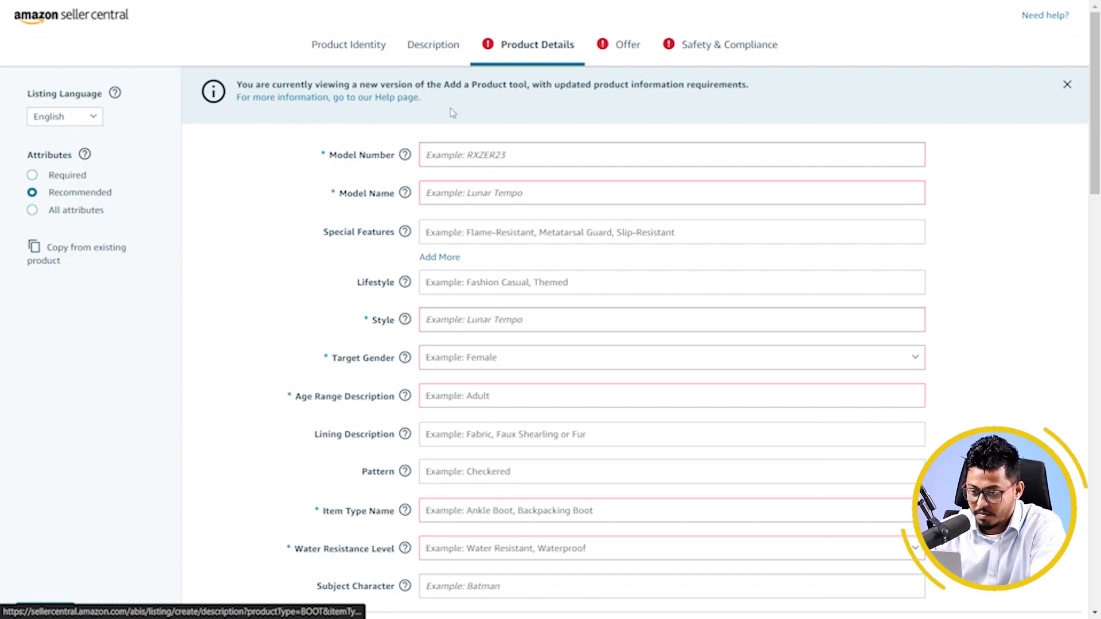
Set target gender Male, age range Adult and item type Hiking Boot in Product Details.
{"action": "type", "text": "GB"}
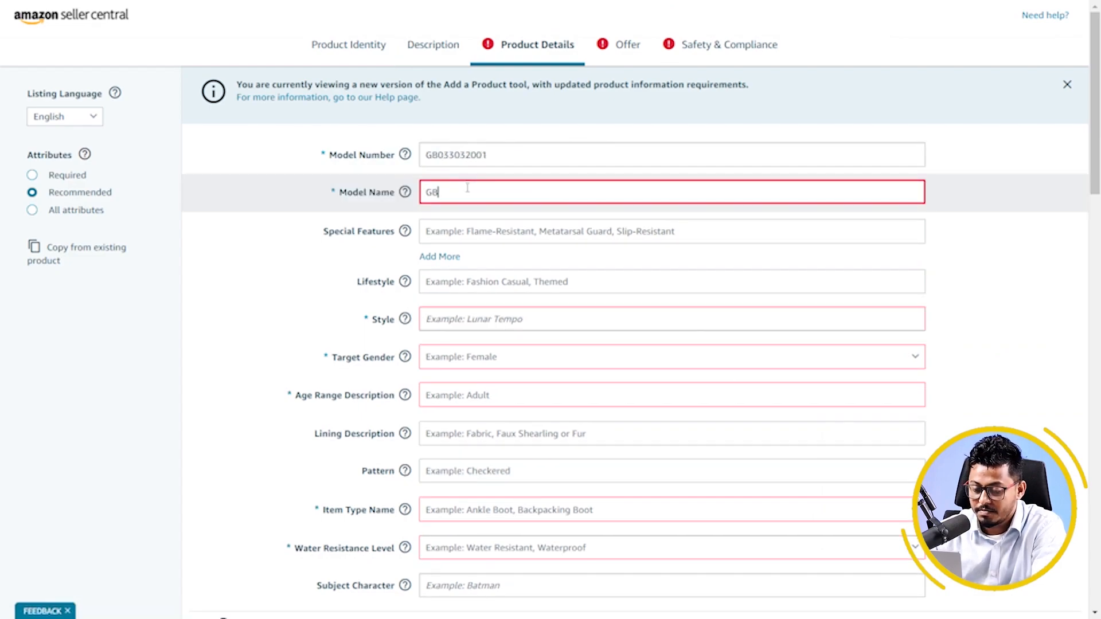
{"action": "scroll", "scroll_direction": "down", "scroll_amount": 3}
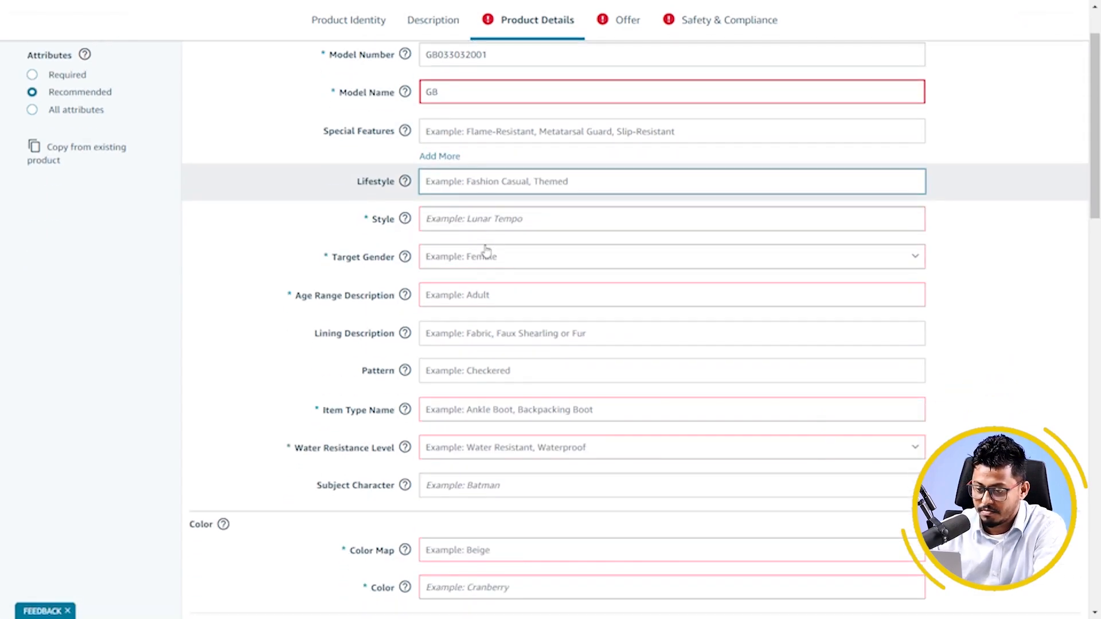
{"action": "type", "text": "H"}
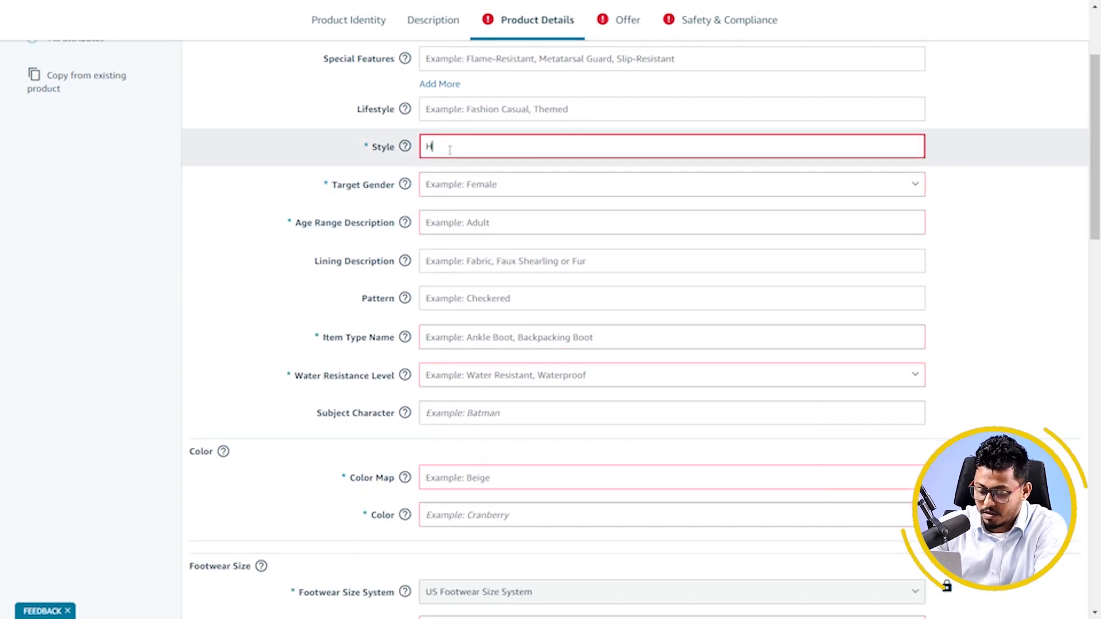
{"action": "type", "text": "iking"}
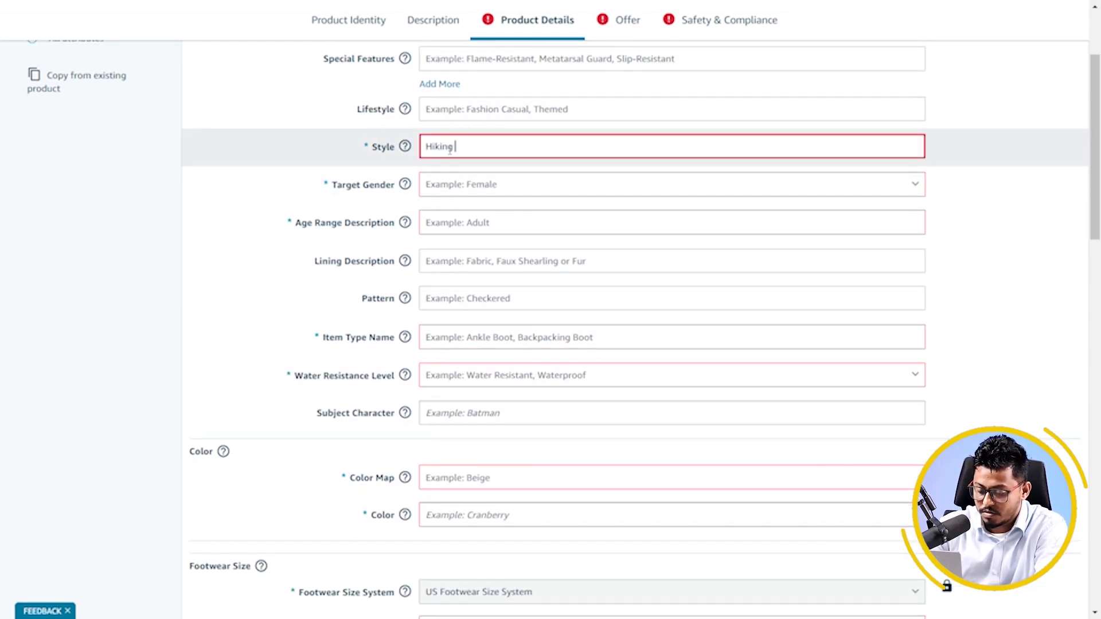
{"action": "type", "text": "Boots"}
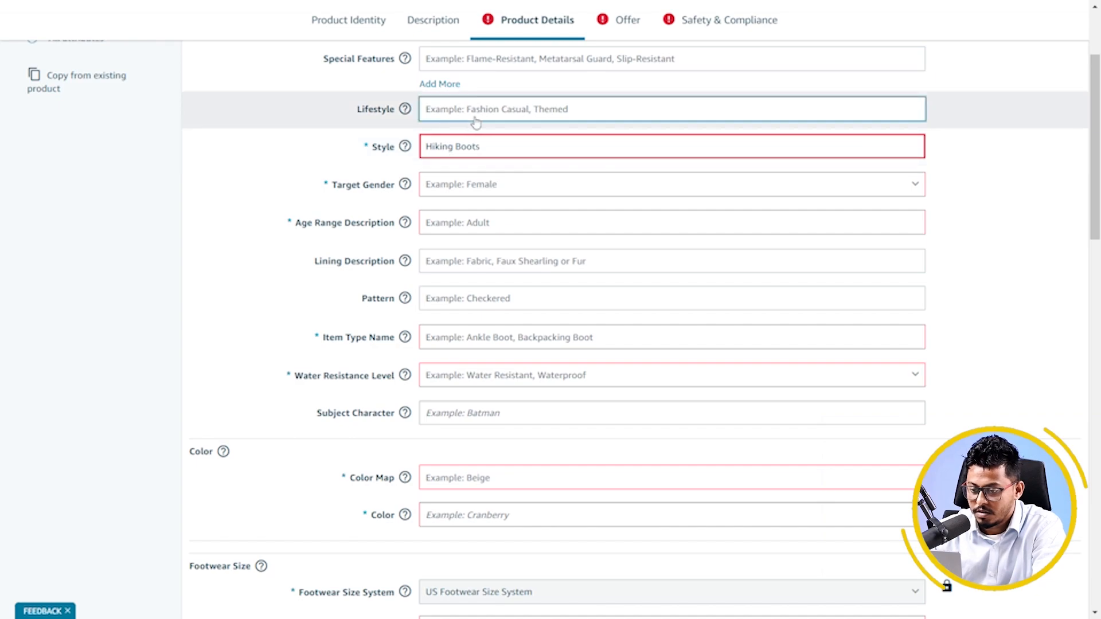
{"action": "left_click", "coordinate": [671, 184]}
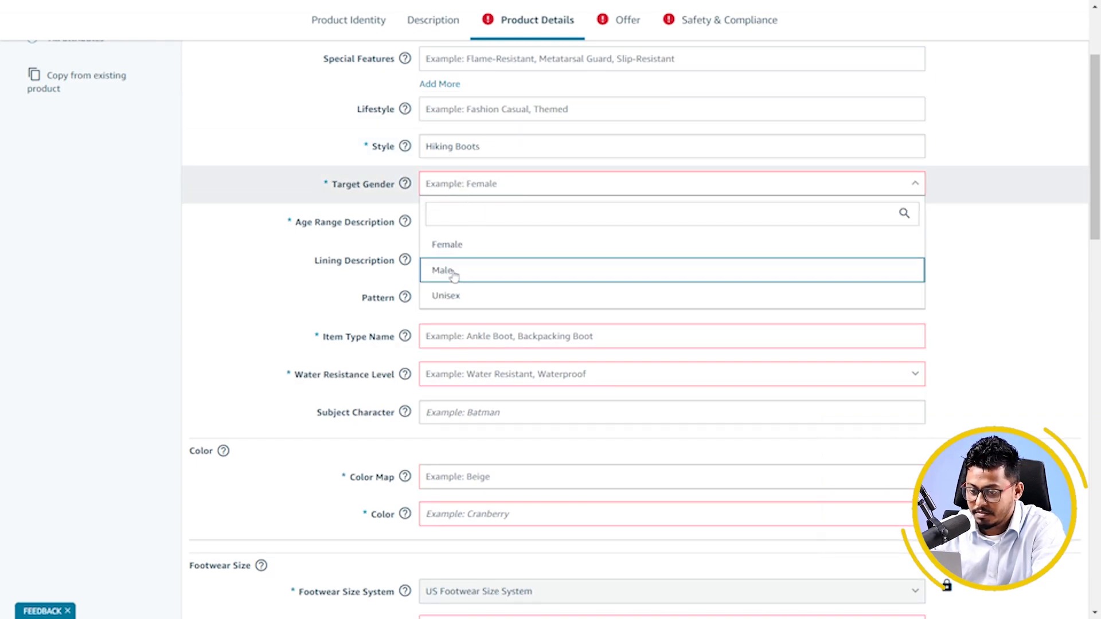
{"action": "left_click", "coordinate": [443, 271]}
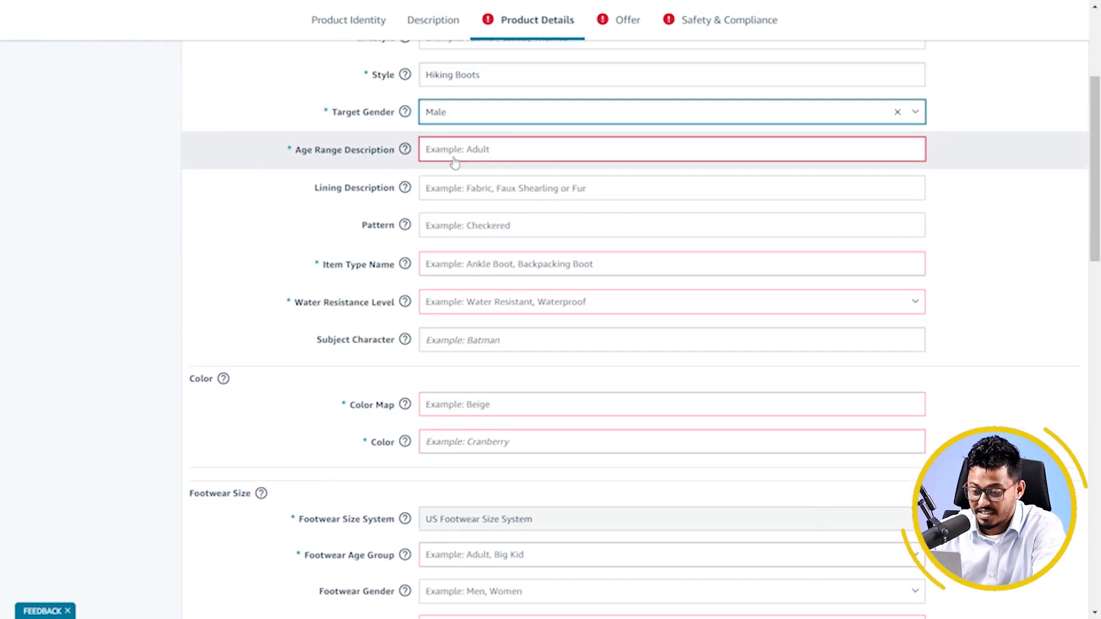
{"action": "type", "text": "Adult"}
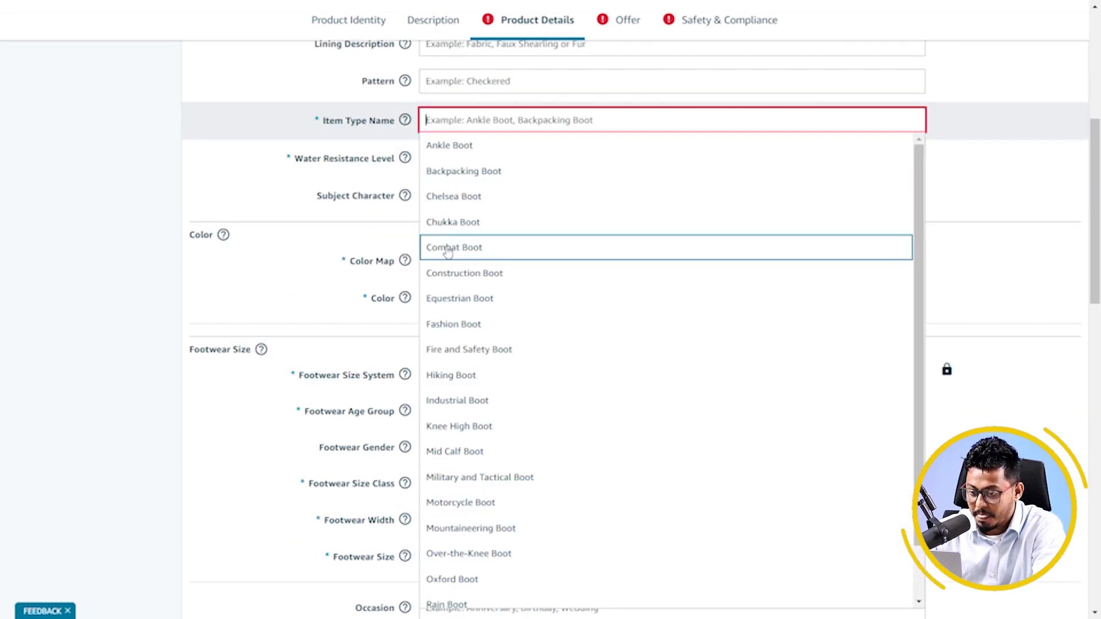
{"action": "left_click", "coordinate": [451, 374]}
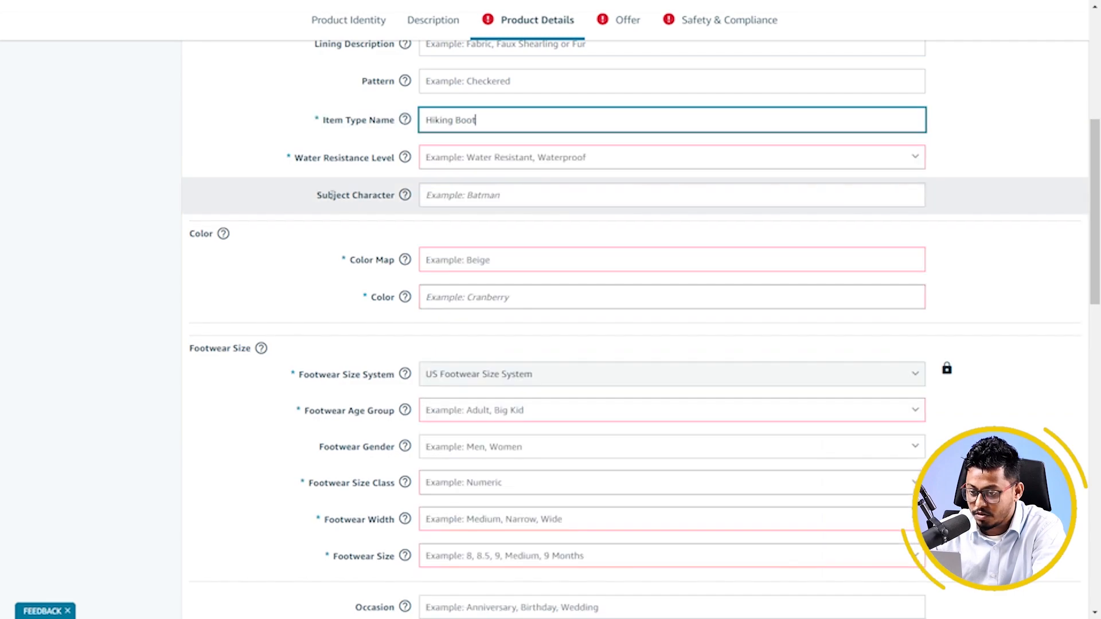
Set footwear sizing to age group Adult, gender Men, size class Numeric and size 7.
{"action": "left_click", "coordinate": [670, 157]}
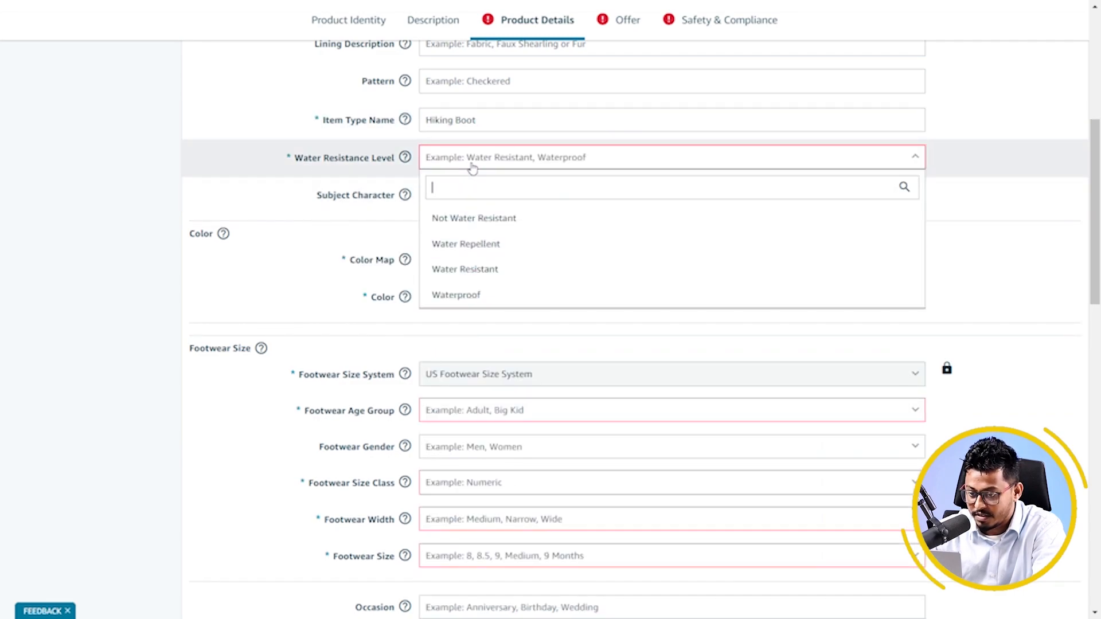
{"action": "mouse_move", "coordinate": [466, 243]}
{"action": "type", "text": "Brown"}
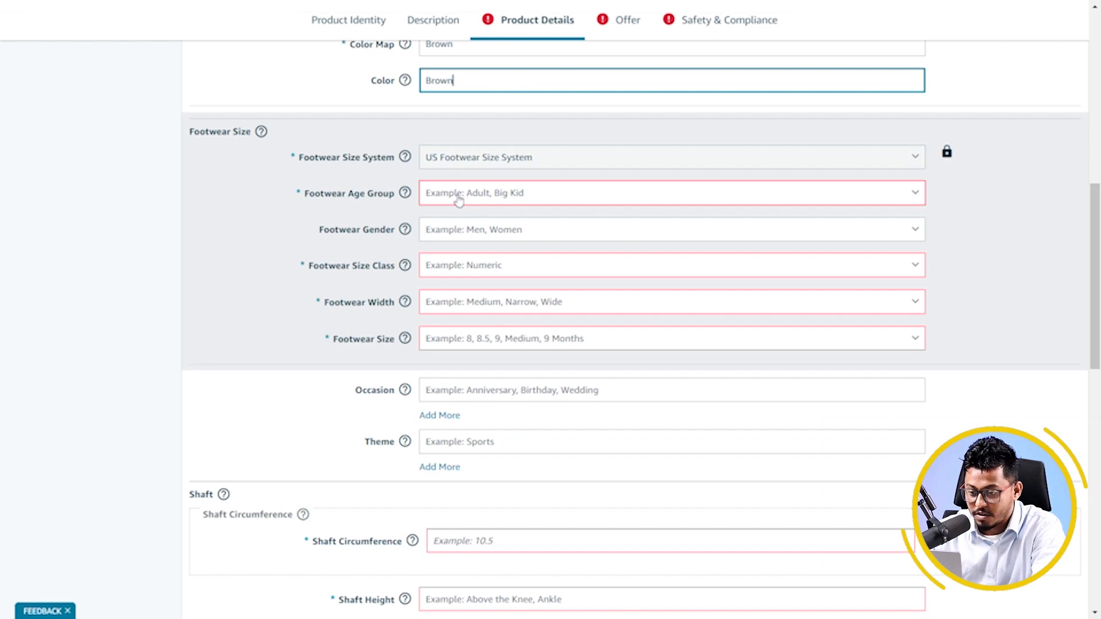
{"action": "left_click", "coordinate": [671, 193]}
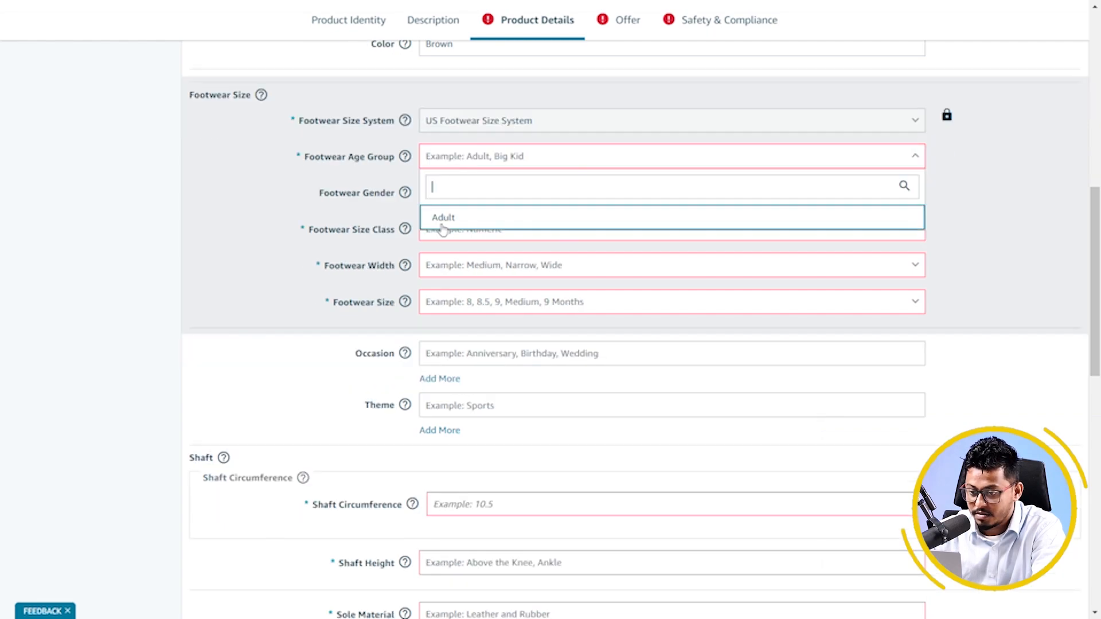
{"action": "left_click", "coordinate": [443, 217]}
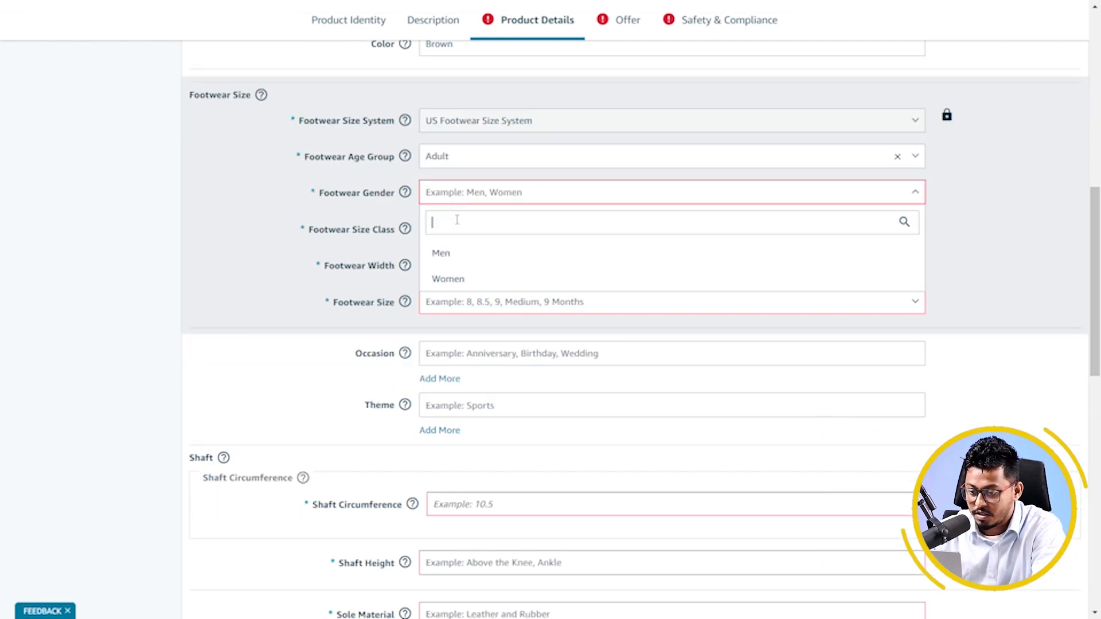
{"action": "left_click", "coordinate": [440, 252]}
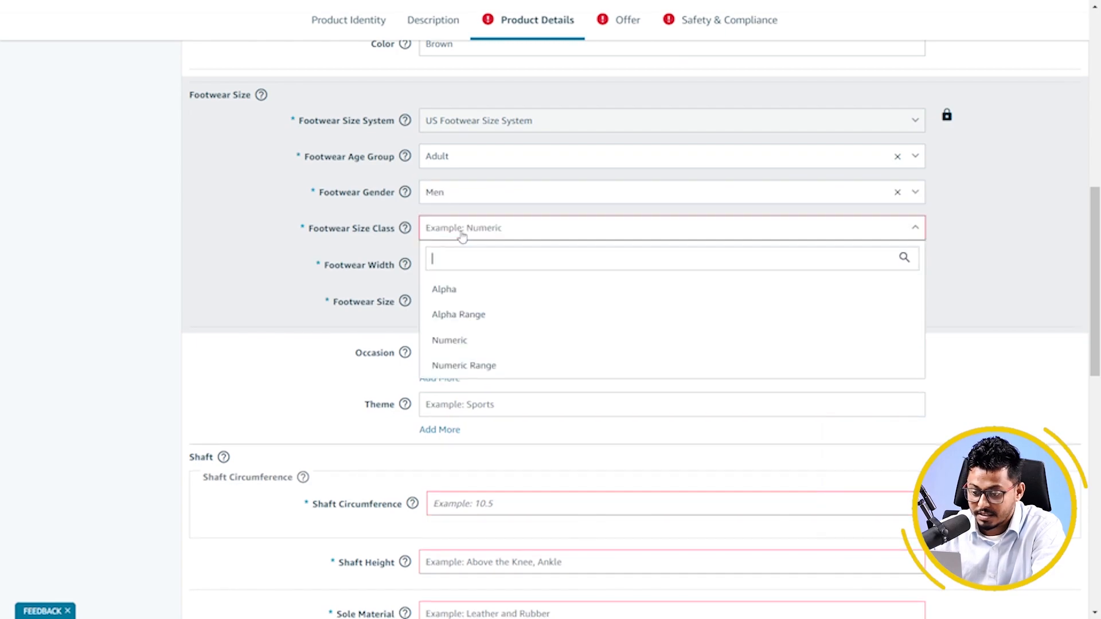
{"action": "mouse_move", "coordinate": [448, 339]}
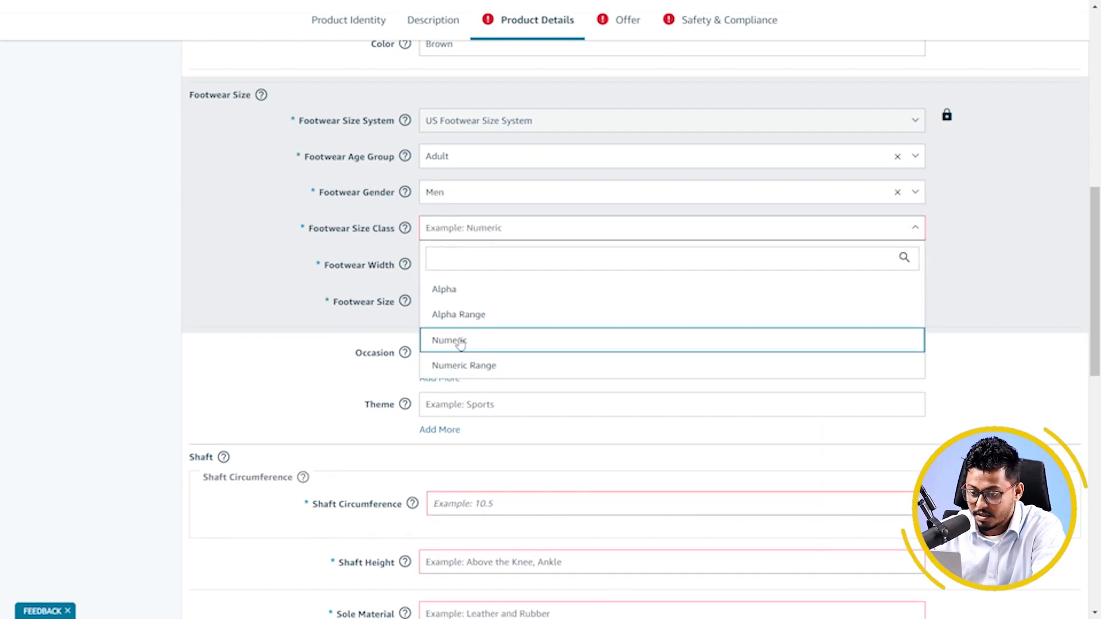
{"action": "left_click", "coordinate": [448, 340]}
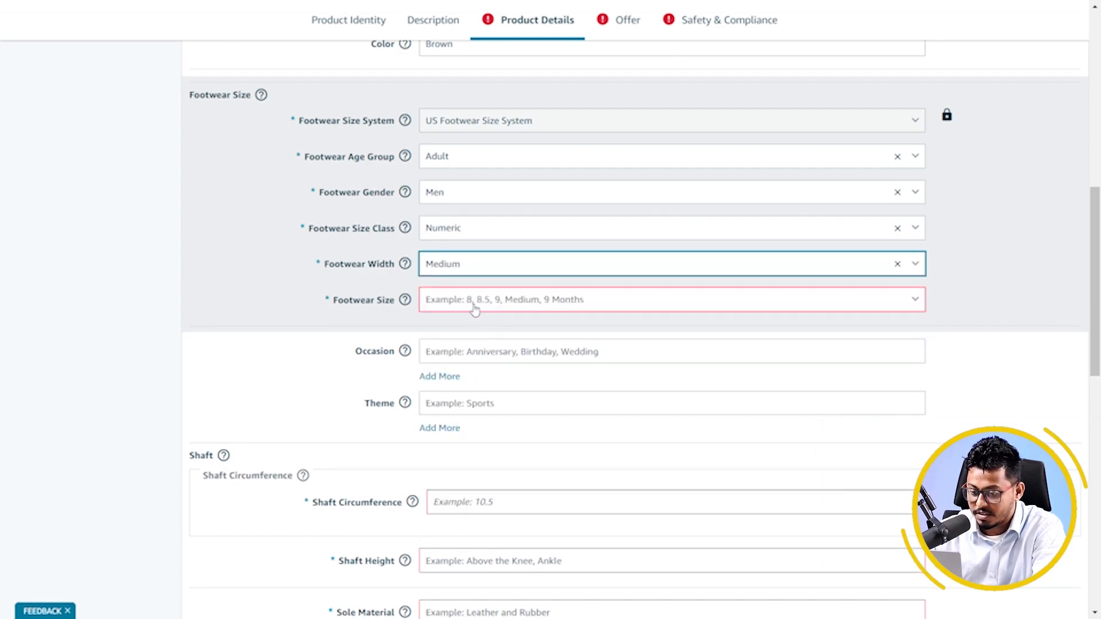
{"action": "type", "text": "7"}
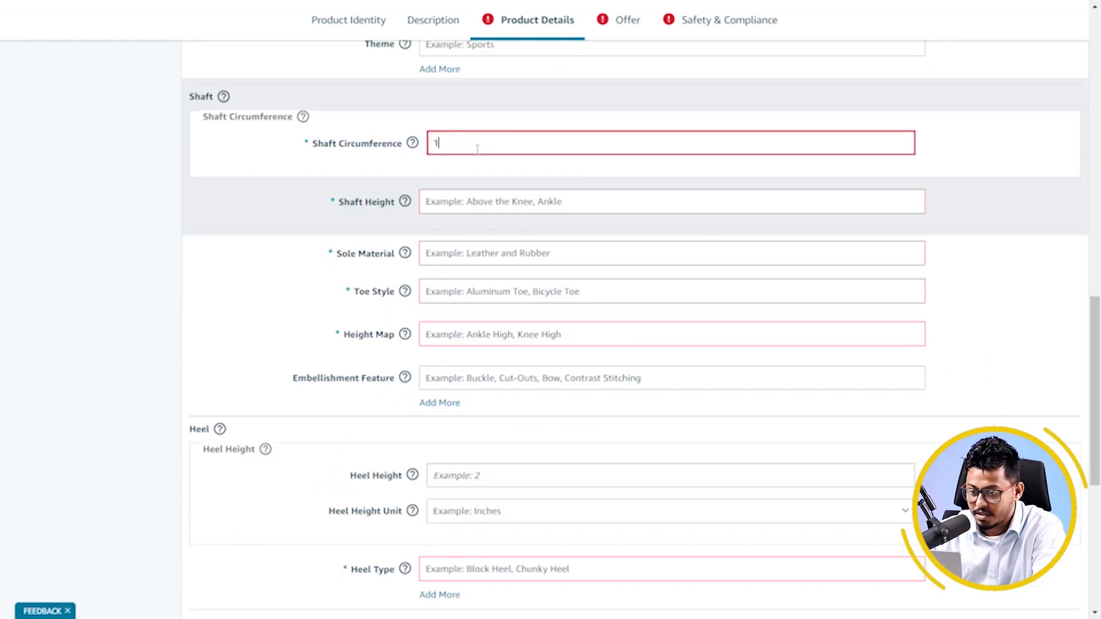
Finish the size as .5, set shaft height Ankle and sole material Rubber, and enter the heel height.
{"action": "type", "text": ".5"}
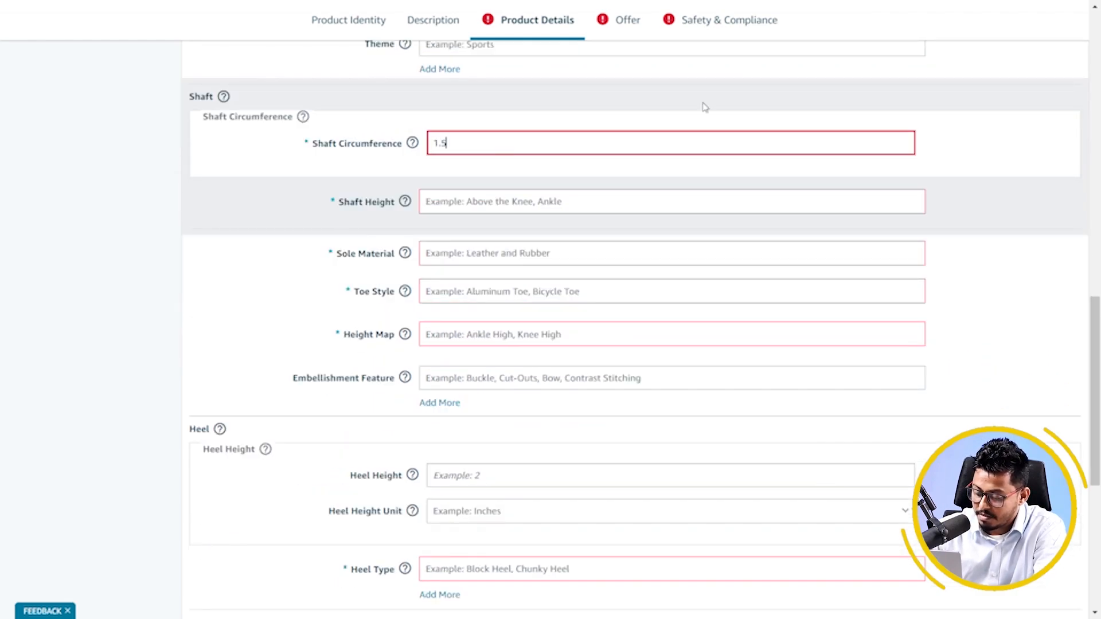
{"action": "left_click", "coordinate": [670, 202]}
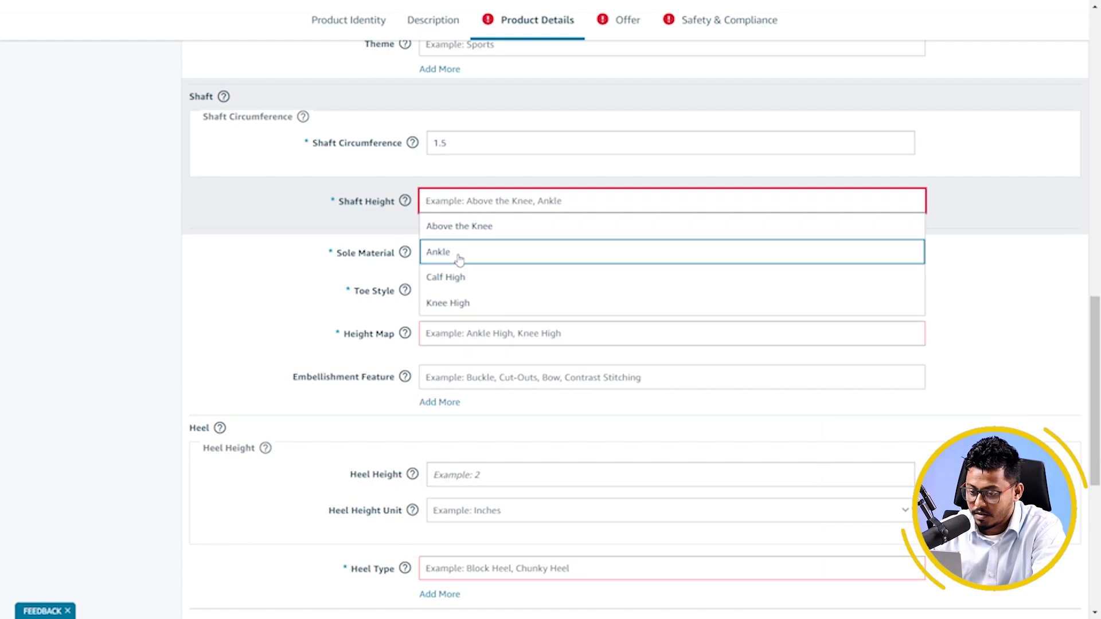
{"action": "left_click", "coordinate": [437, 251]}
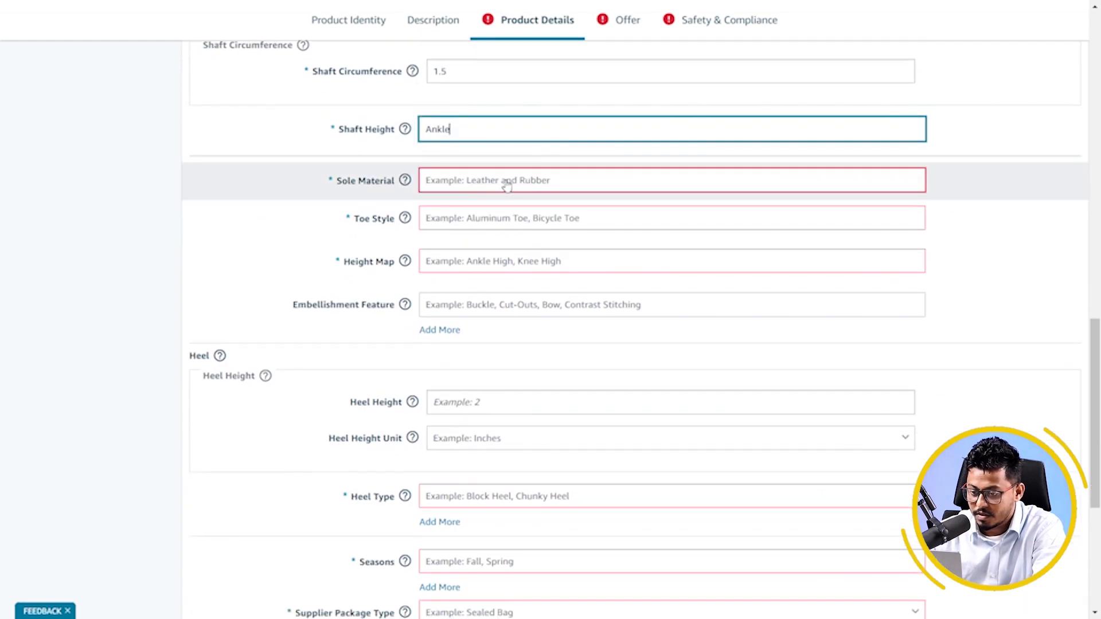
{"action": "left_click", "coordinate": [670, 180]}
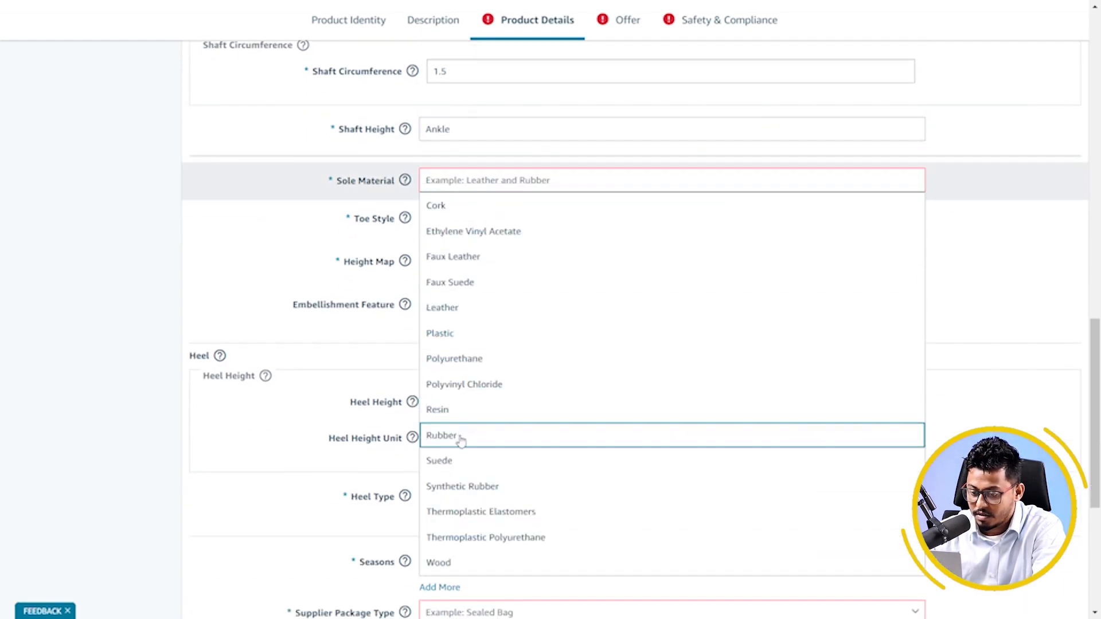
{"action": "left_click", "coordinate": [441, 436]}
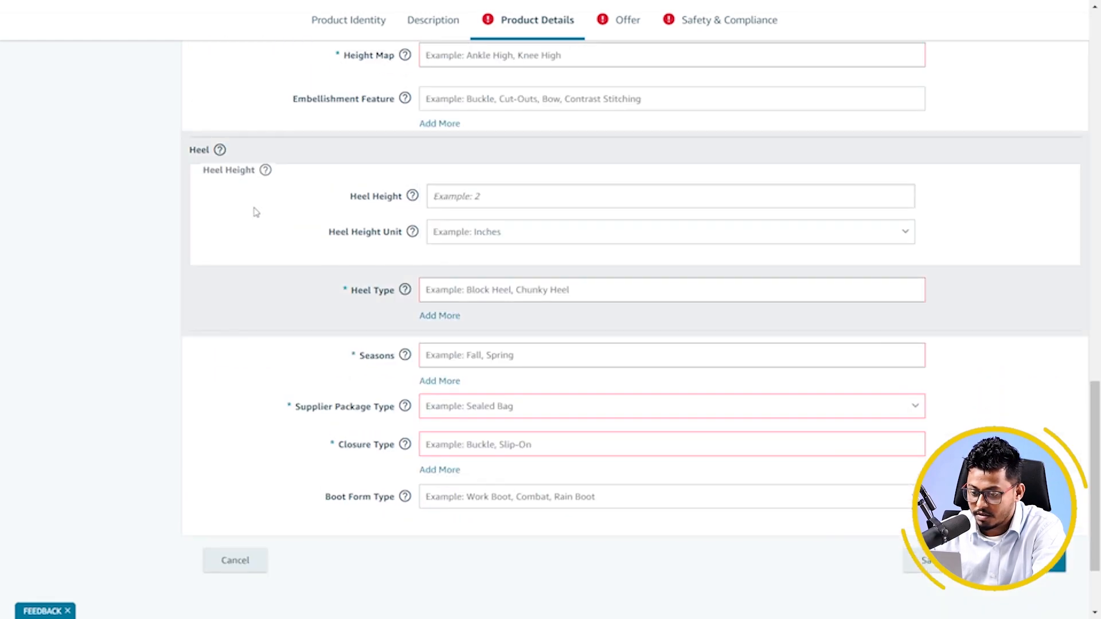
{"action": "scroll", "scroll_direction": "up", "scroll_amount": 3}
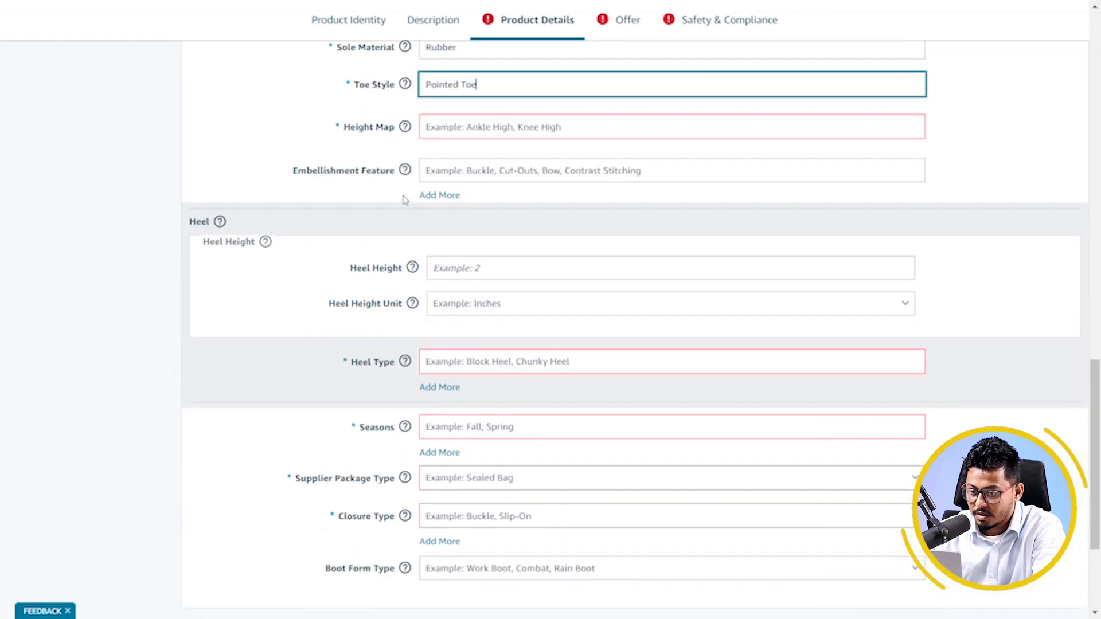
{"action": "left_click", "coordinate": [671, 126]}
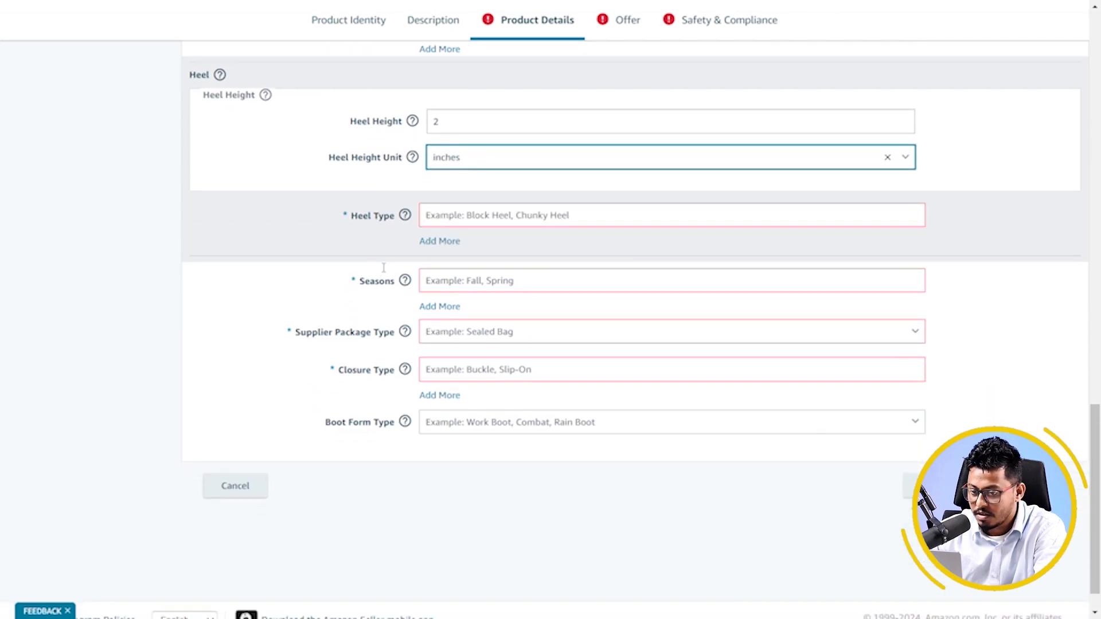
Set heel type Block Heel, seasons All, package Sealed Bag, closure Lace-Up and boot form Hiking Boot.
{"action": "left_click", "coordinate": [671, 215]}
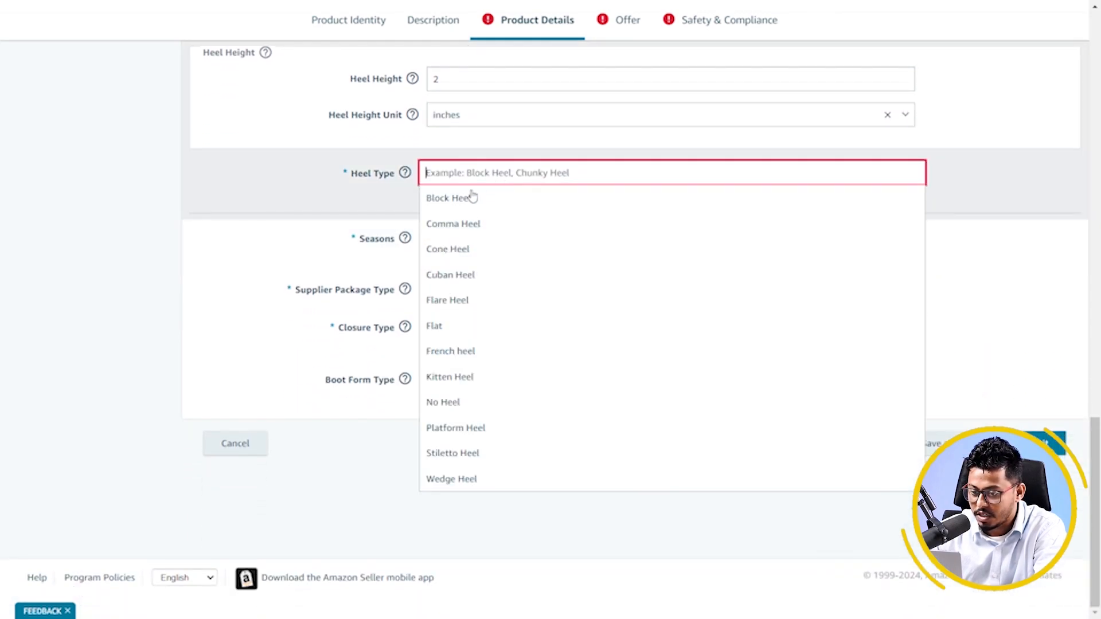
{"action": "left_click", "coordinate": [448, 198]}
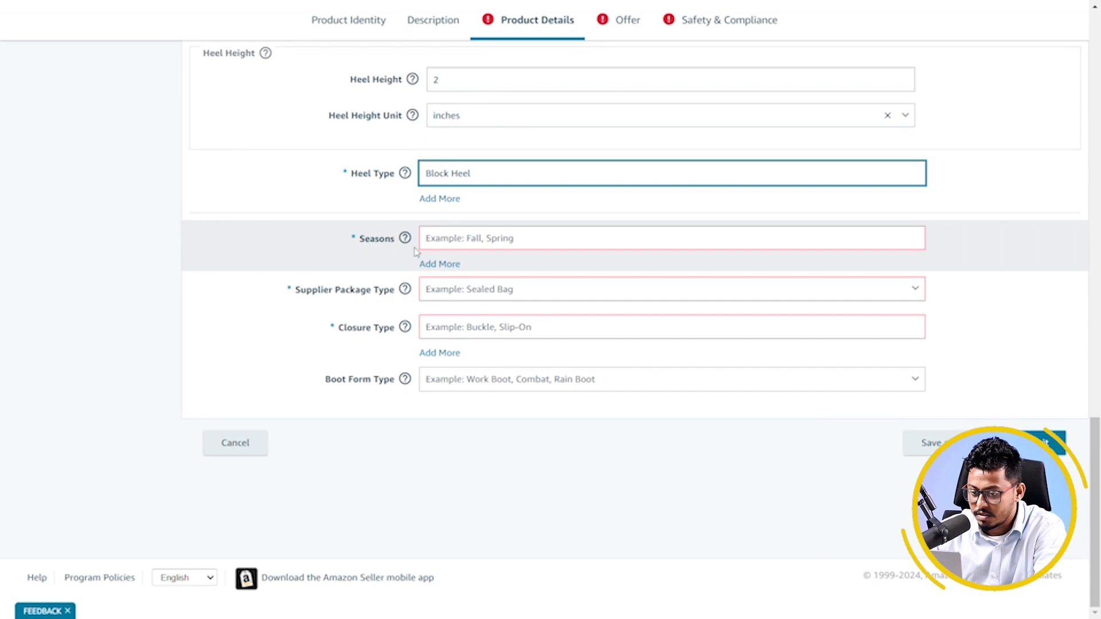
{"action": "left_click", "coordinate": [670, 238]}
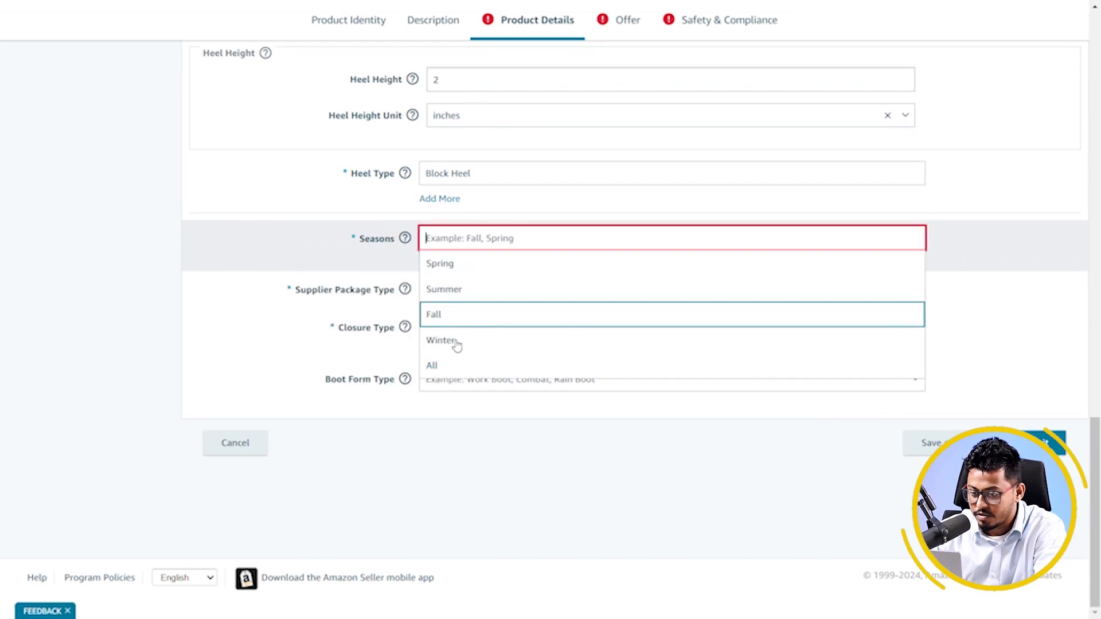
{"action": "left_click", "coordinate": [432, 364]}
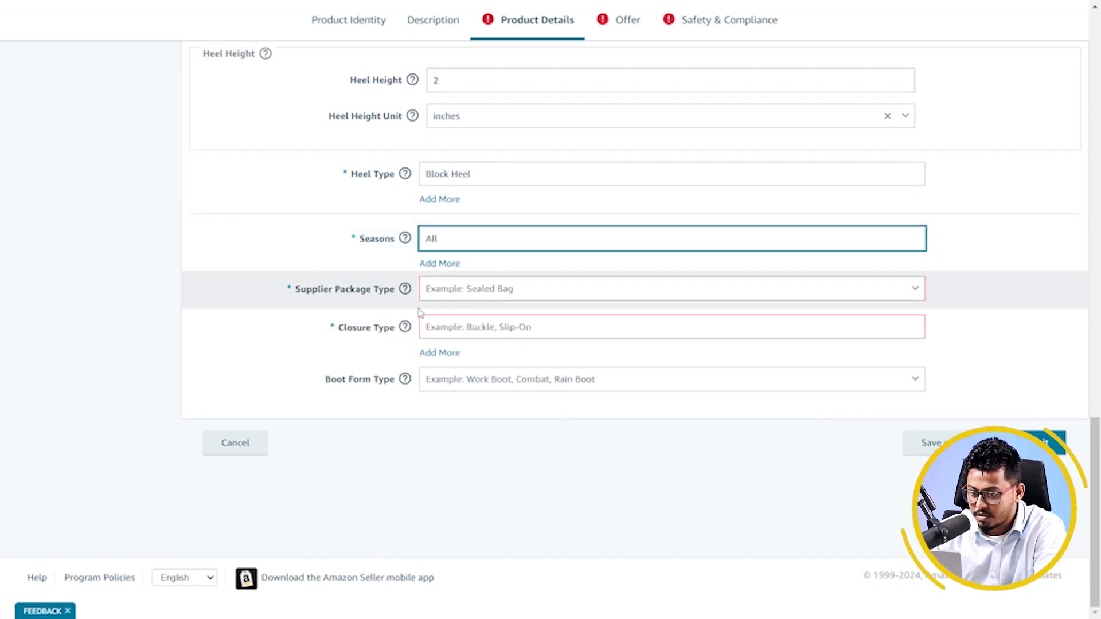
{"action": "left_click", "coordinate": [671, 289]}
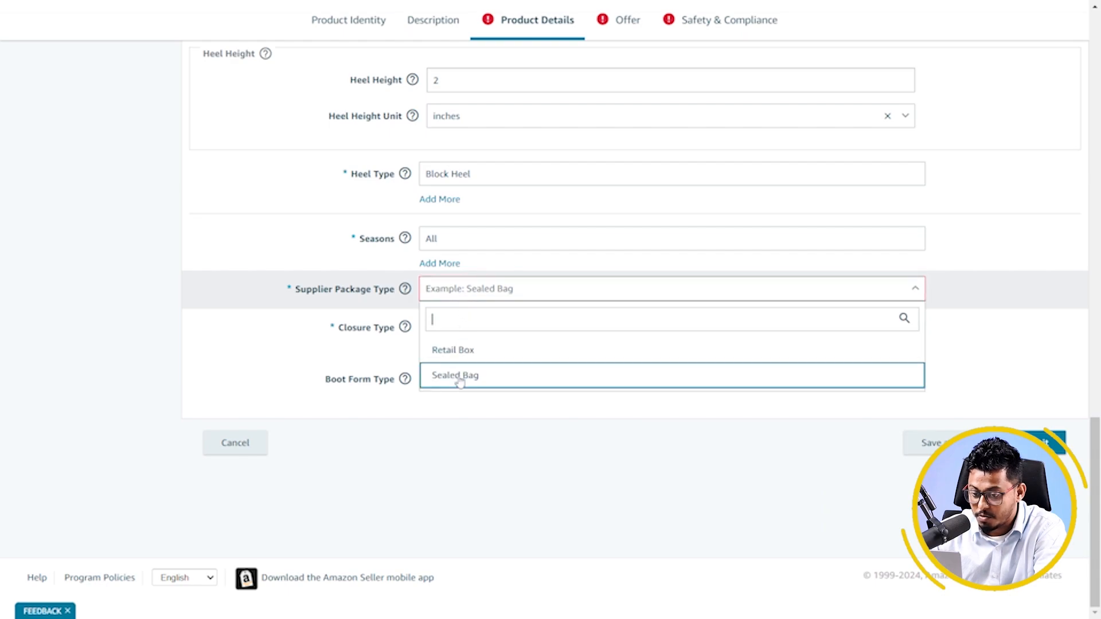
{"action": "left_click", "coordinate": [455, 375]}
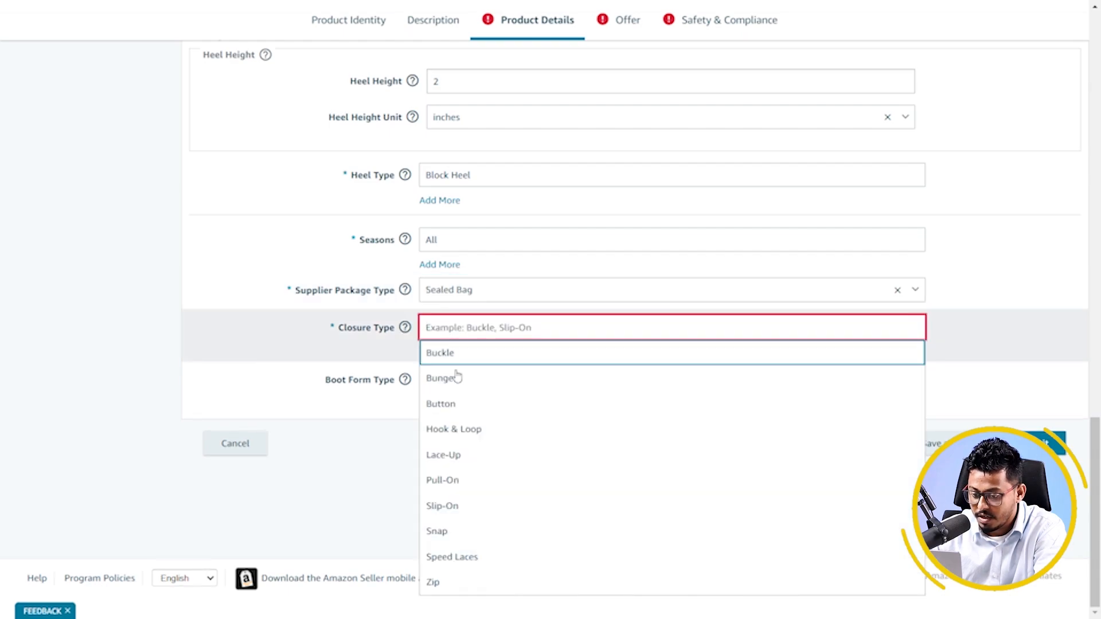
{"action": "left_click", "coordinate": [443, 454]}
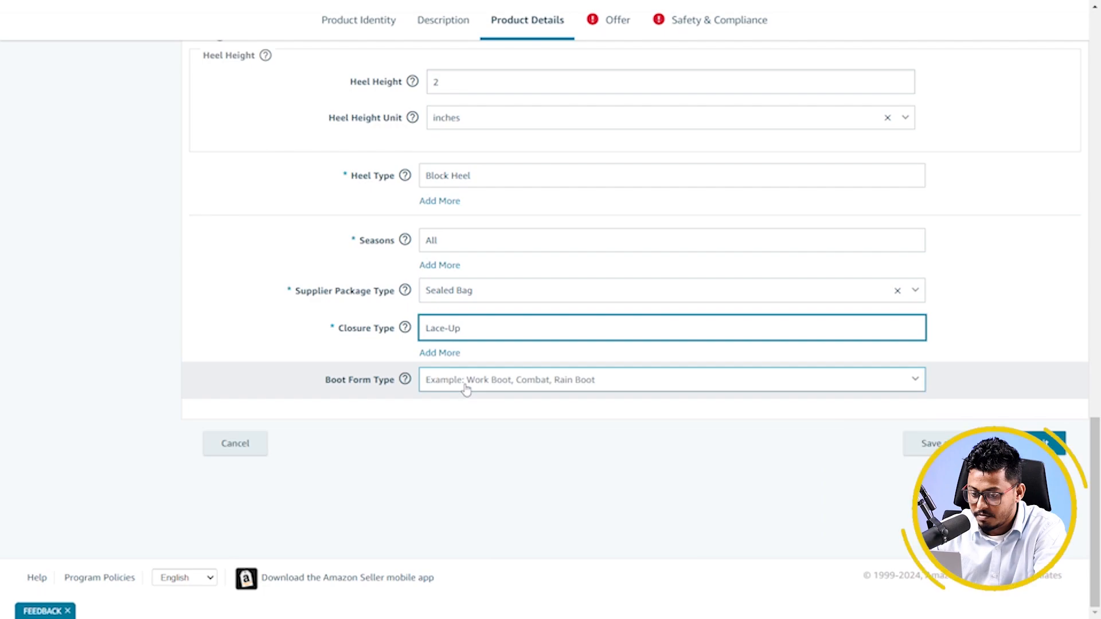
{"action": "left_click", "coordinate": [670, 380]}
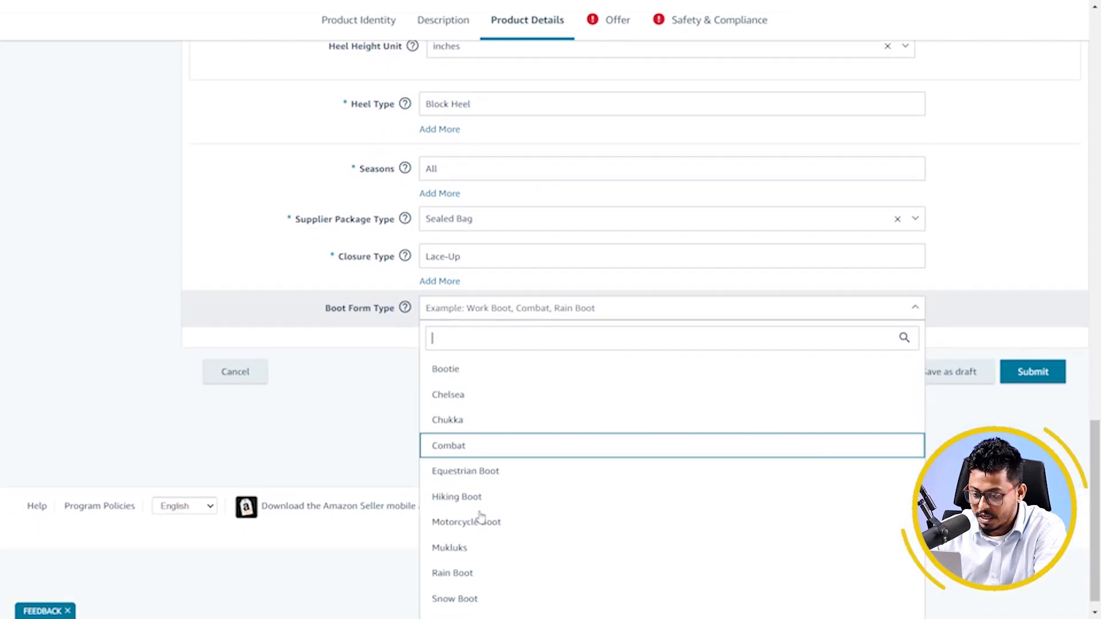
{"action": "left_click", "coordinate": [457, 496]}
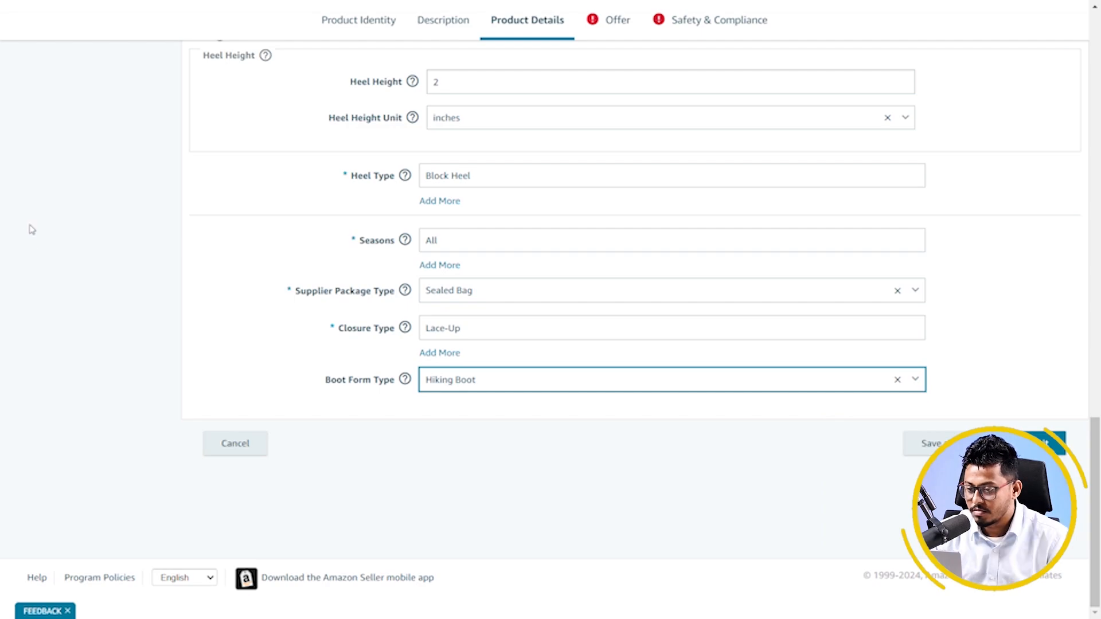
{"action": "mouse_move", "coordinate": [39, 229]}
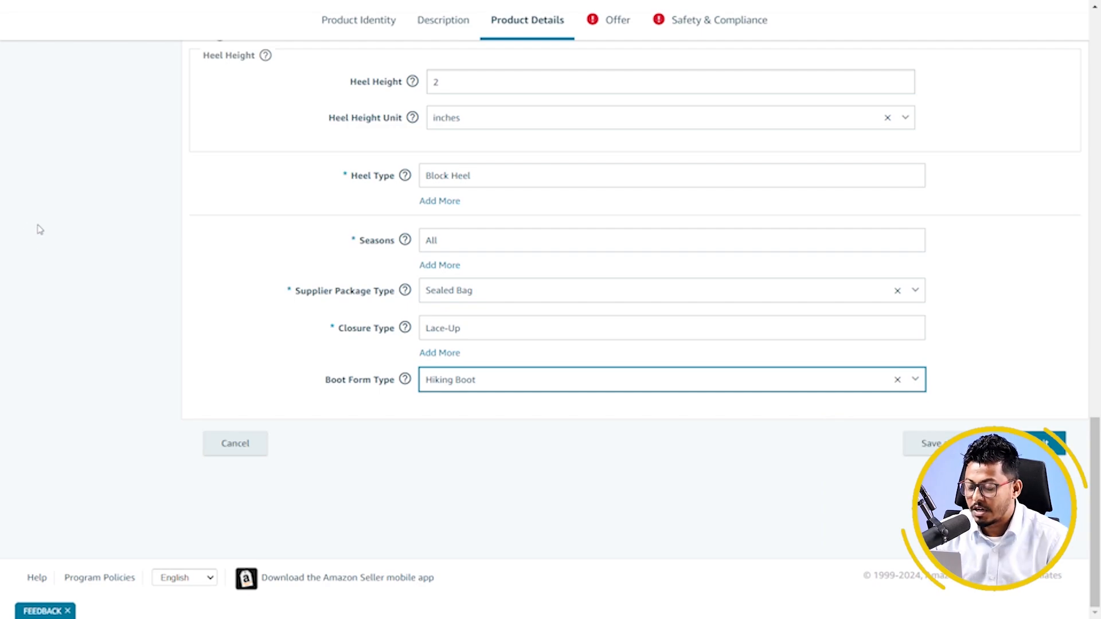
{"action": "mouse_move", "coordinate": [67, 162]}
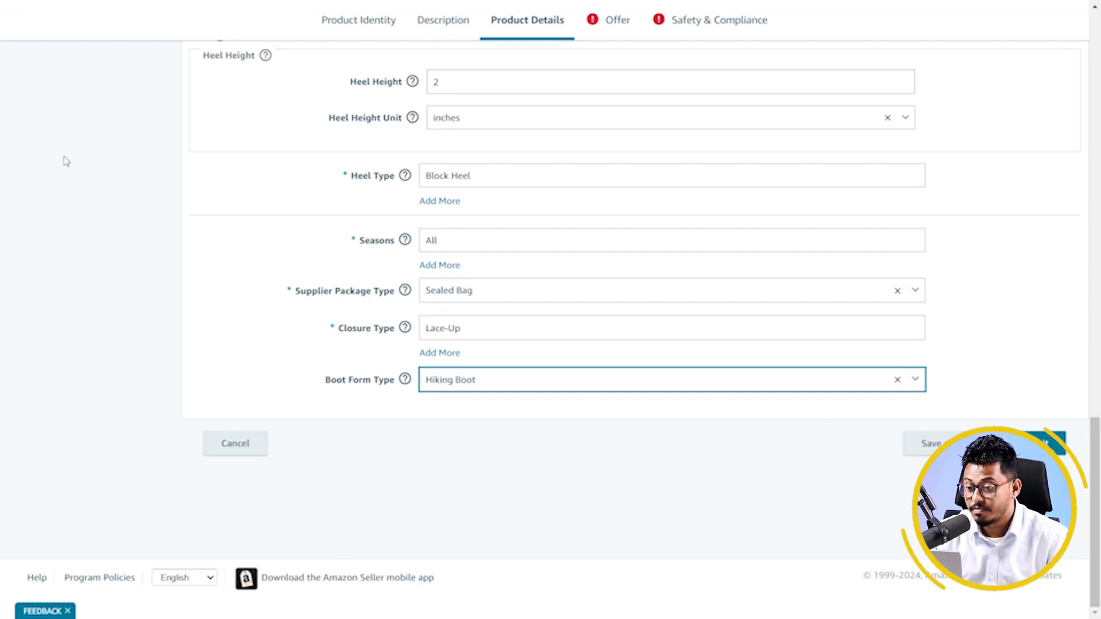
On the Offer step enter SKU Hiking-7, quantity 10, price 49.99 and list price 75.00.
{"action": "left_click", "coordinate": [617, 20]}
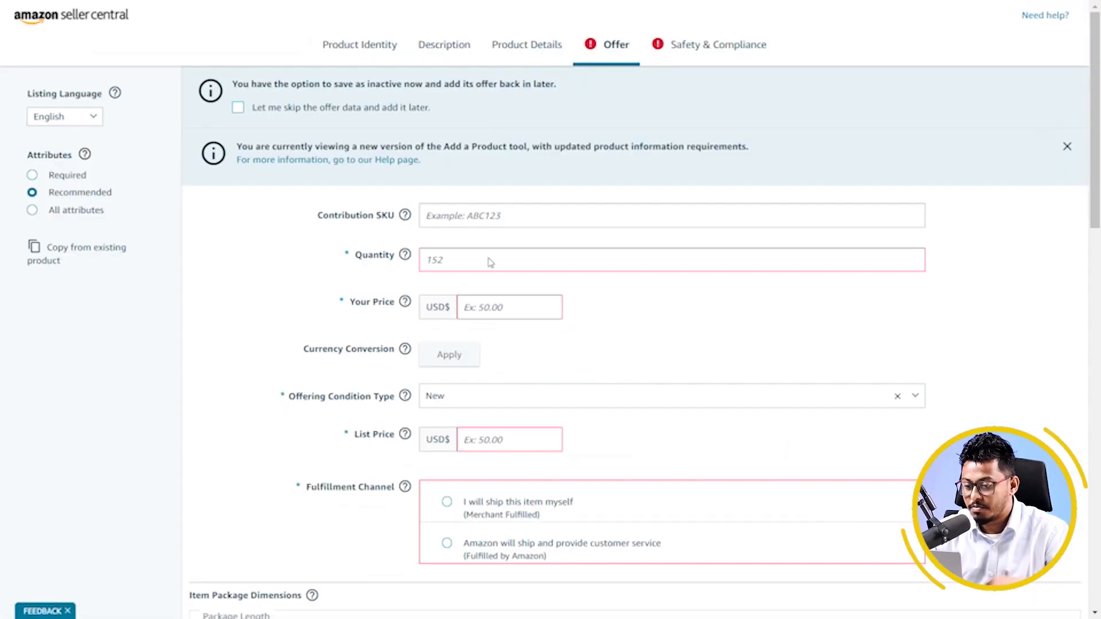
{"action": "left_click", "coordinate": [671, 215]}
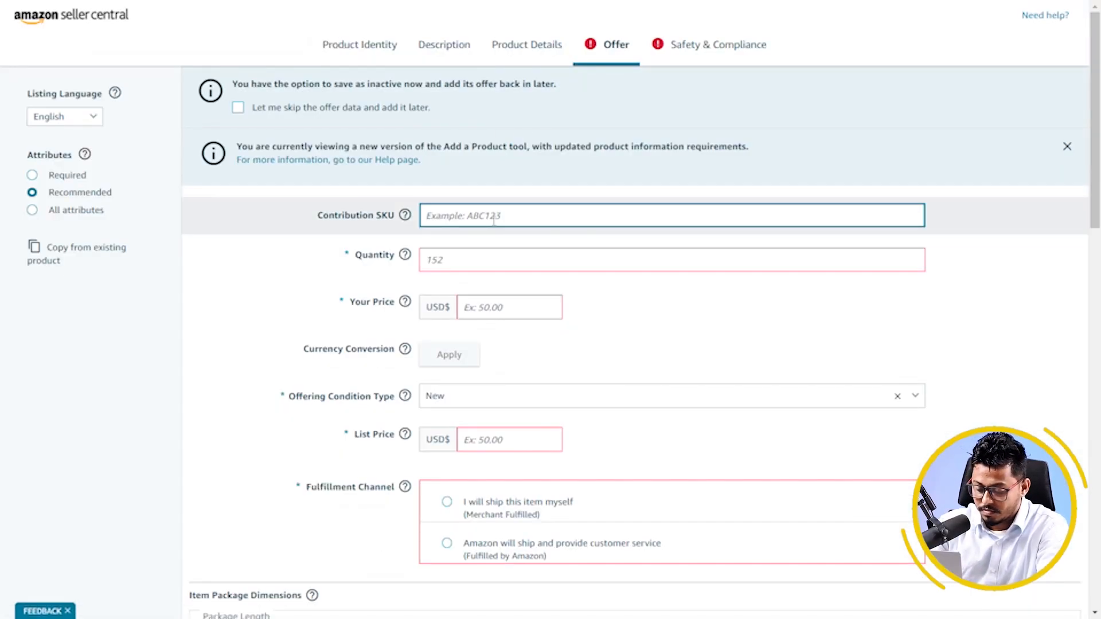
{"action": "type", "text": "Hiking-7"}
{"action": "left_click", "coordinate": [672, 259]}
{"action": "type", "text": "10"}
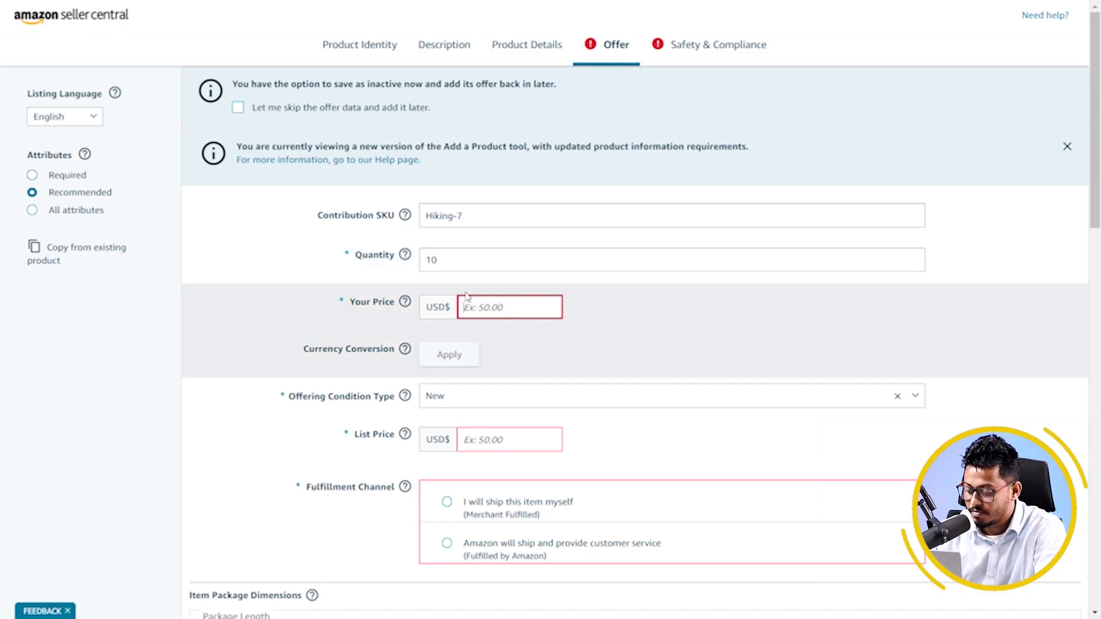
{"action": "type", "text": "49.99"}
{"action": "left_click", "coordinate": [509, 439]}
{"action": "type", "text": "75"}
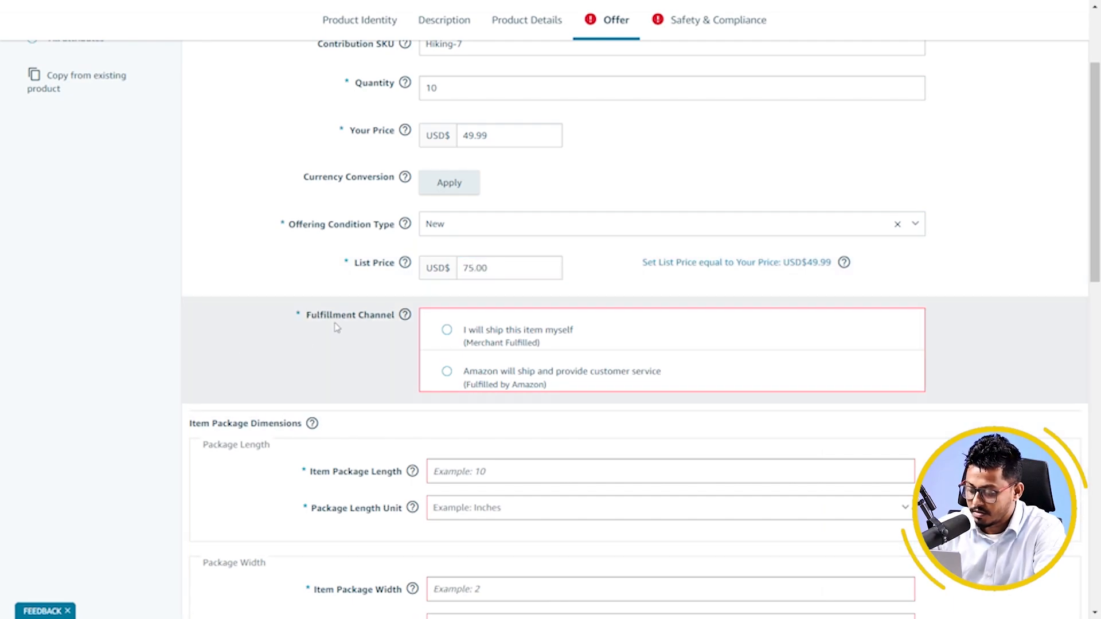
{"action": "mouse_move", "coordinate": [379, 333]}
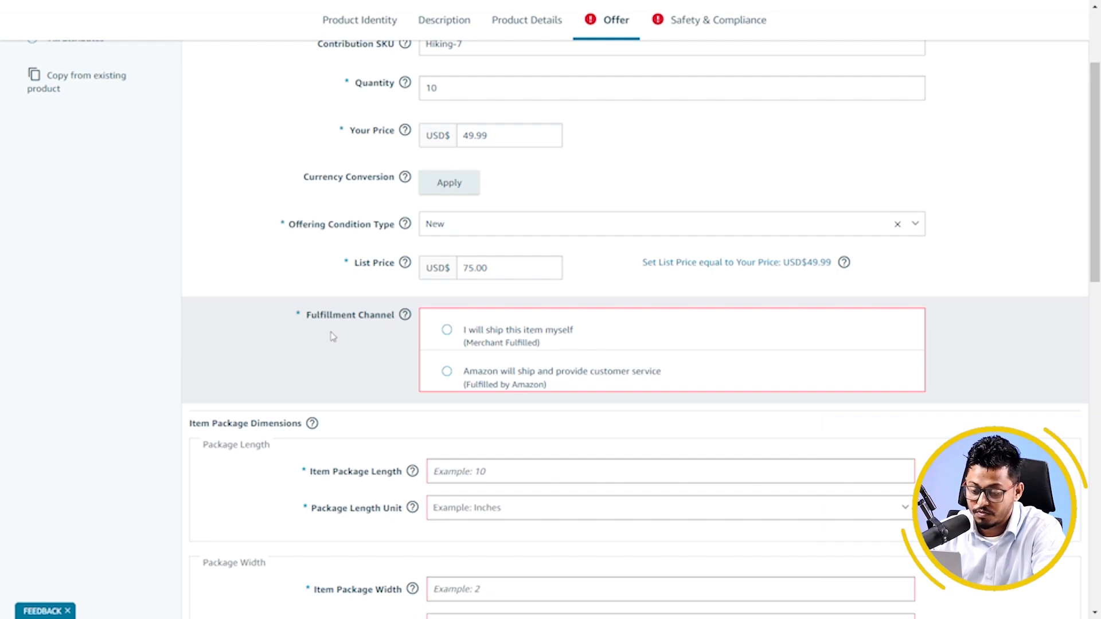
Scroll the Offer step to the Merchant Fulfilled channel with the Migrated Template shipping group.
{"action": "scroll", "scroll_direction": "down", "scroll_amount": 3}
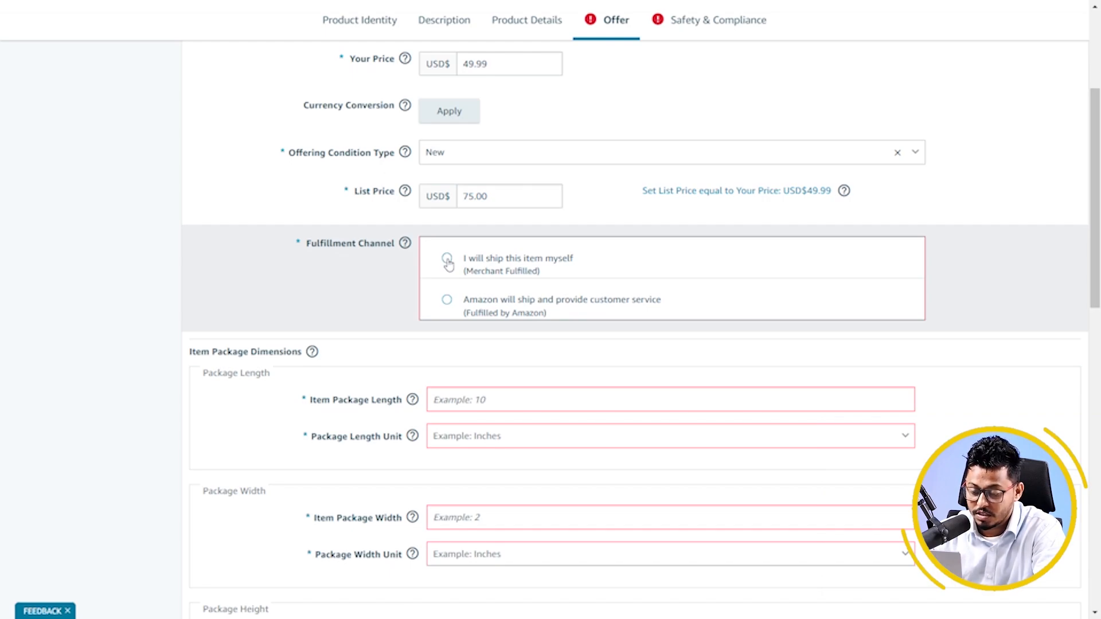
{"action": "mouse_move", "coordinate": [444, 270]}
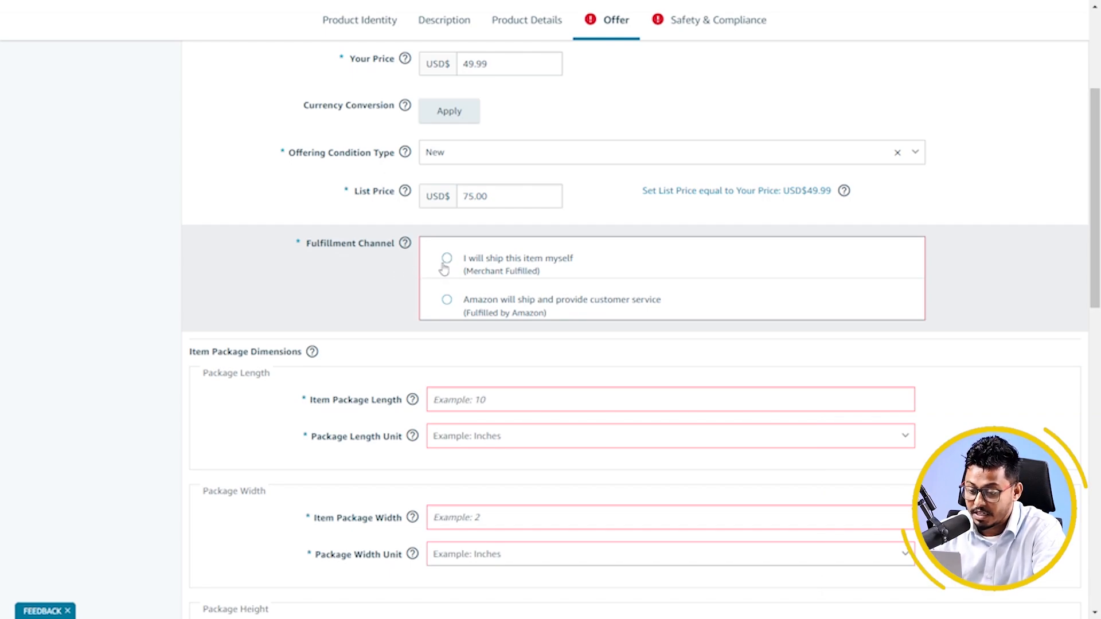
{"action": "mouse_move", "coordinate": [390, 274]}
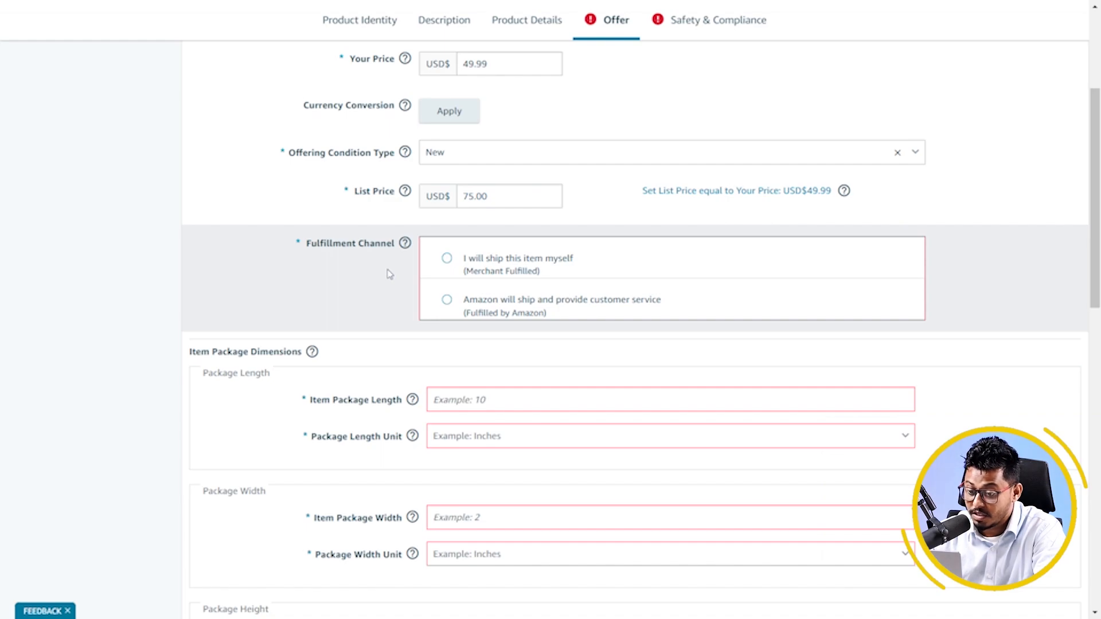
{"action": "mouse_move", "coordinate": [526, 274]}
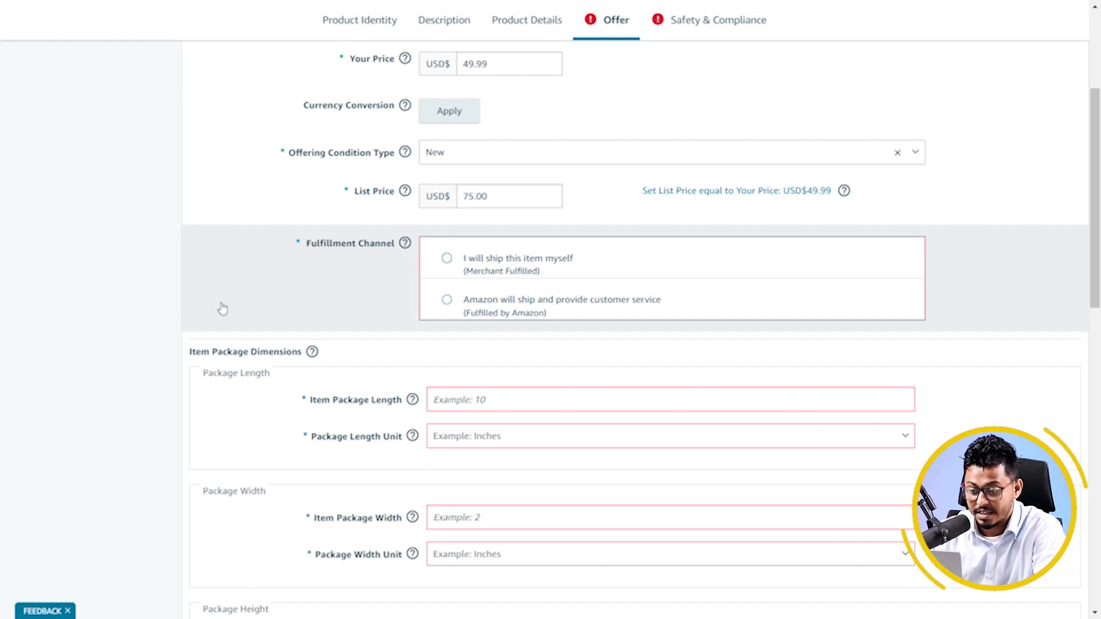
{"action": "scroll", "scroll_direction": "down", "scroll_amount": 3}
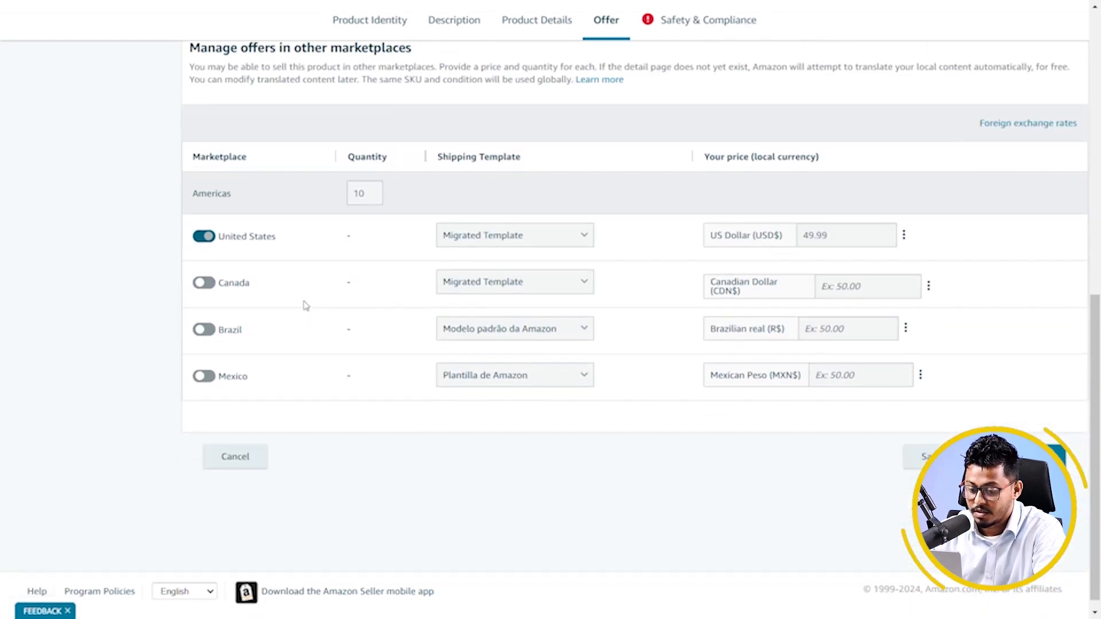
{"action": "scroll", "scroll_direction": "up", "scroll_amount": 3}
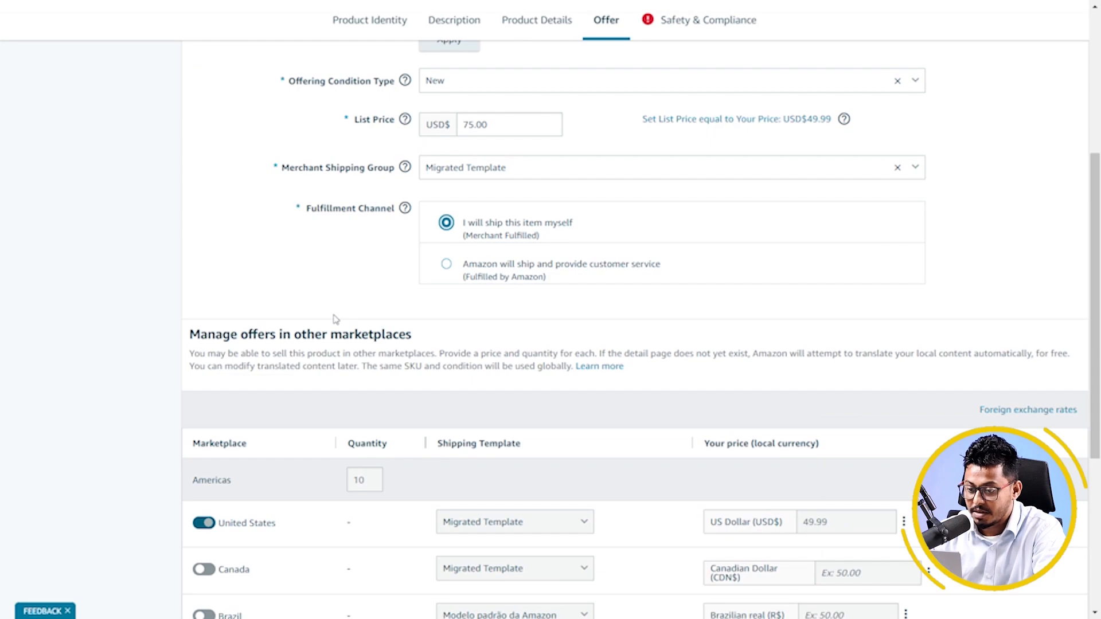
{"action": "scroll", "scroll_direction": "down", "scroll_amount": 3}
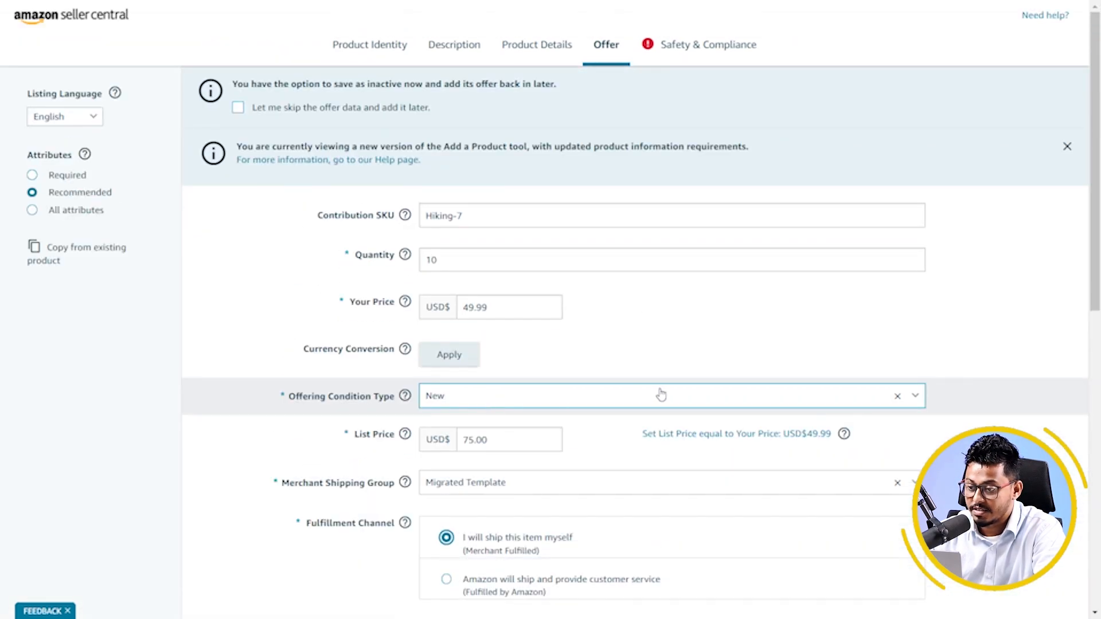
In Safety & Compliance, set country of origin to United States and dangerous goods to Not Applicable.
{"action": "left_click", "coordinate": [714, 45]}
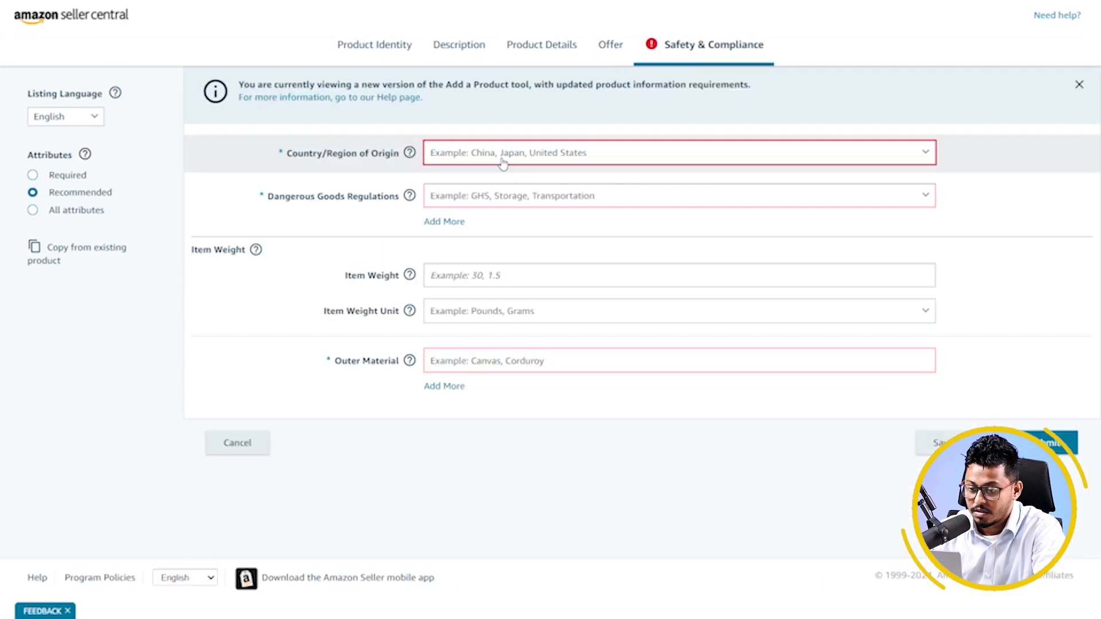
{"action": "left_click", "coordinate": [678, 152]}
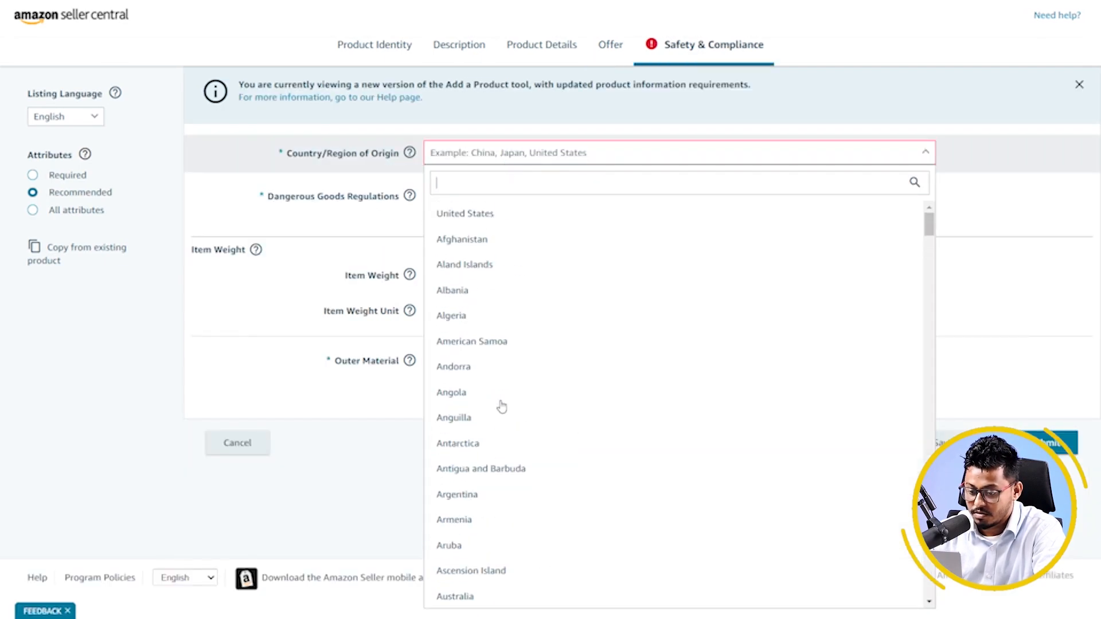
{"action": "left_click", "coordinate": [464, 213]}
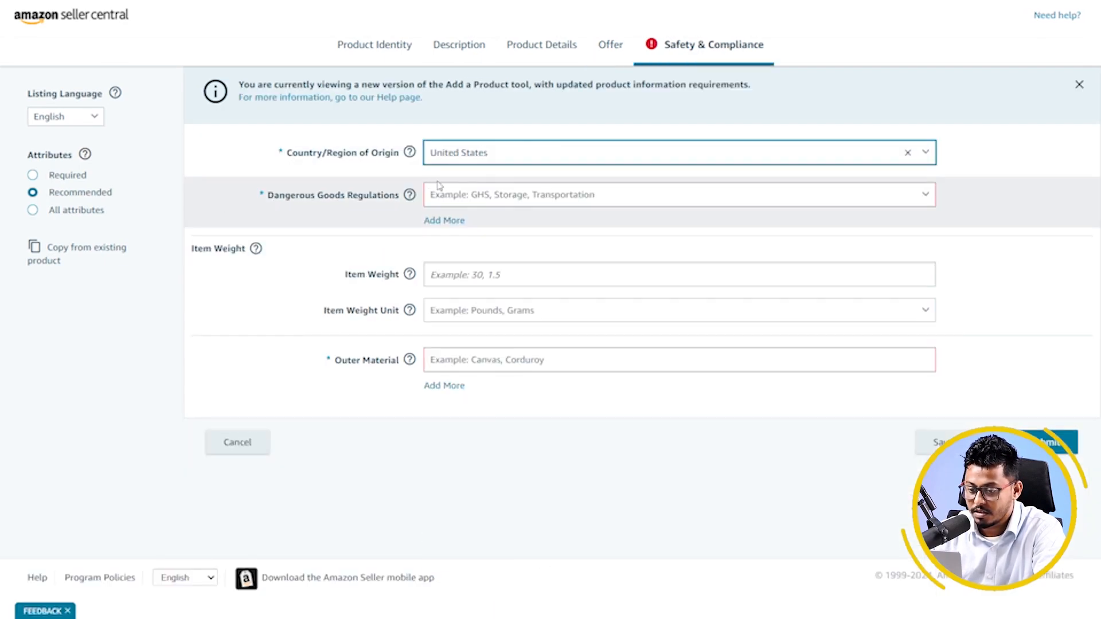
{"action": "left_click", "coordinate": [678, 195]}
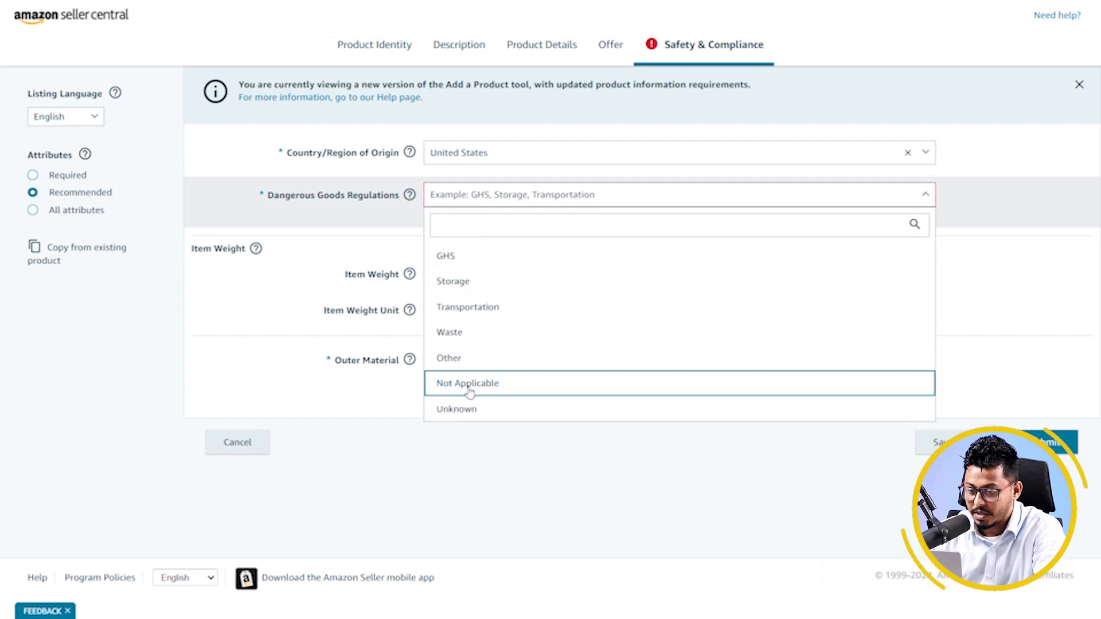
{"action": "left_click", "coordinate": [467, 382]}
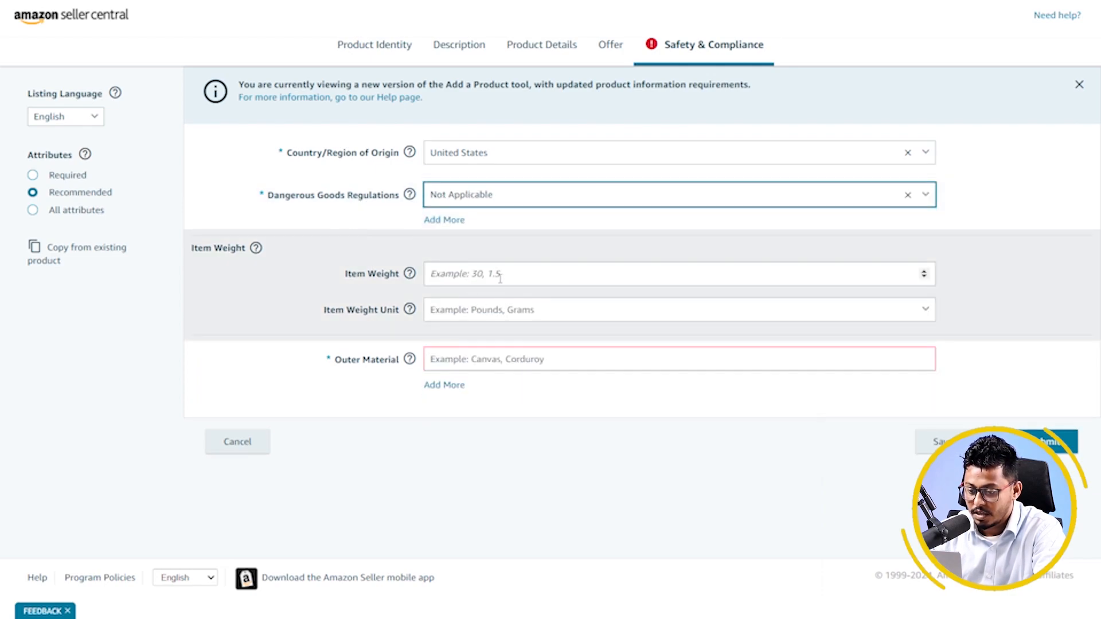
Enter an item weight of 1.8 pounds and submit the completed boot listing.
{"action": "type", "text": "1"}
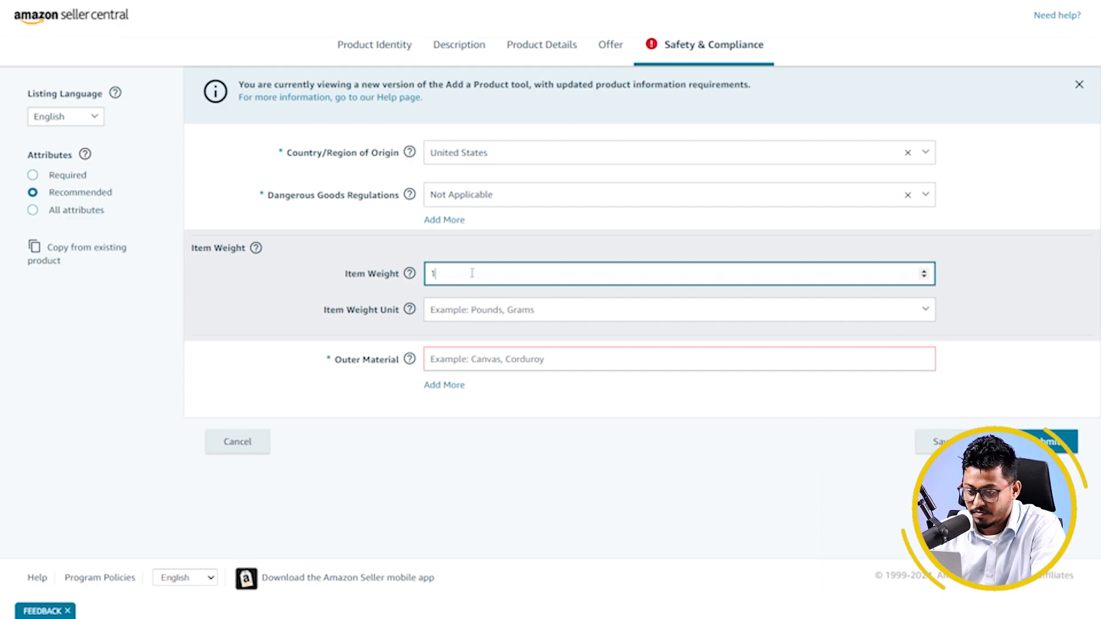
{"action": "type", "text": ".8"}
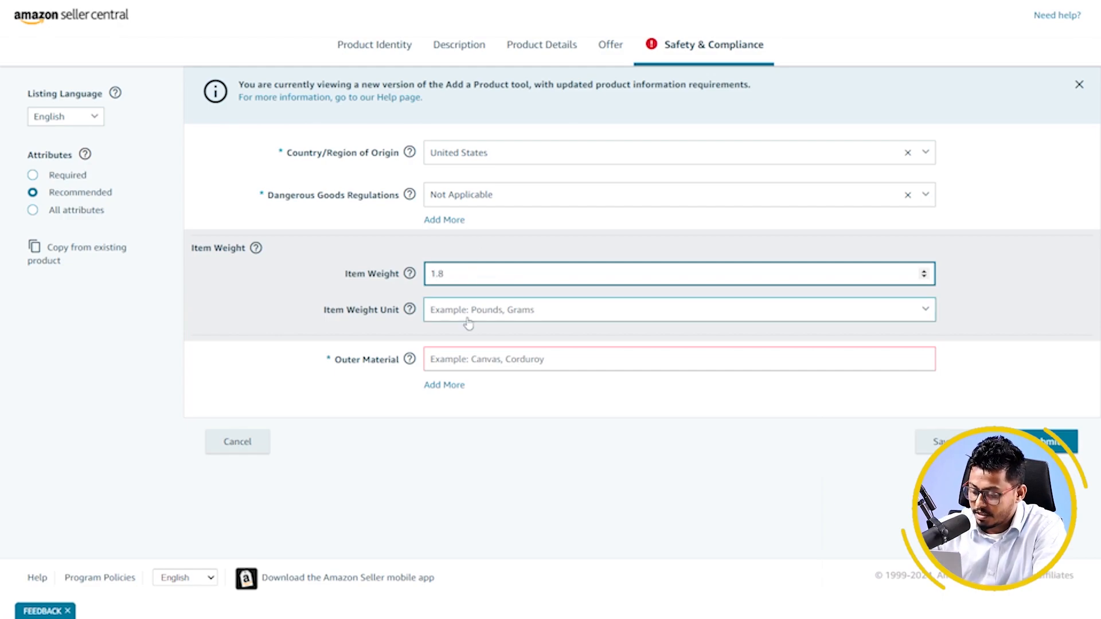
{"action": "left_click", "coordinate": [677, 310]}
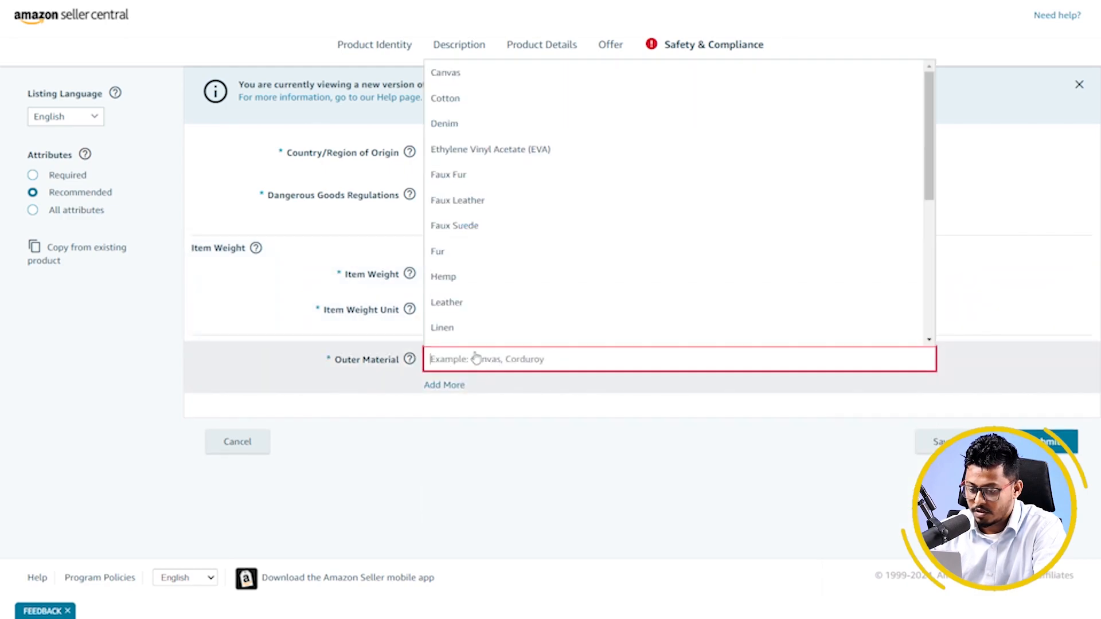
{"action": "scroll", "scroll_direction": "down", "scroll_amount": 3}
{"action": "type", "text": "Leather"}
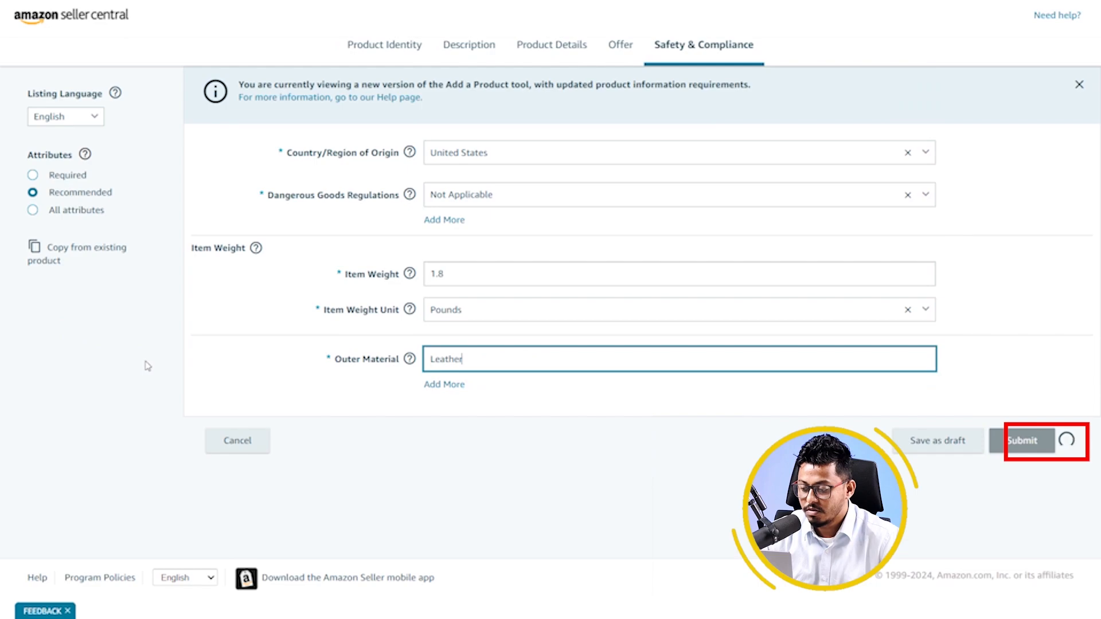
{"action": "left_click", "coordinate": [1043, 440]}
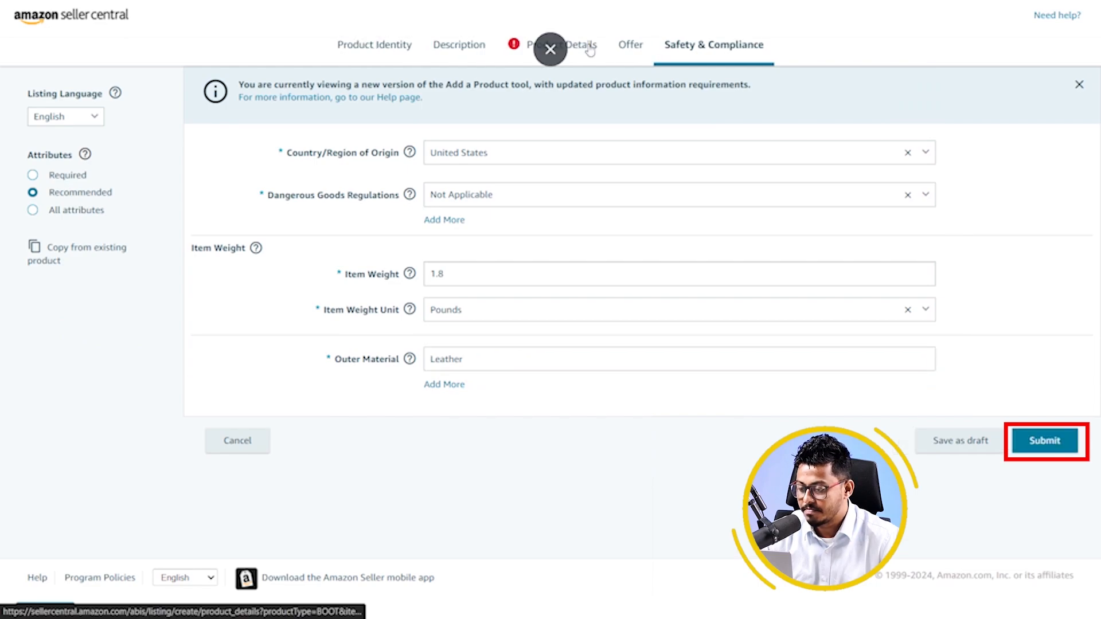
{"action": "left_click", "coordinate": [1044, 440]}
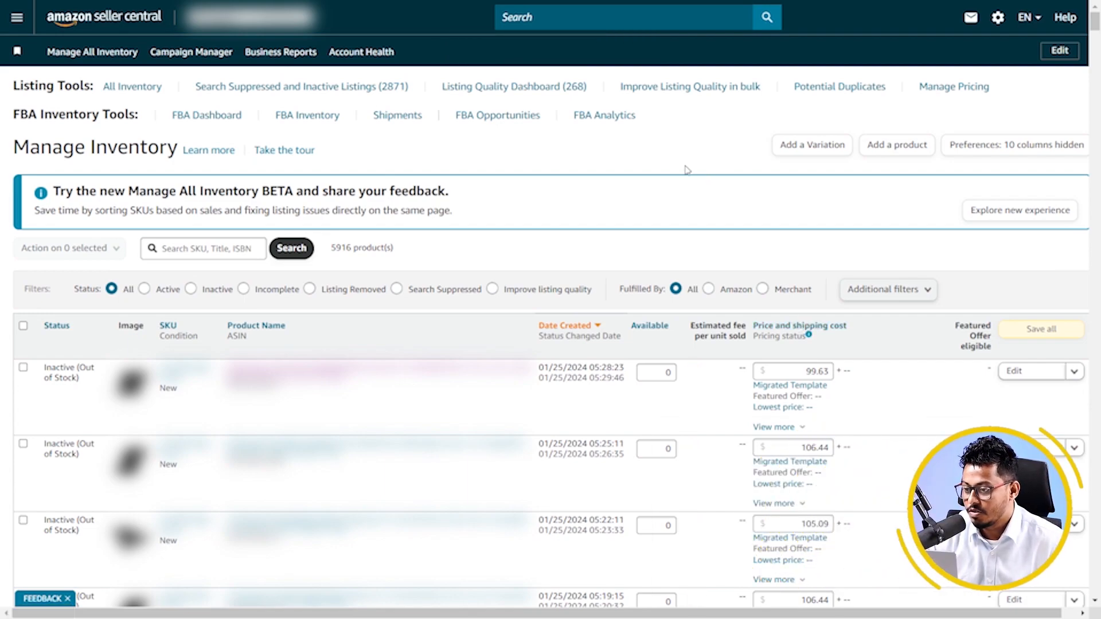
Go to the account's Shipping Settings page.
{"action": "left_click", "coordinate": [997, 17]}
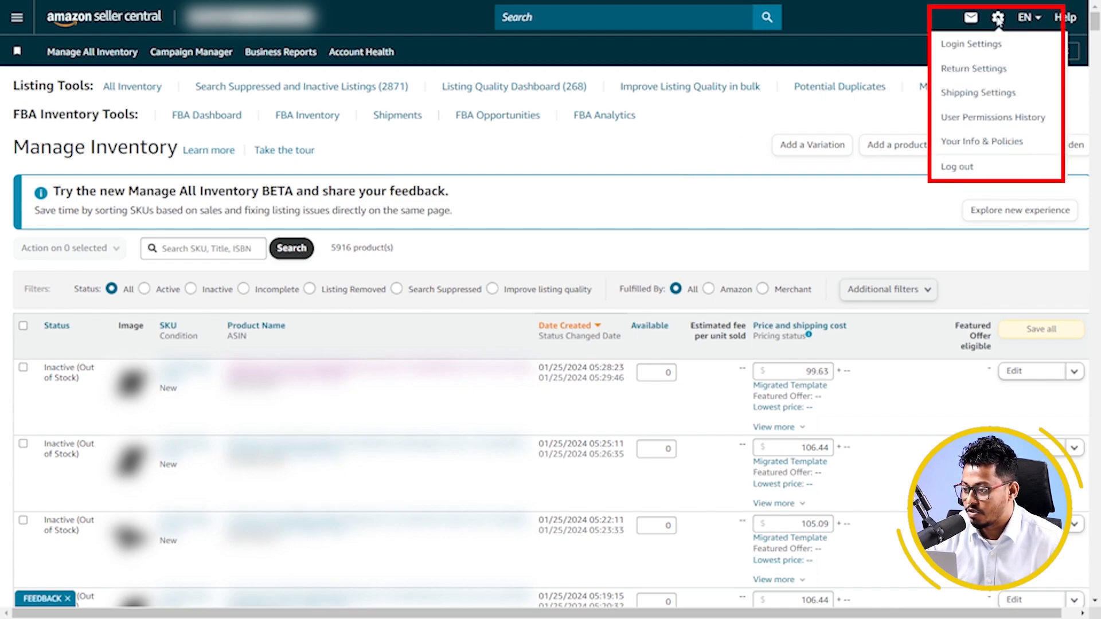
{"action": "mouse_move", "coordinate": [976, 92]}
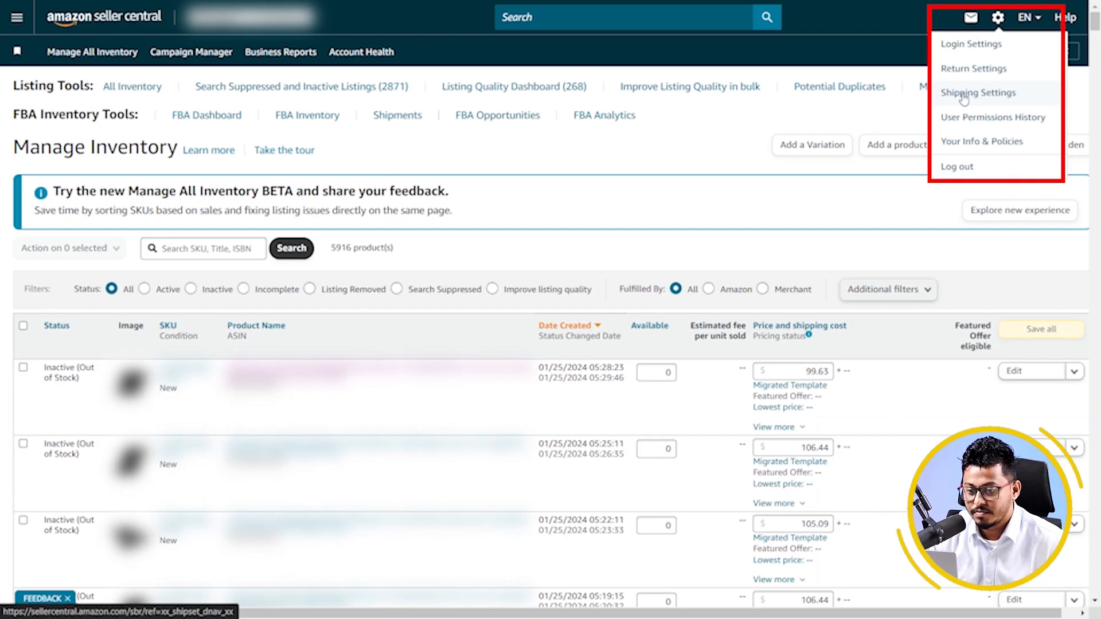
{"action": "left_click", "coordinate": [978, 92]}
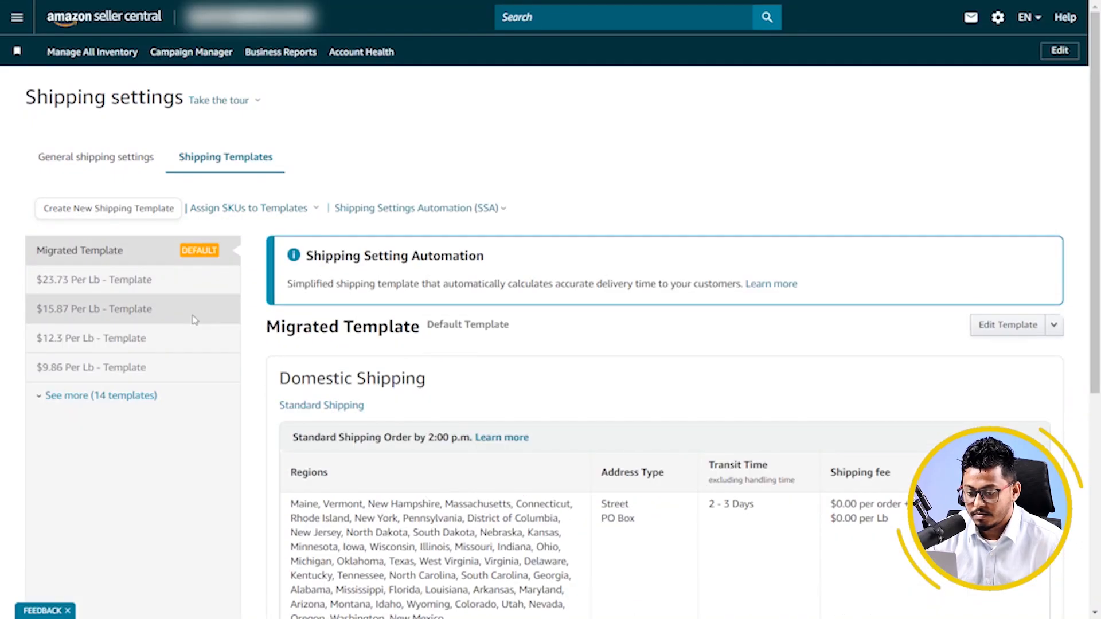
{"action": "double_click", "coordinate": [79, 250]}
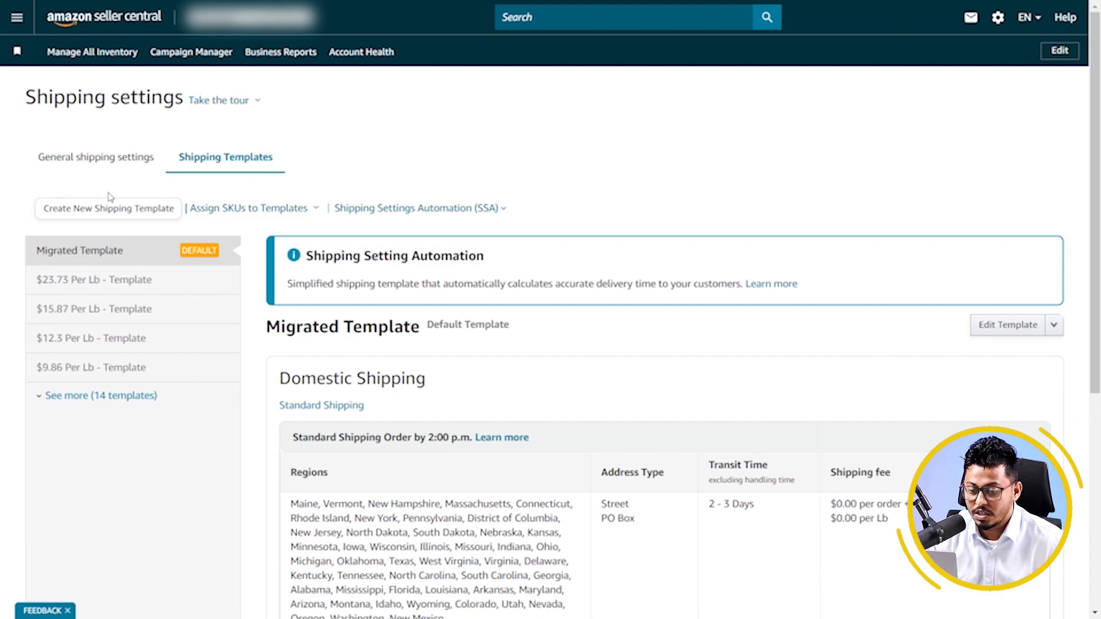
{"action": "mouse_move", "coordinate": [77, 218]}
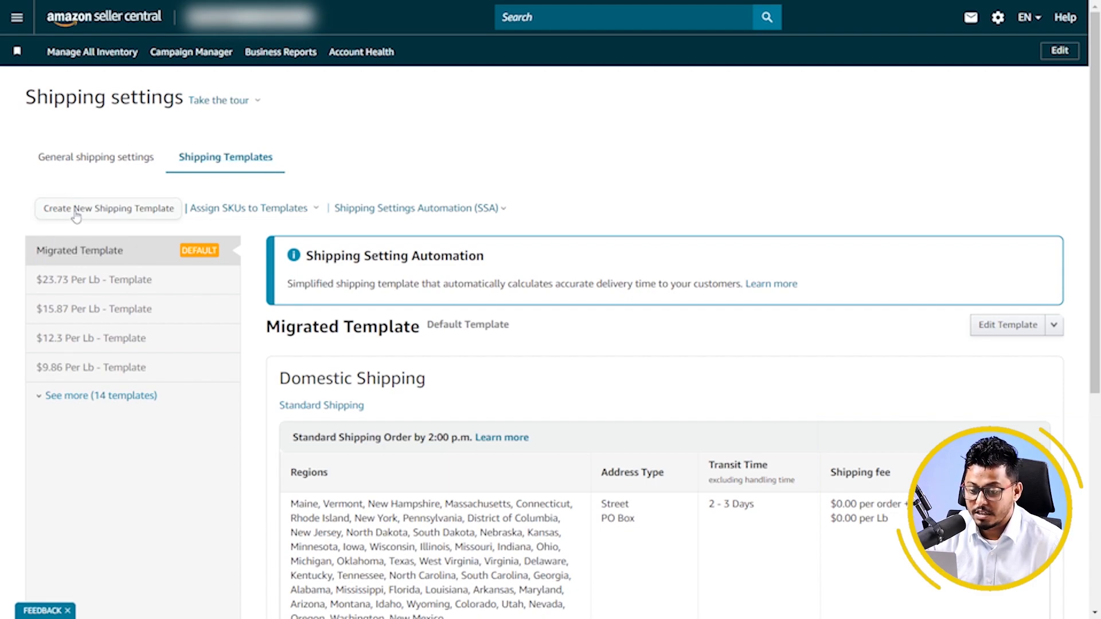
Create a new shipping template copying content from the Migrated Template.
{"action": "left_click", "coordinate": [108, 207]}
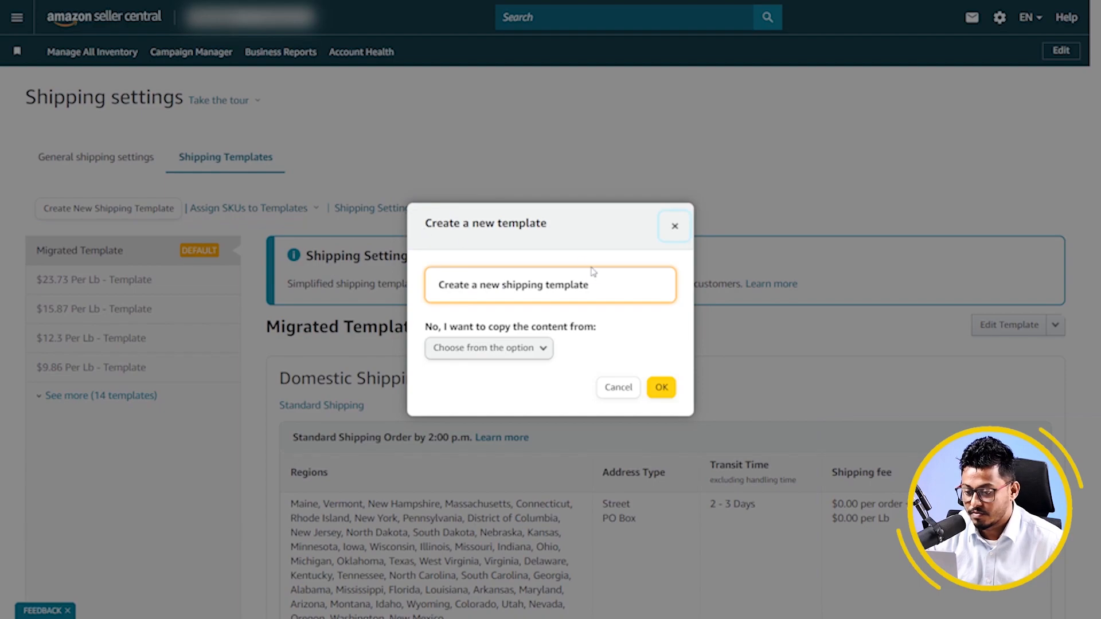
{"action": "left_click", "coordinate": [488, 347]}
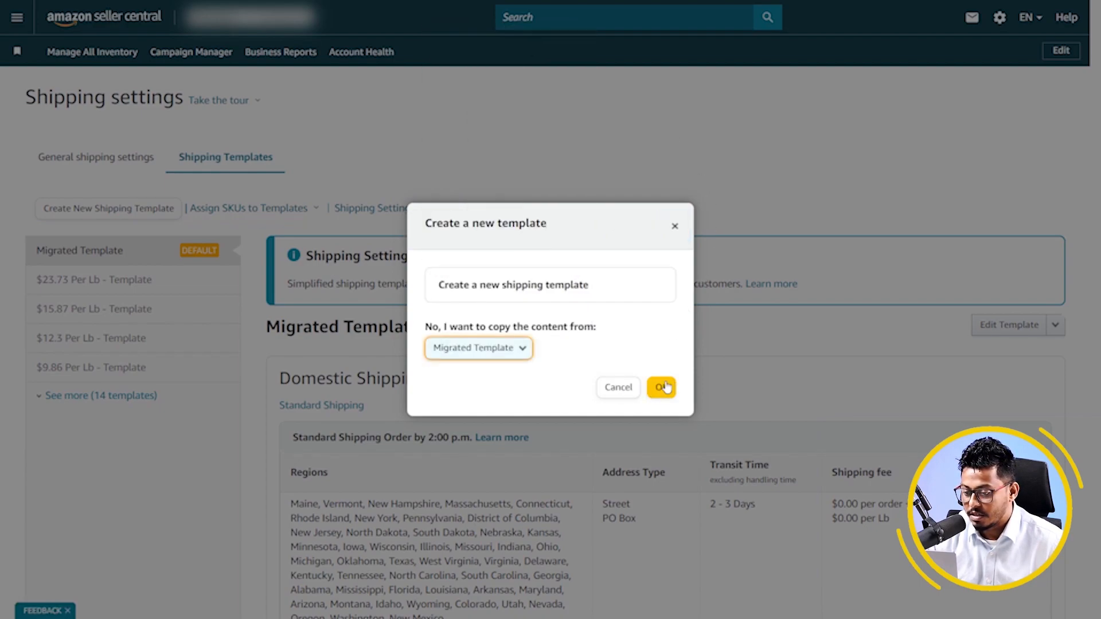
{"action": "left_click", "coordinate": [660, 386]}
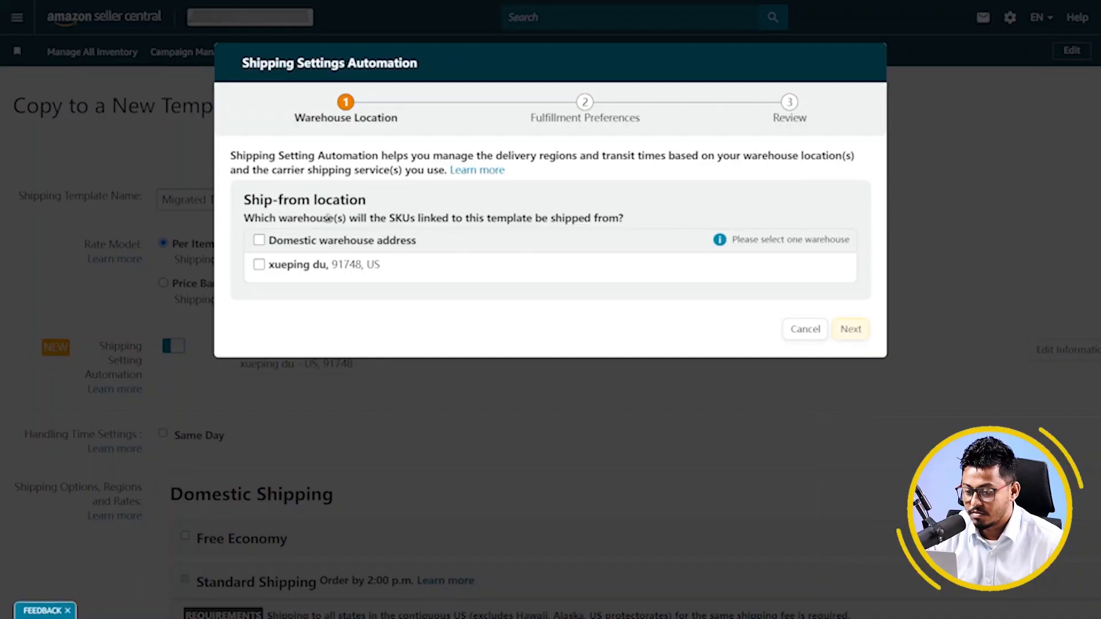
Ship from both warehouse addresses and advance through fulfillment and shipping service preferences.
{"action": "double_click", "coordinate": [305, 200]}
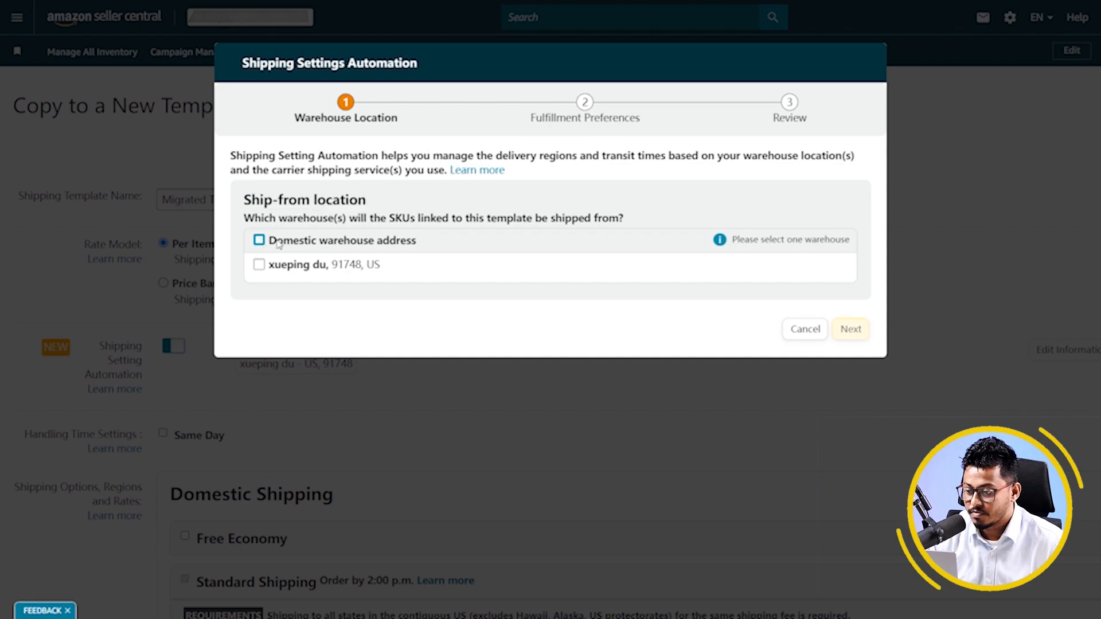
{"action": "left_click", "coordinate": [258, 240]}
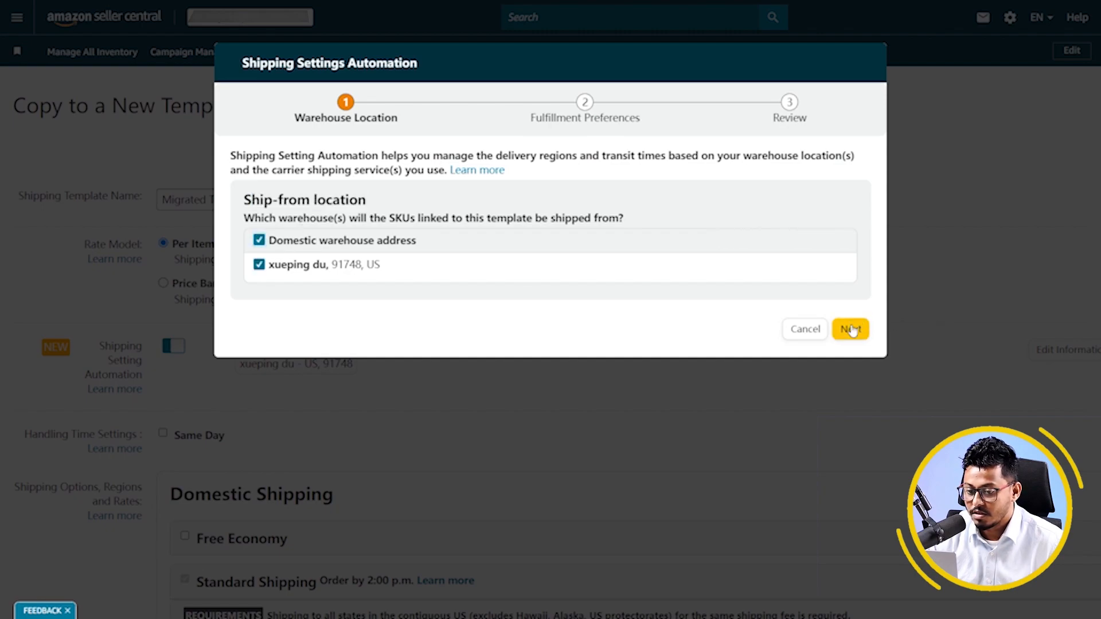
{"action": "left_click", "coordinate": [849, 329]}
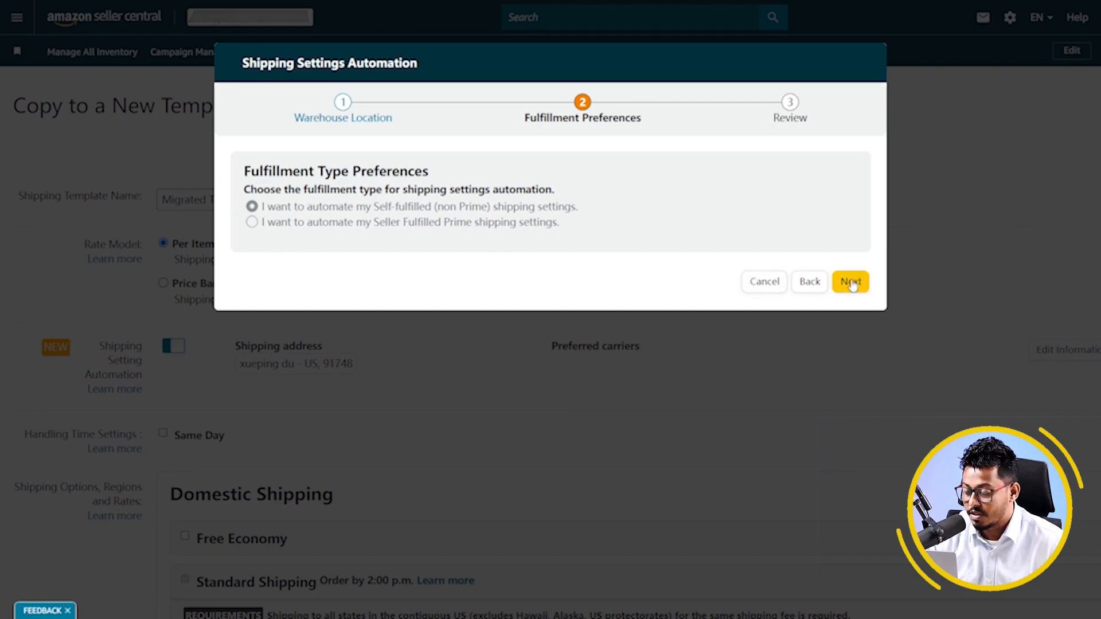
{"action": "left_click", "coordinate": [849, 282]}
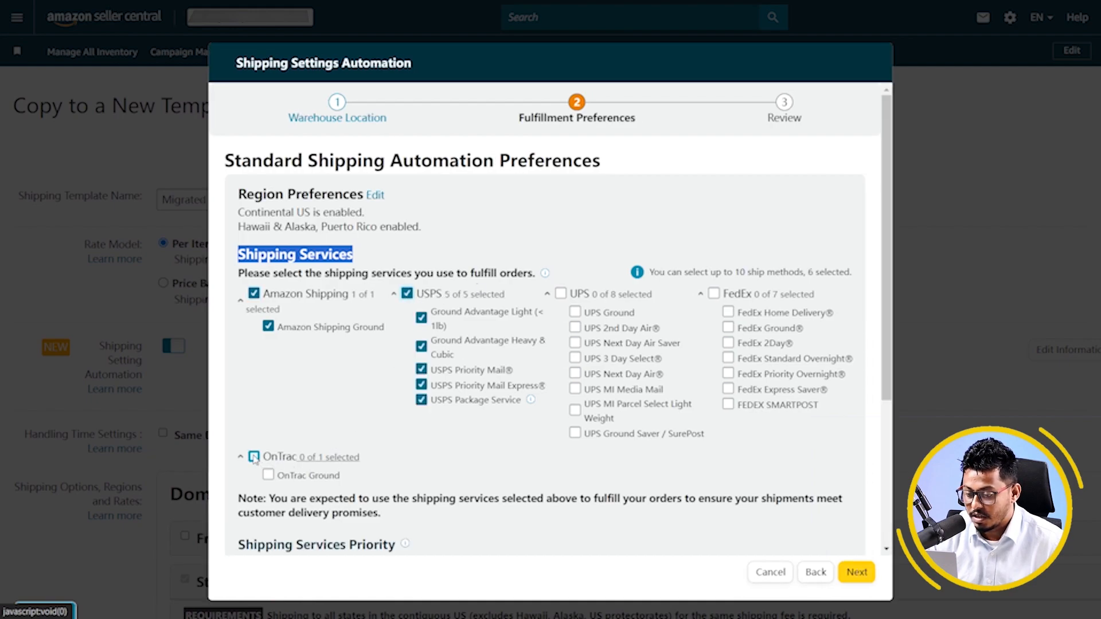
{"action": "left_click", "coordinate": [253, 458]}
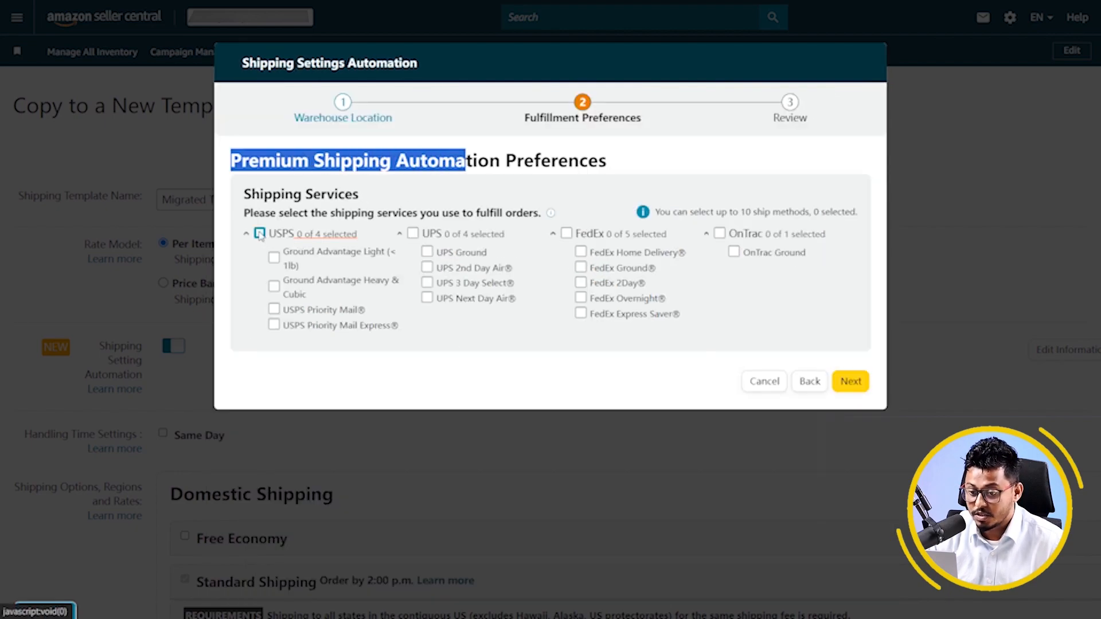
Add all USPS services to premium shipping, review and confirm the automation settings.
{"action": "left_click", "coordinate": [258, 232]}
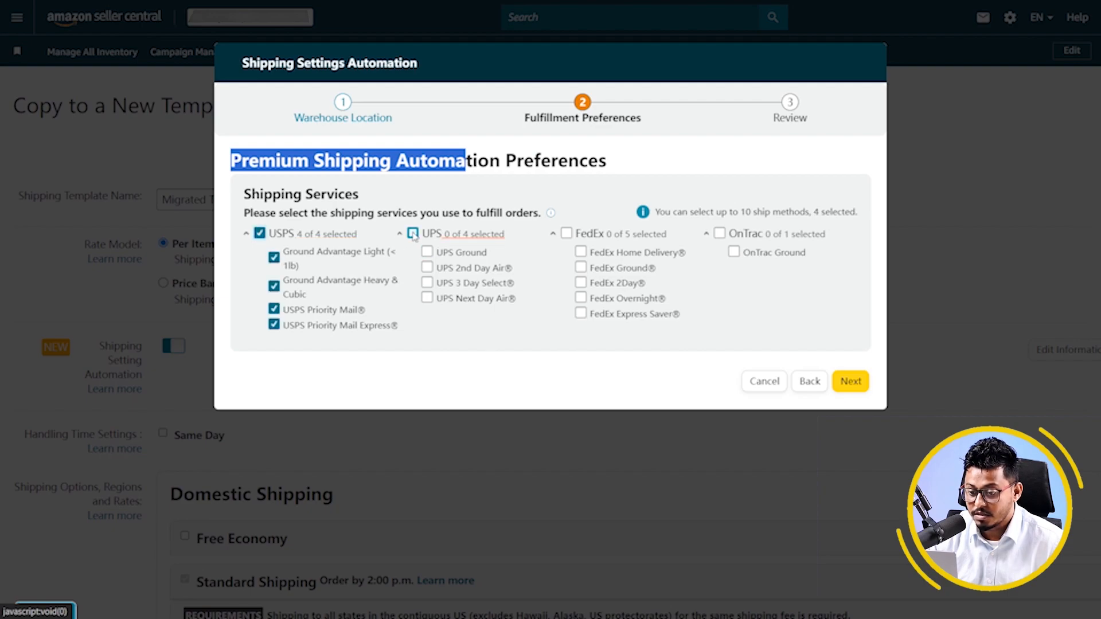
{"action": "left_click", "coordinate": [849, 380]}
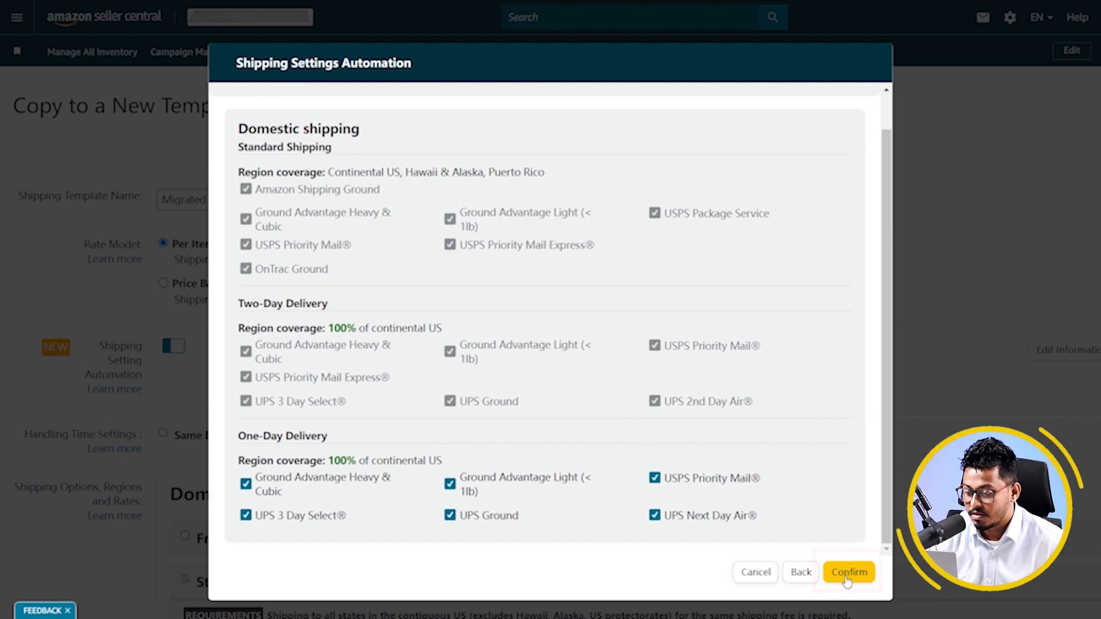
{"action": "left_click", "coordinate": [849, 572]}
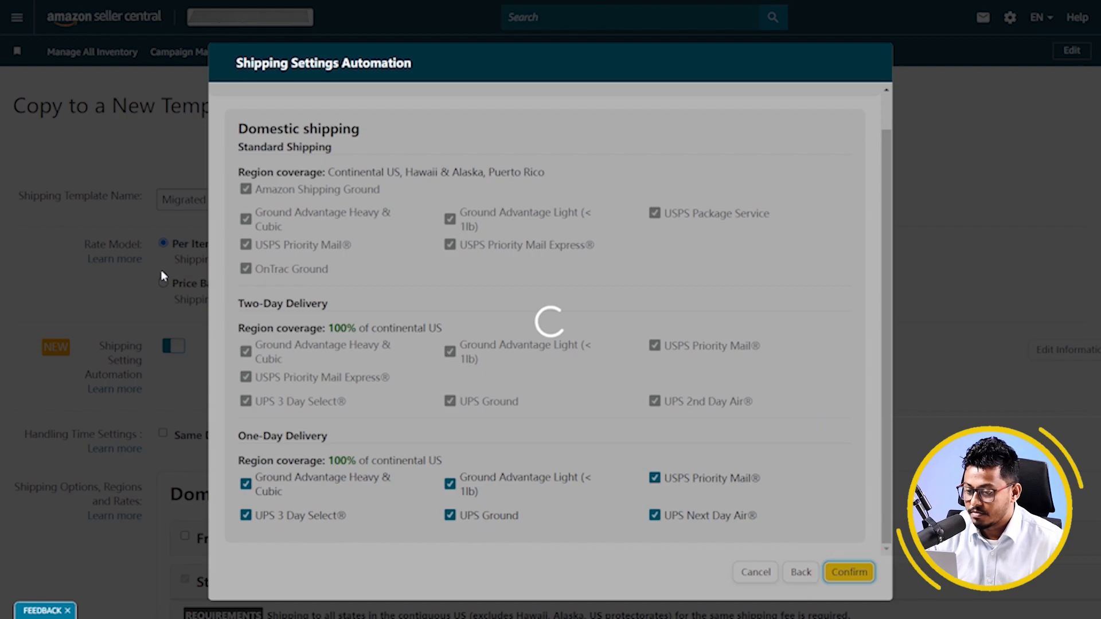
{"action": "left_click", "coordinate": [848, 572]}
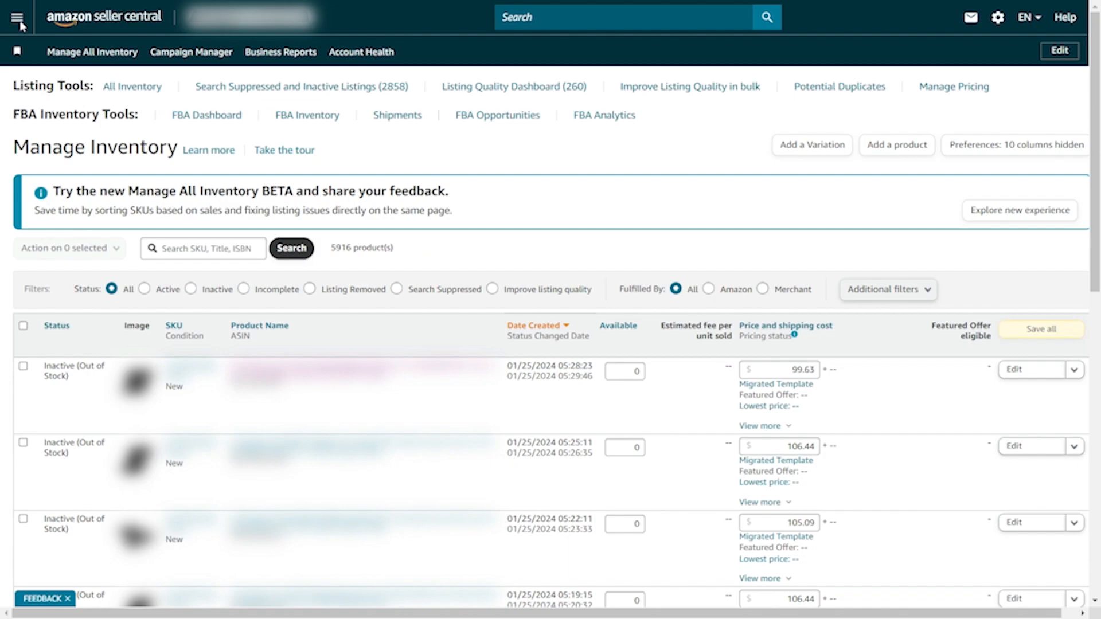
Navigate to Add Products via Upload and show the downloadable spreadsheet templates.
{"action": "left_click", "coordinate": [19, 17]}
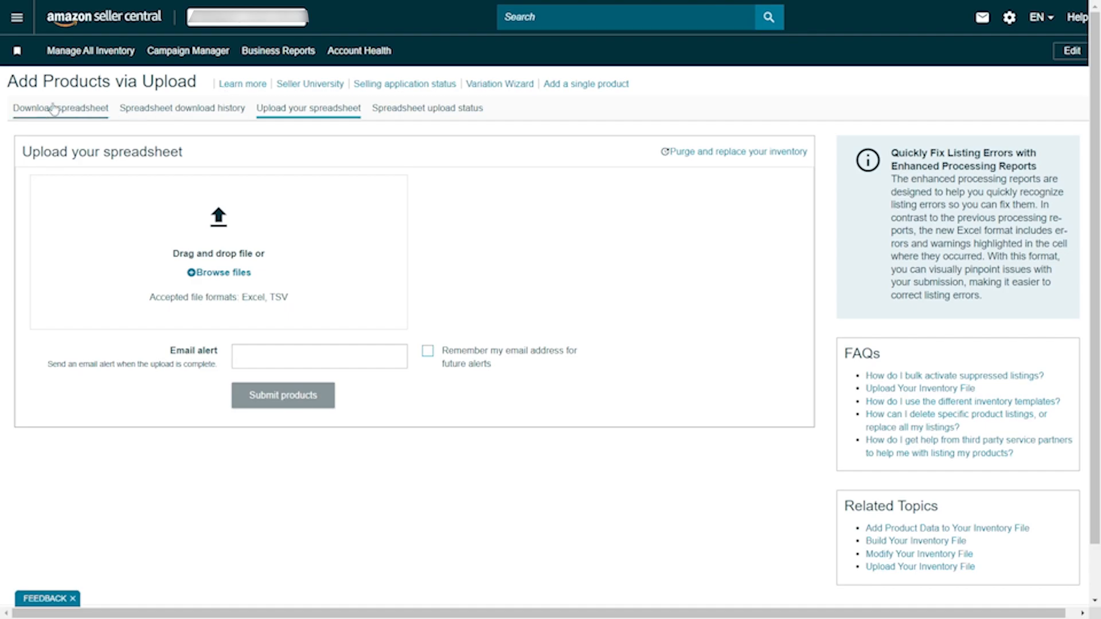
{"action": "left_click", "coordinate": [60, 108]}
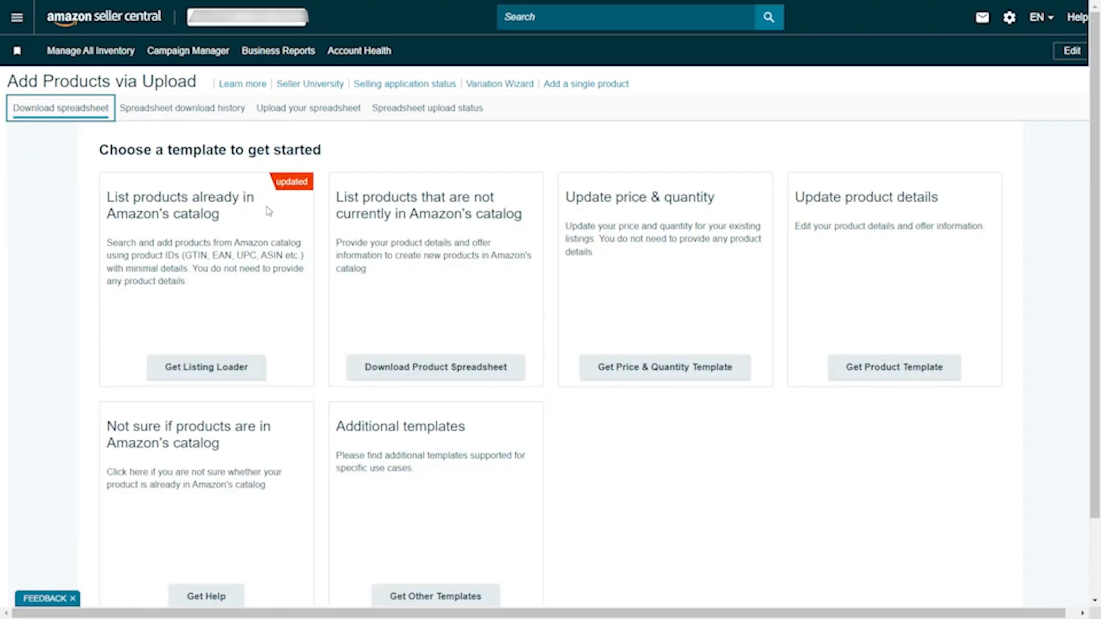
{"action": "scroll", "scroll_direction": "down", "scroll_amount": 3}
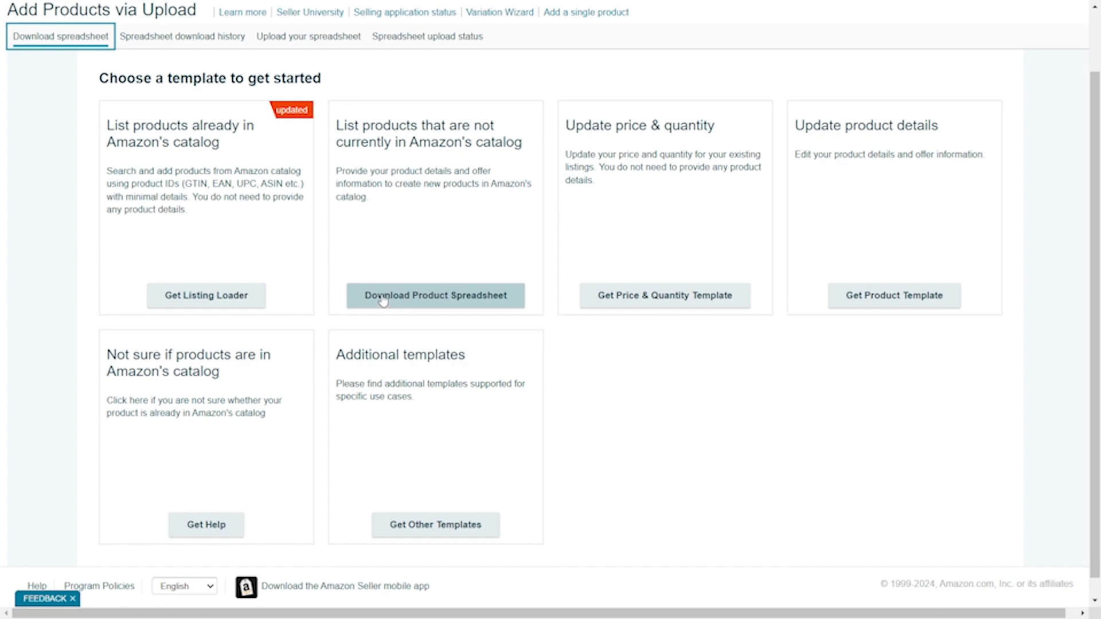
Start a product spreadsheet download, dismiss the announcement and search product types for 'hiking'.
{"action": "left_click", "coordinate": [434, 295]}
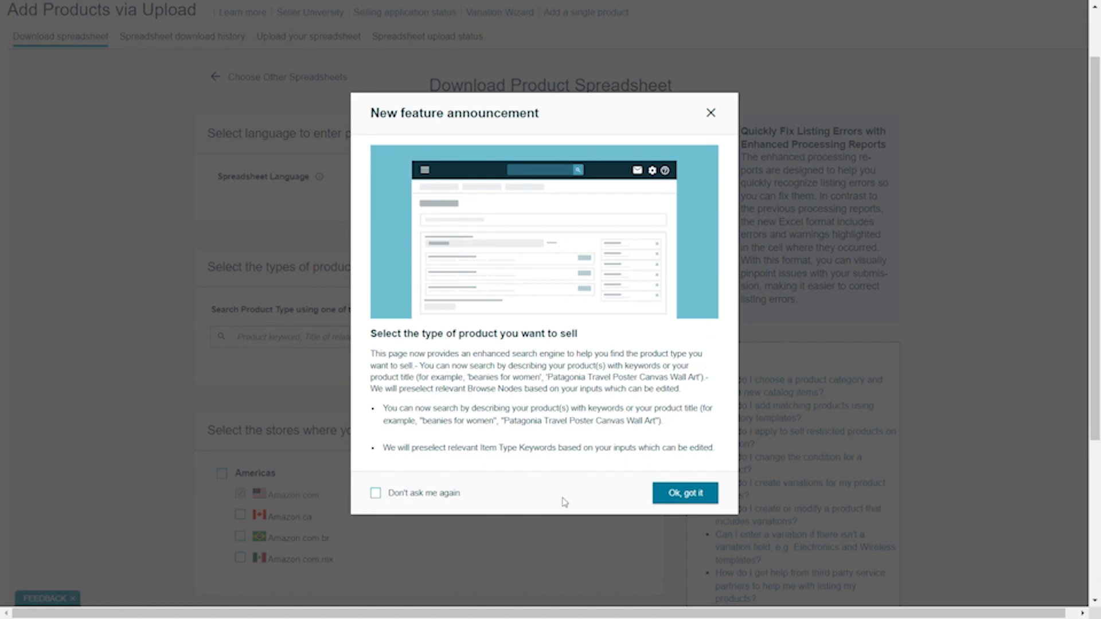
{"action": "left_click", "coordinate": [683, 491]}
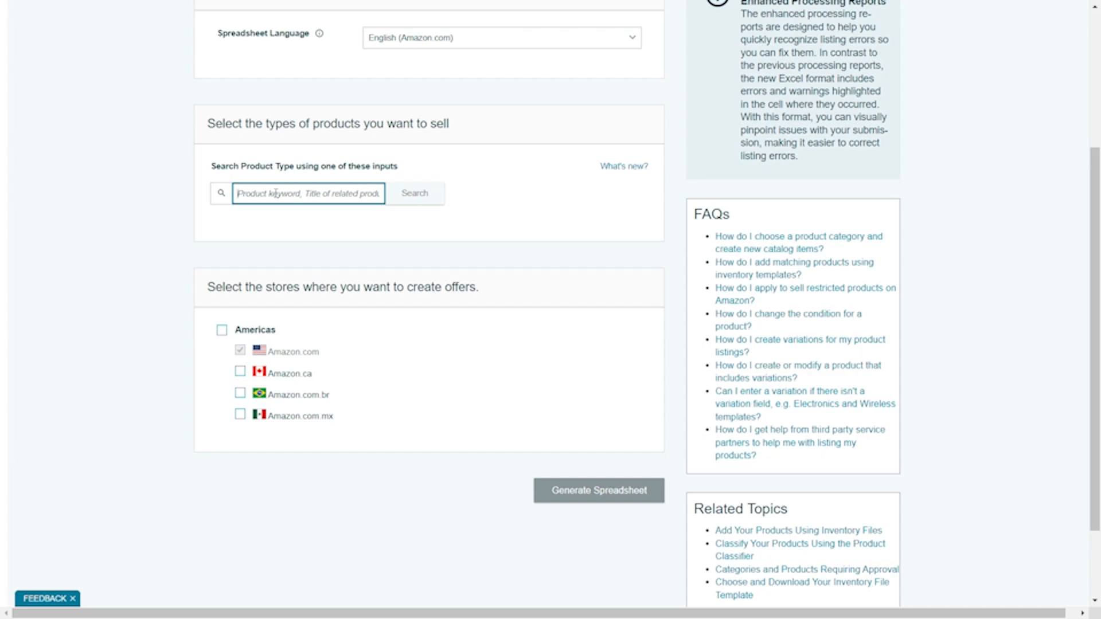
{"action": "type", "text": "hiking Boo"}
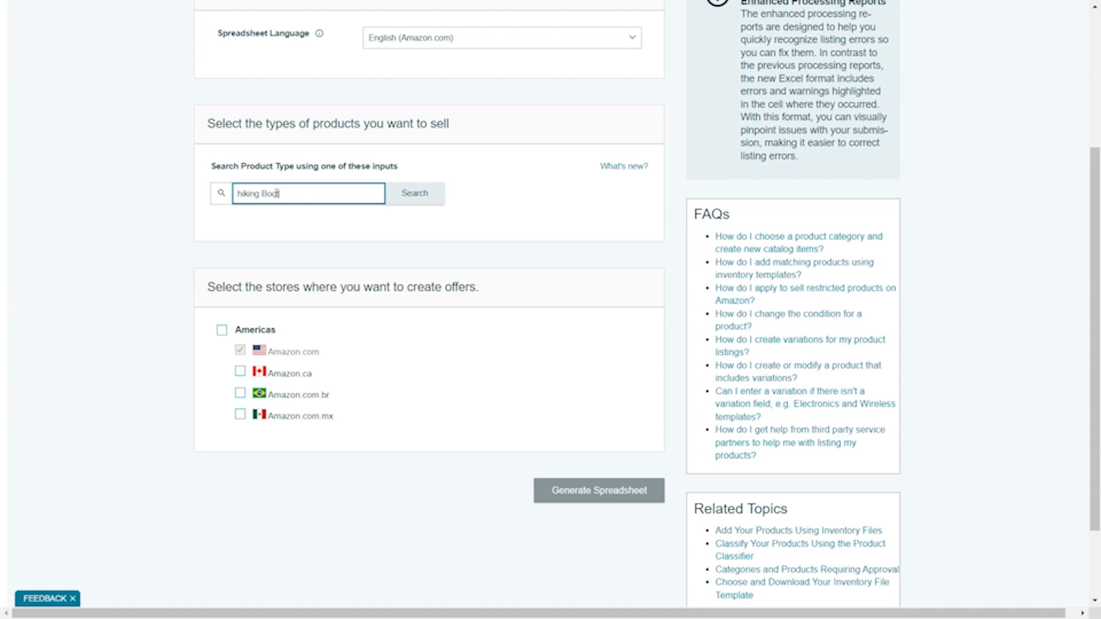
{"action": "left_click", "coordinate": [414, 193]}
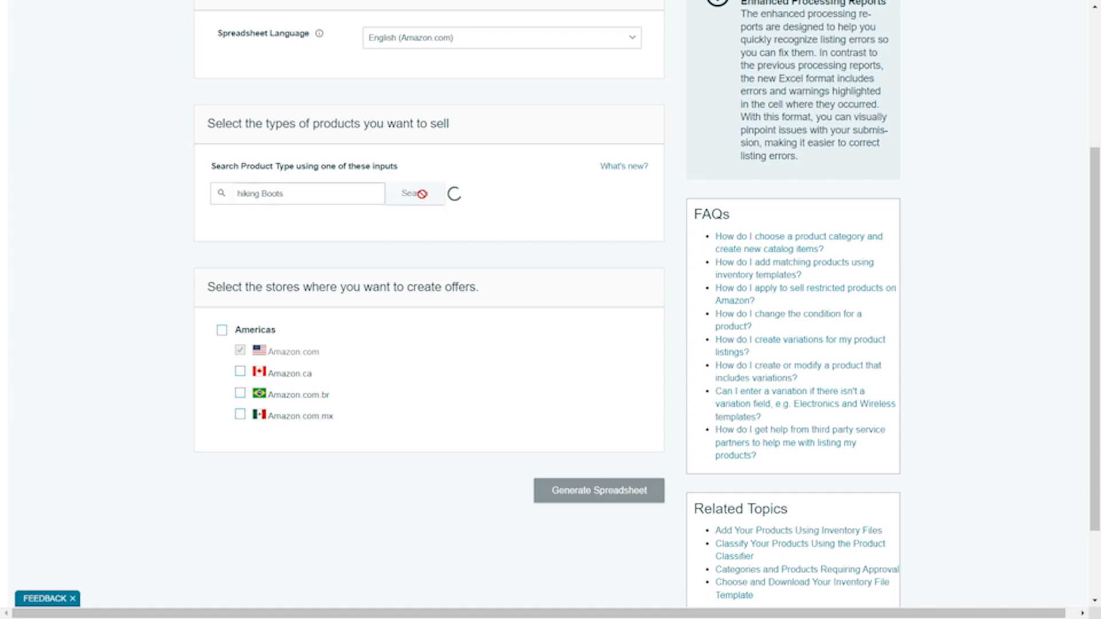
{"action": "left_click", "coordinate": [414, 193]}
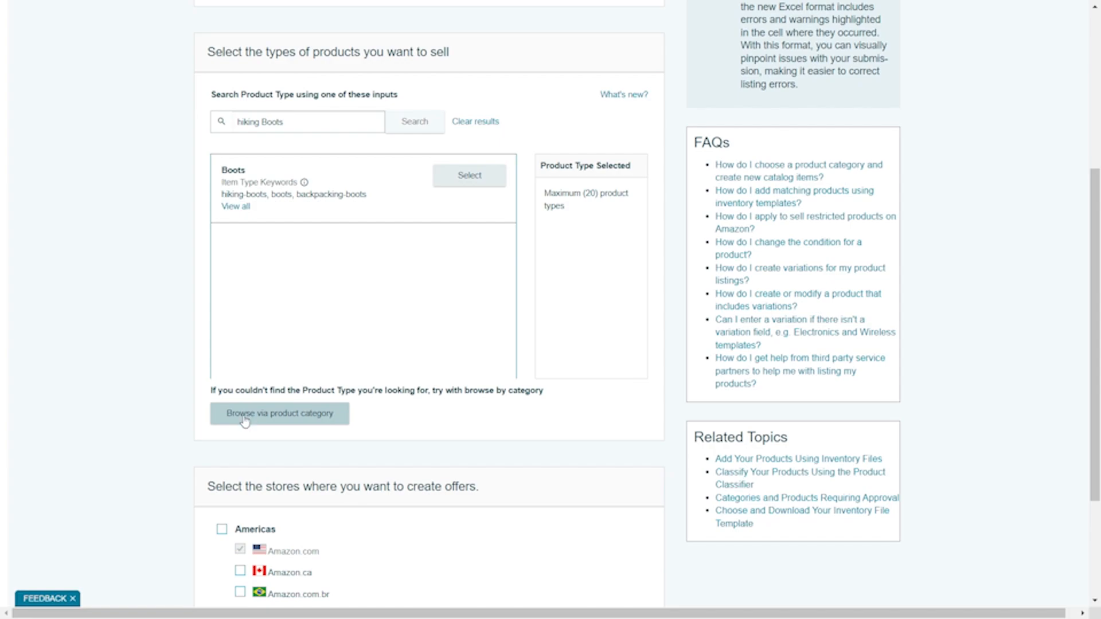
Browse by product category and select the BOOT product type for the spreadsheet.
{"action": "left_click", "coordinate": [278, 413]}
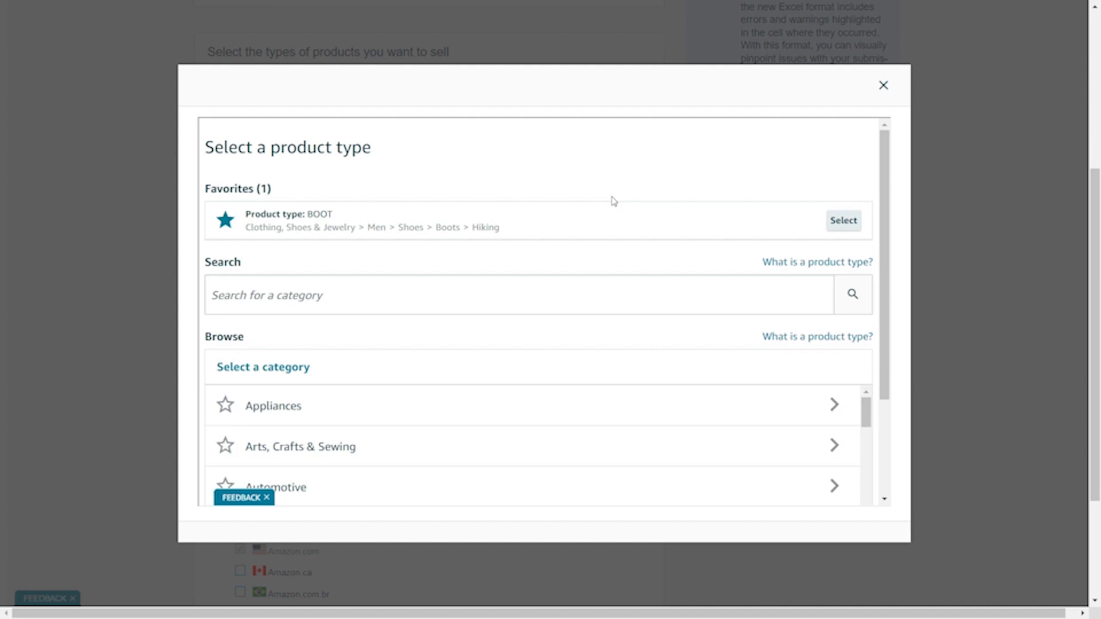
{"action": "left_click", "coordinate": [843, 221]}
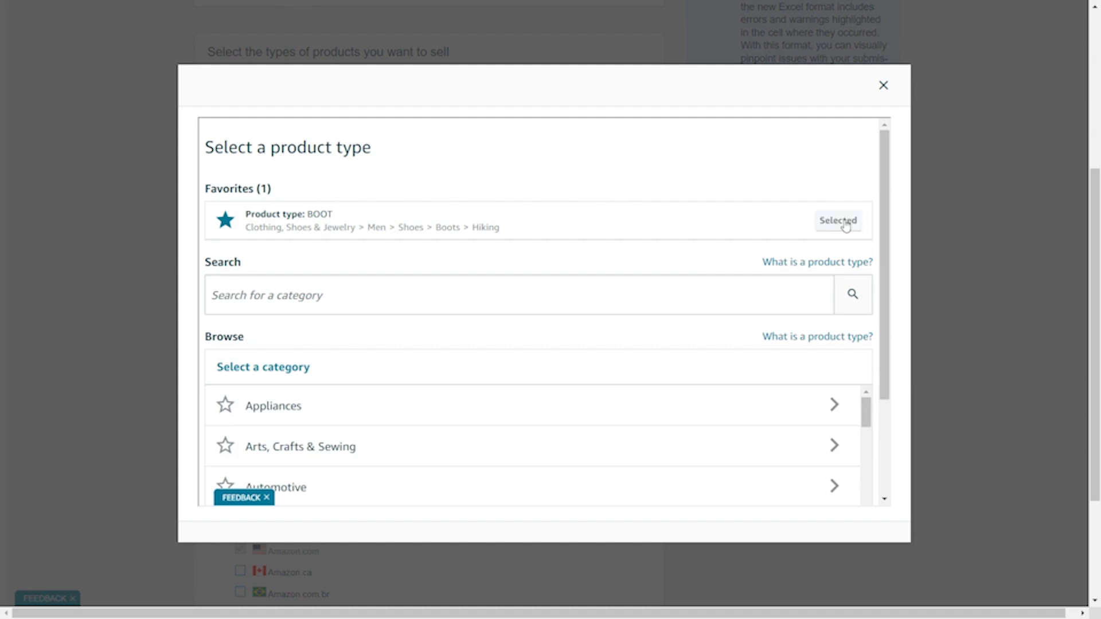
{"action": "left_click", "coordinate": [837, 220]}
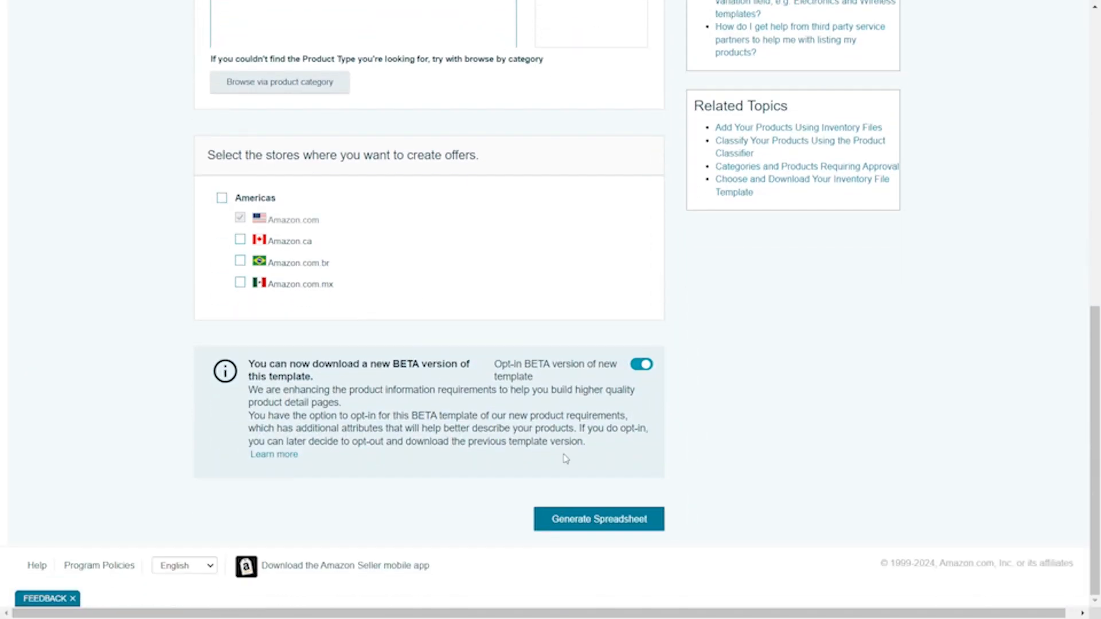
Generate the Boots product spreadsheet so its download begins.
{"action": "left_click", "coordinate": [597, 518]}
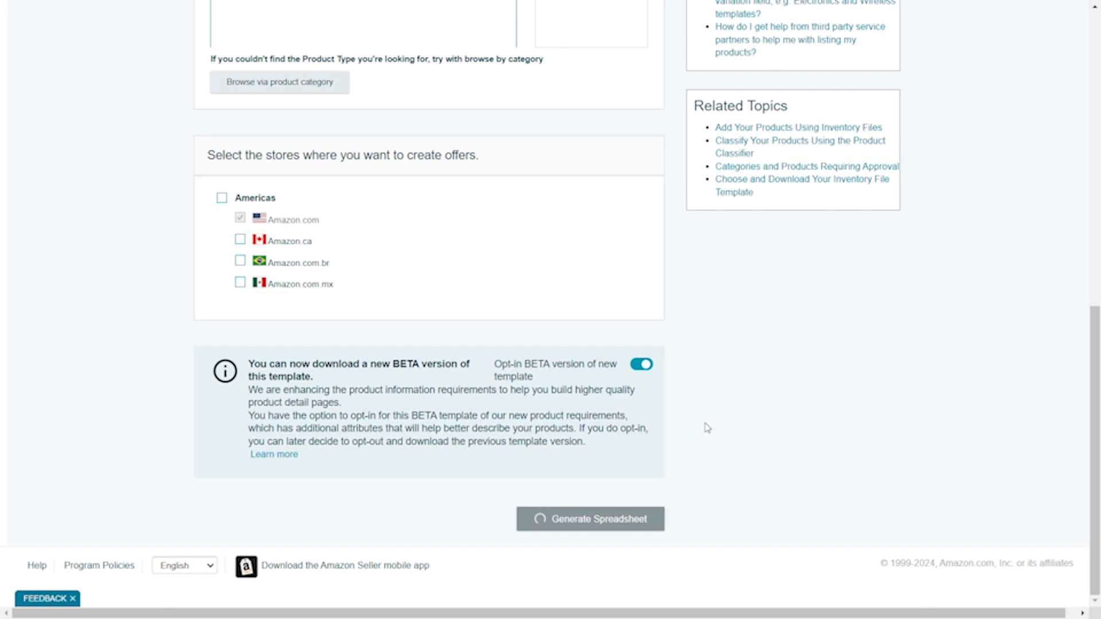
{"action": "left_click", "coordinate": [597, 518]}
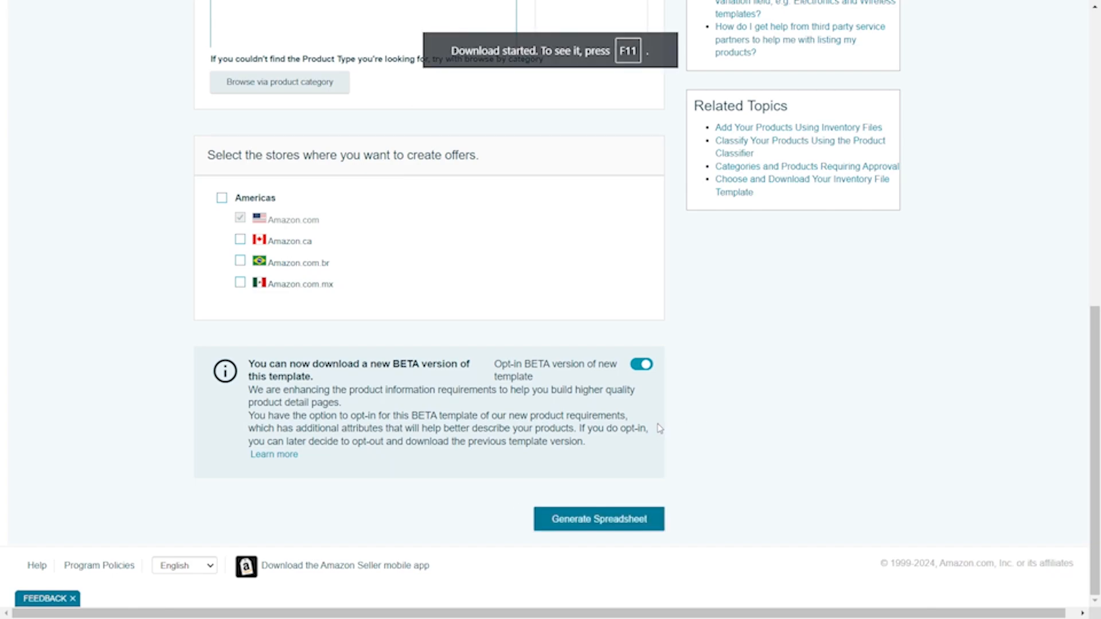
{"action": "mouse_move", "coordinate": [677, 423]}
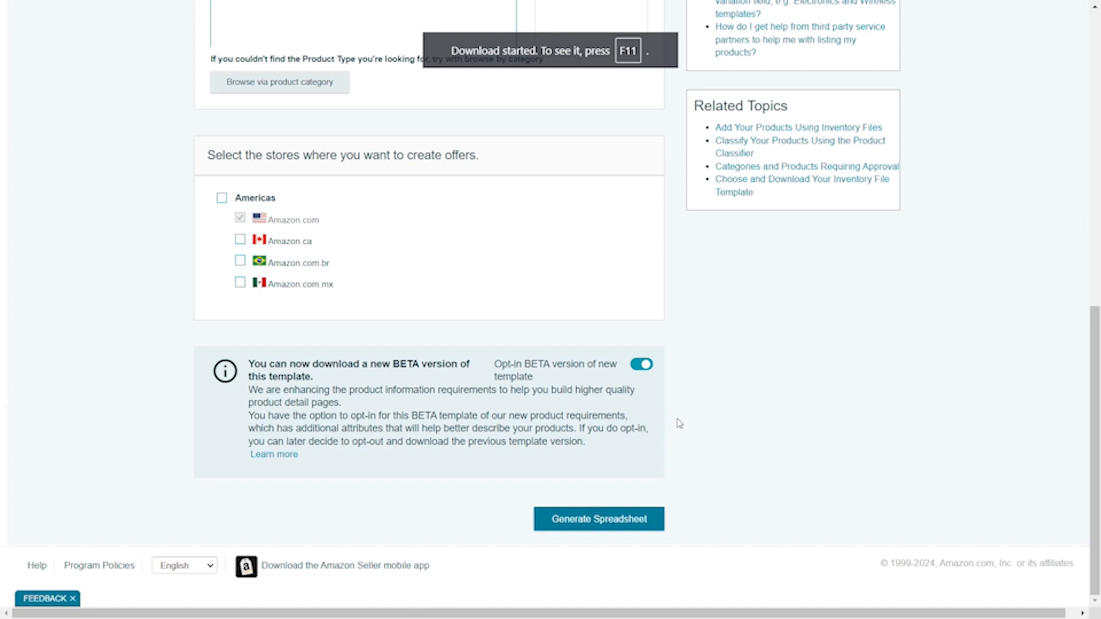